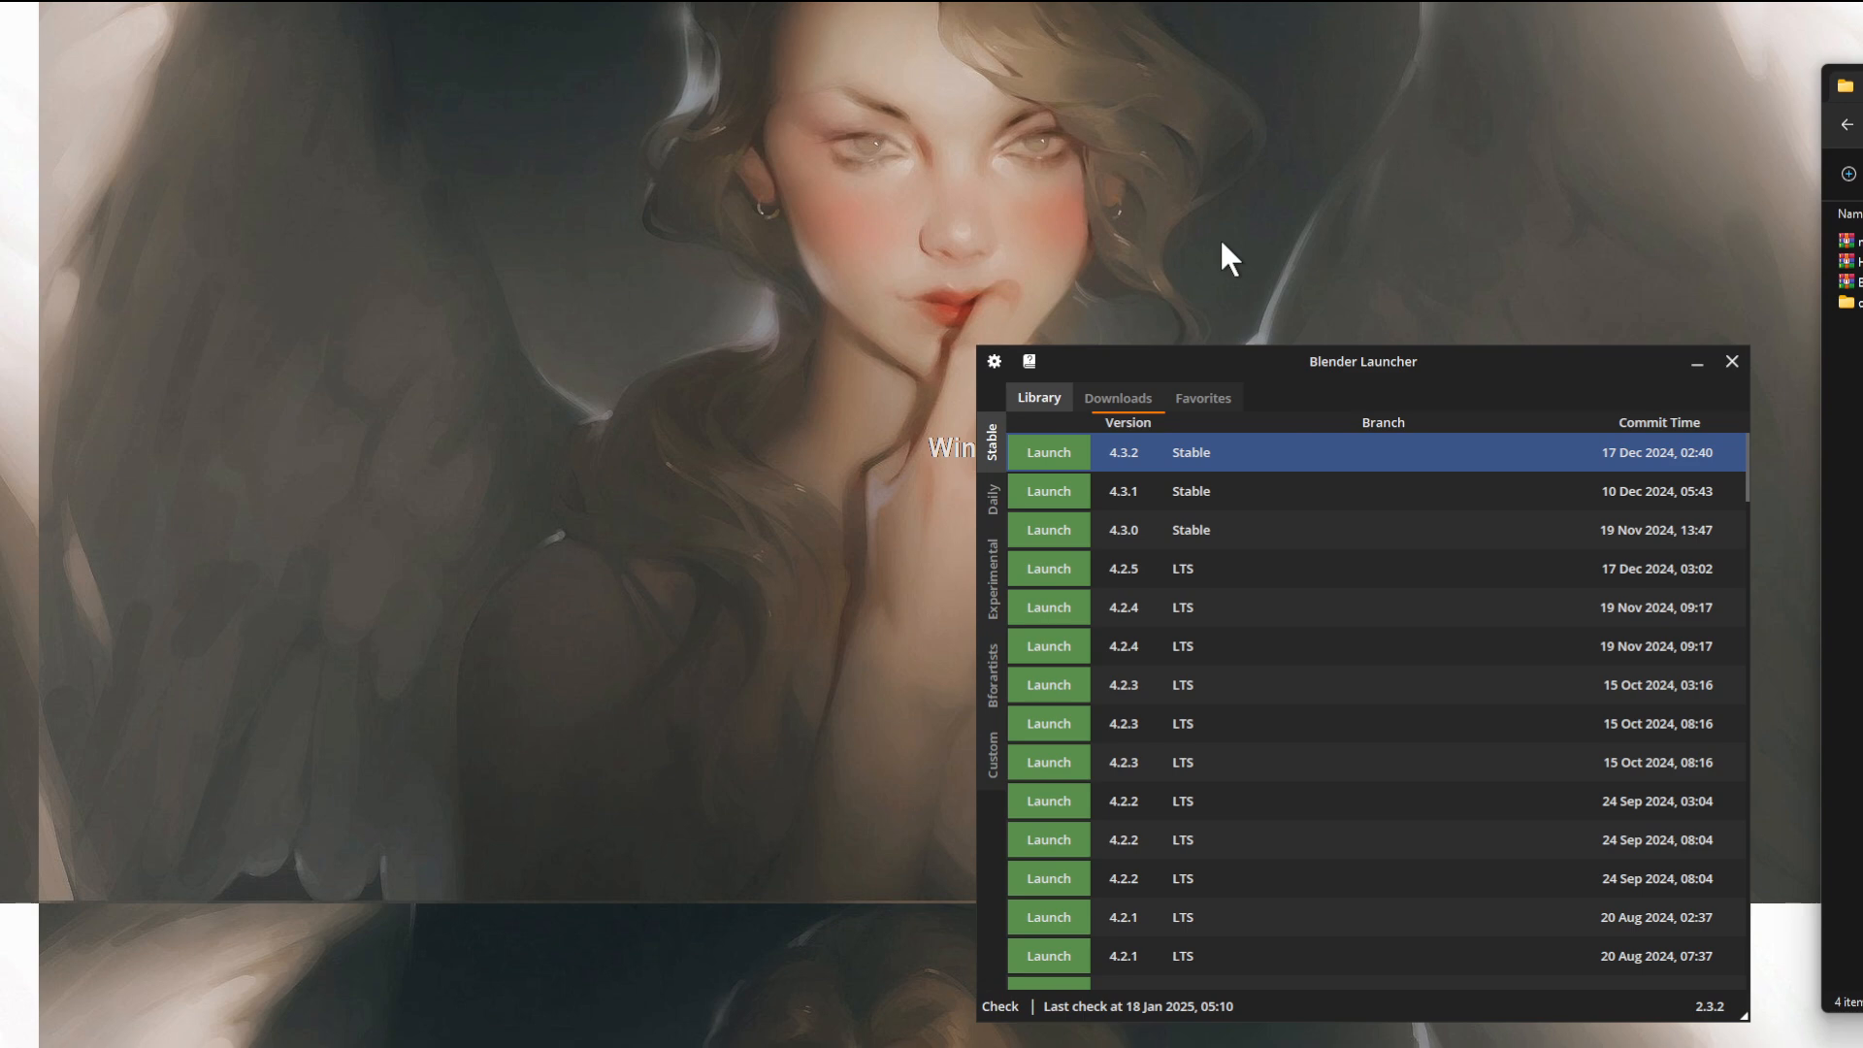
Rename the Blender folder inside AppData\Roaming\Blender Foundation to BlenderA
key(Win+r)
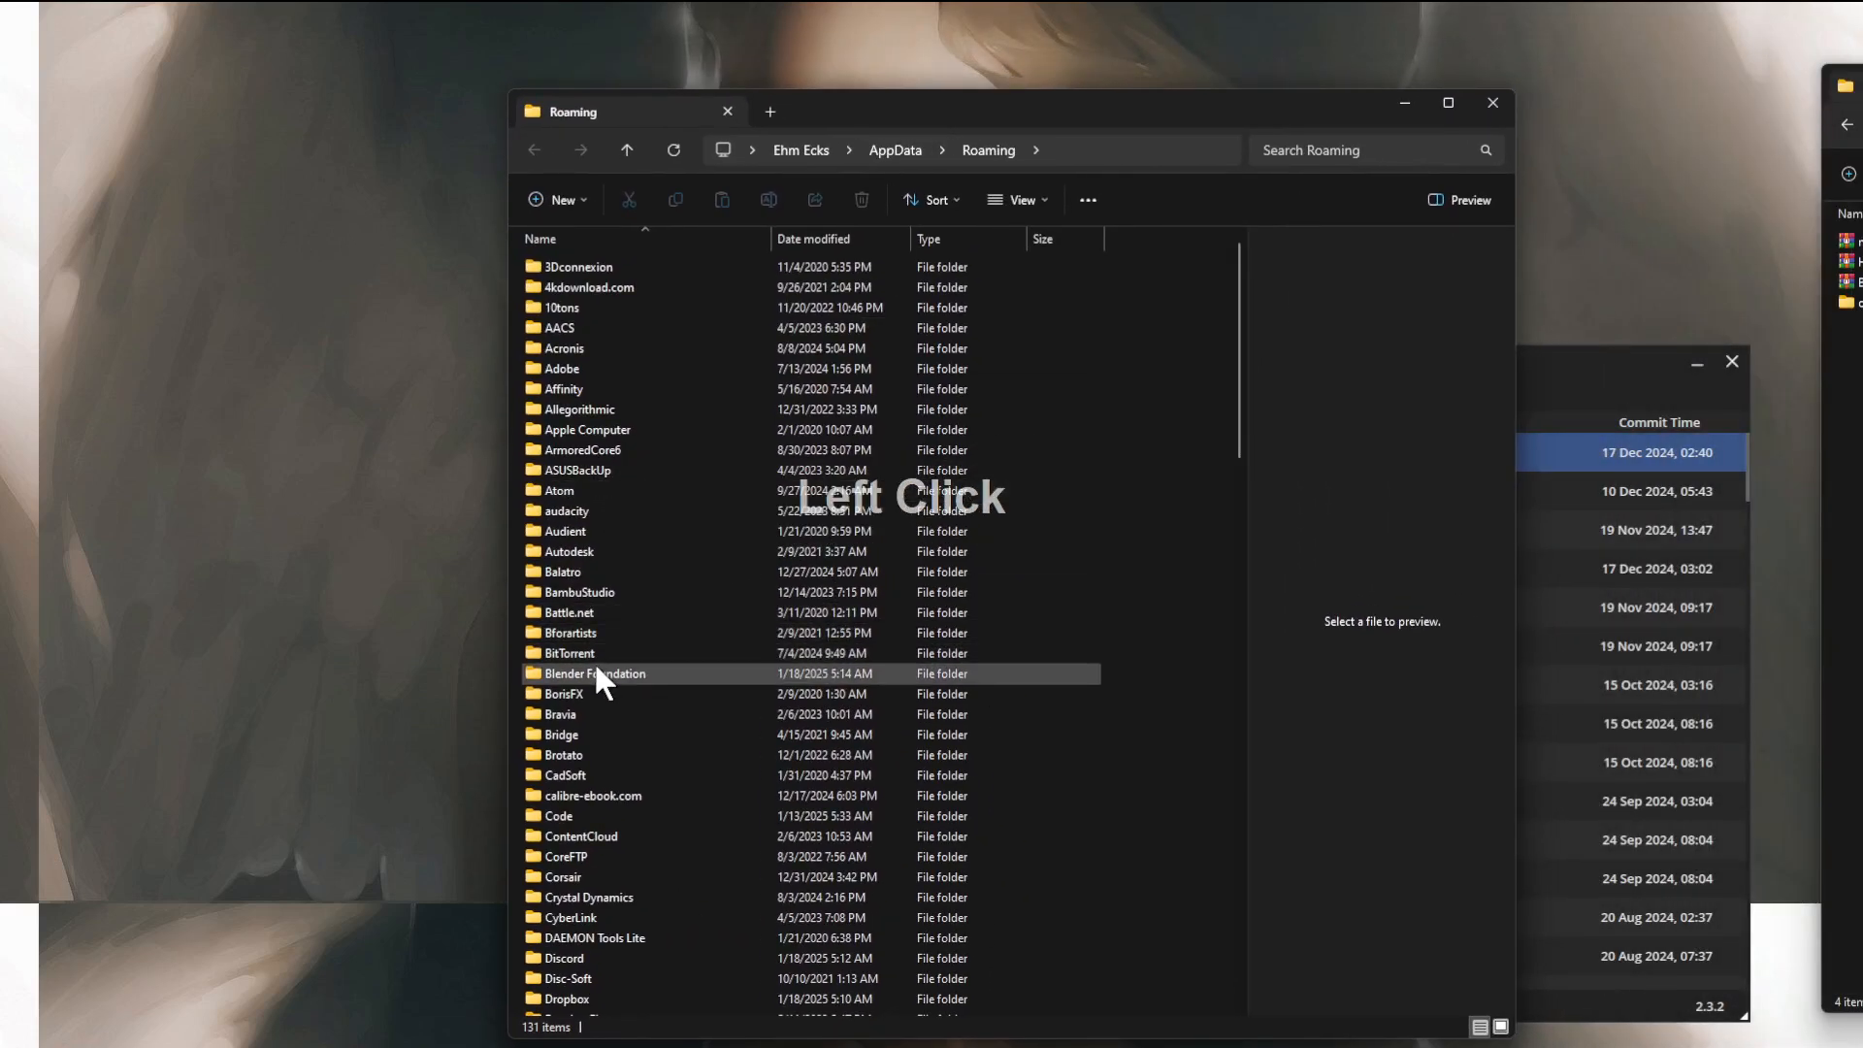
double_click(594, 674)
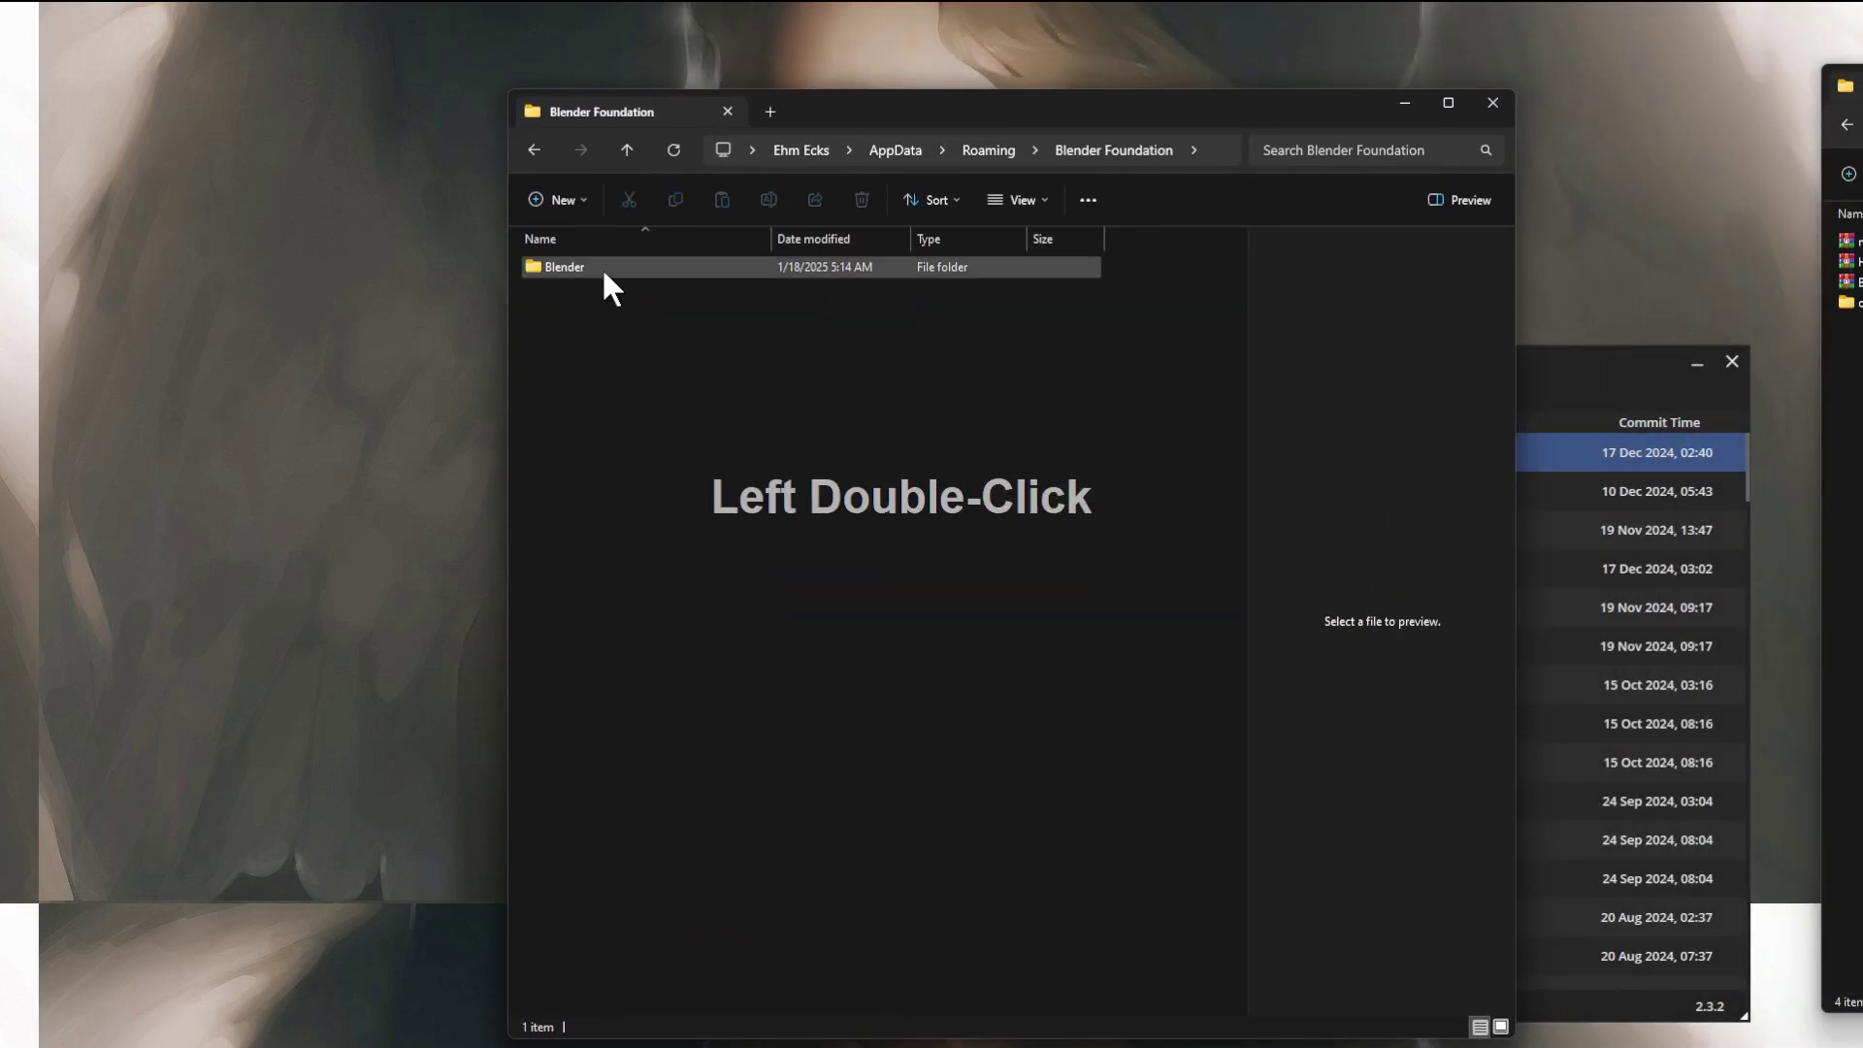
click(565, 266)
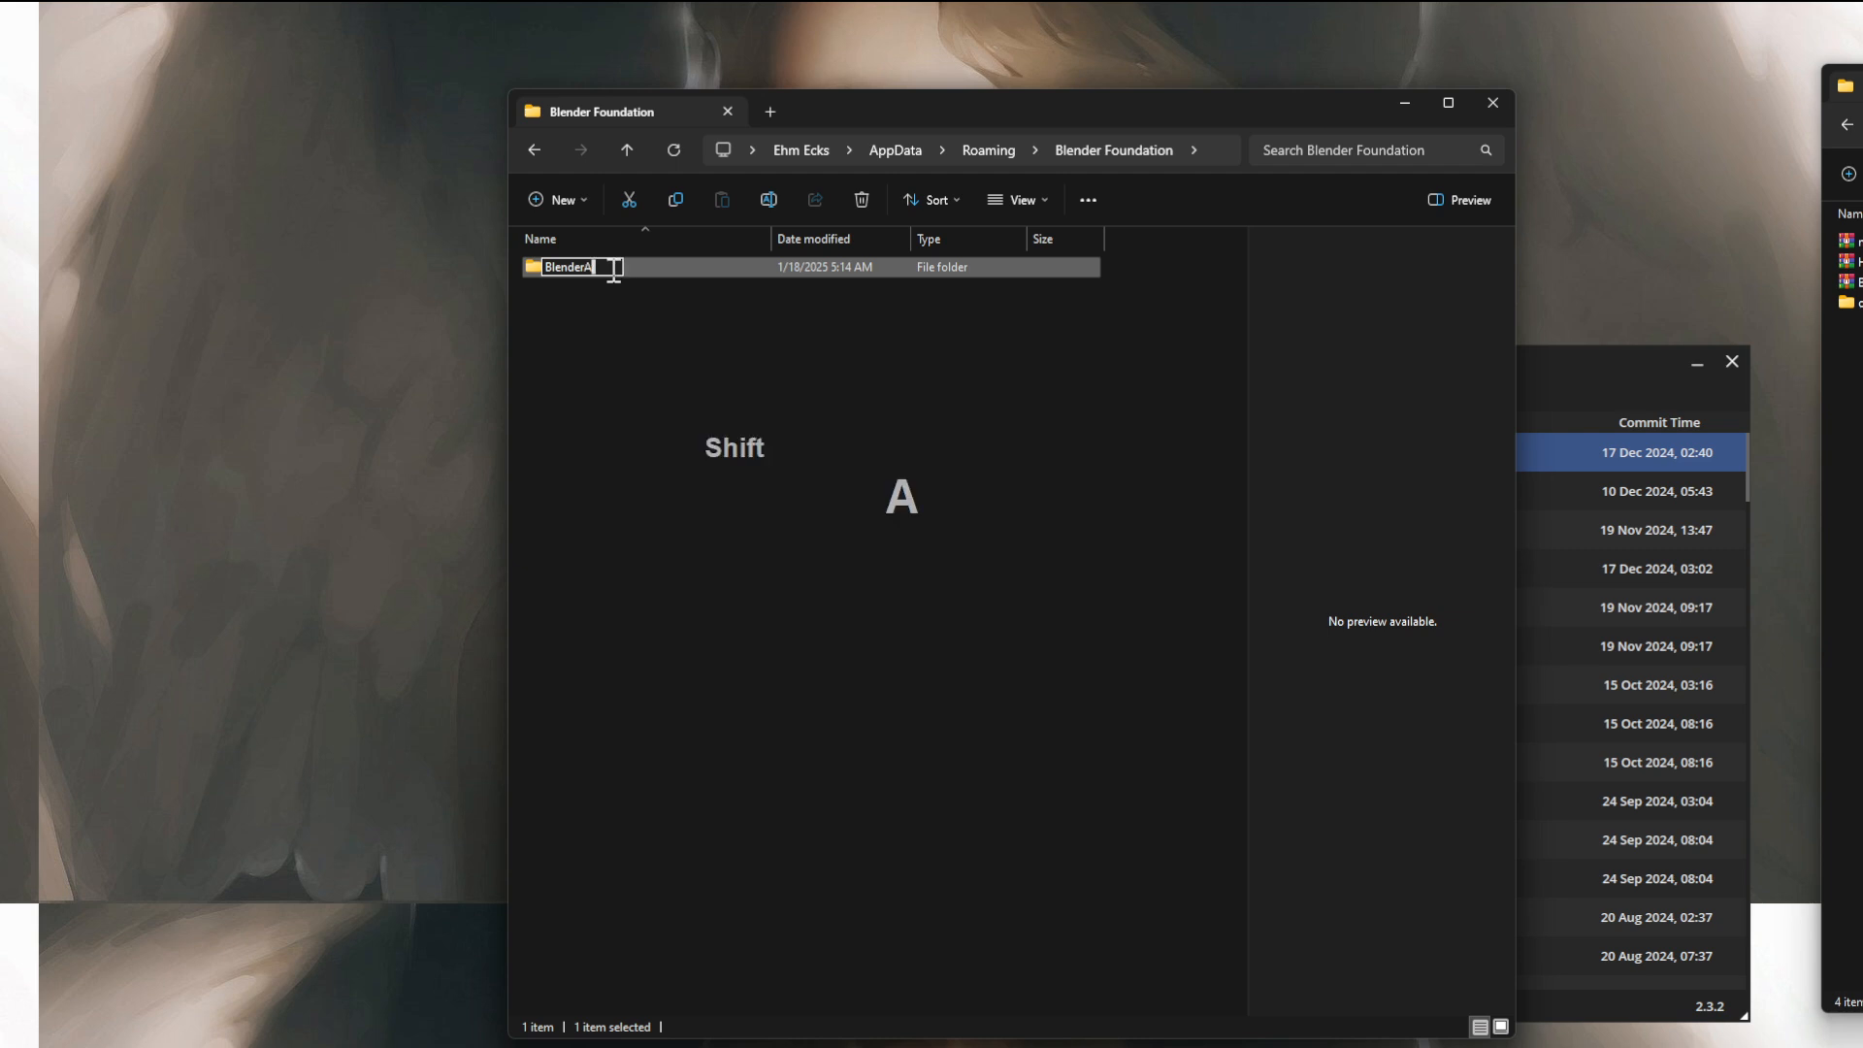
key(enter)
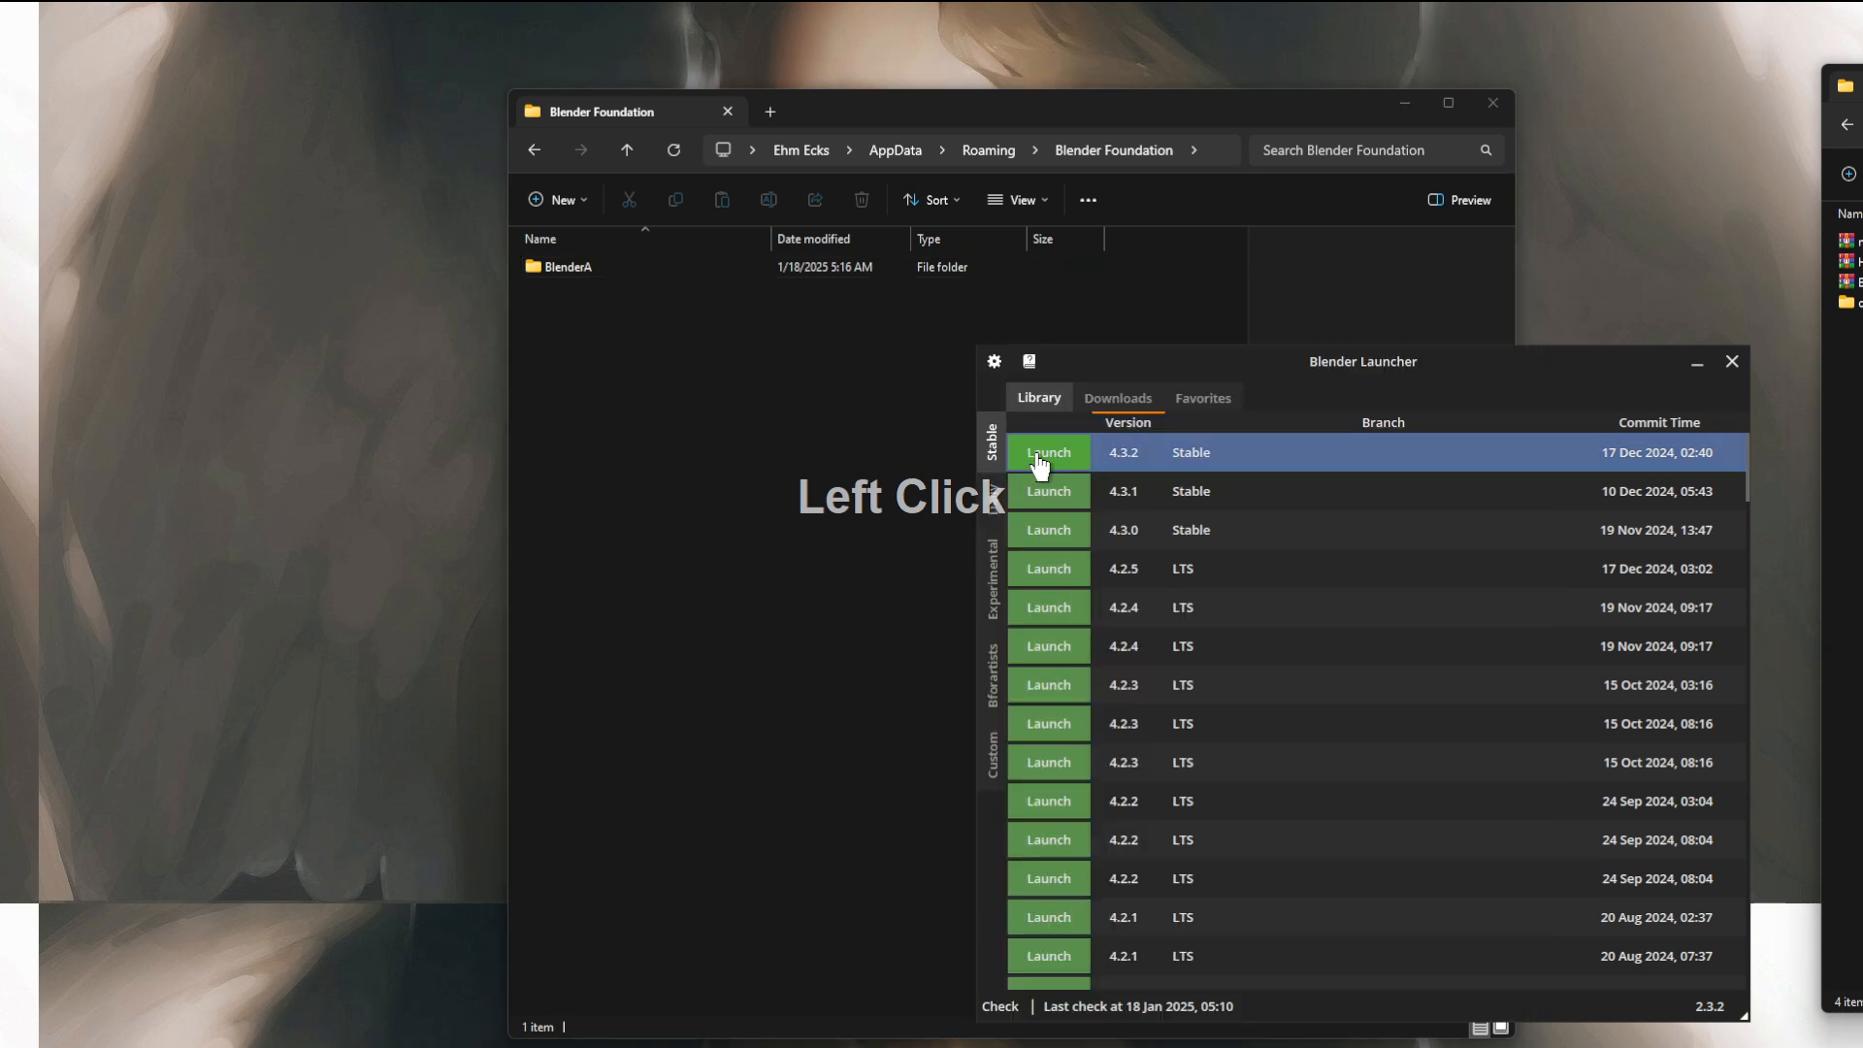
click(1048, 452)
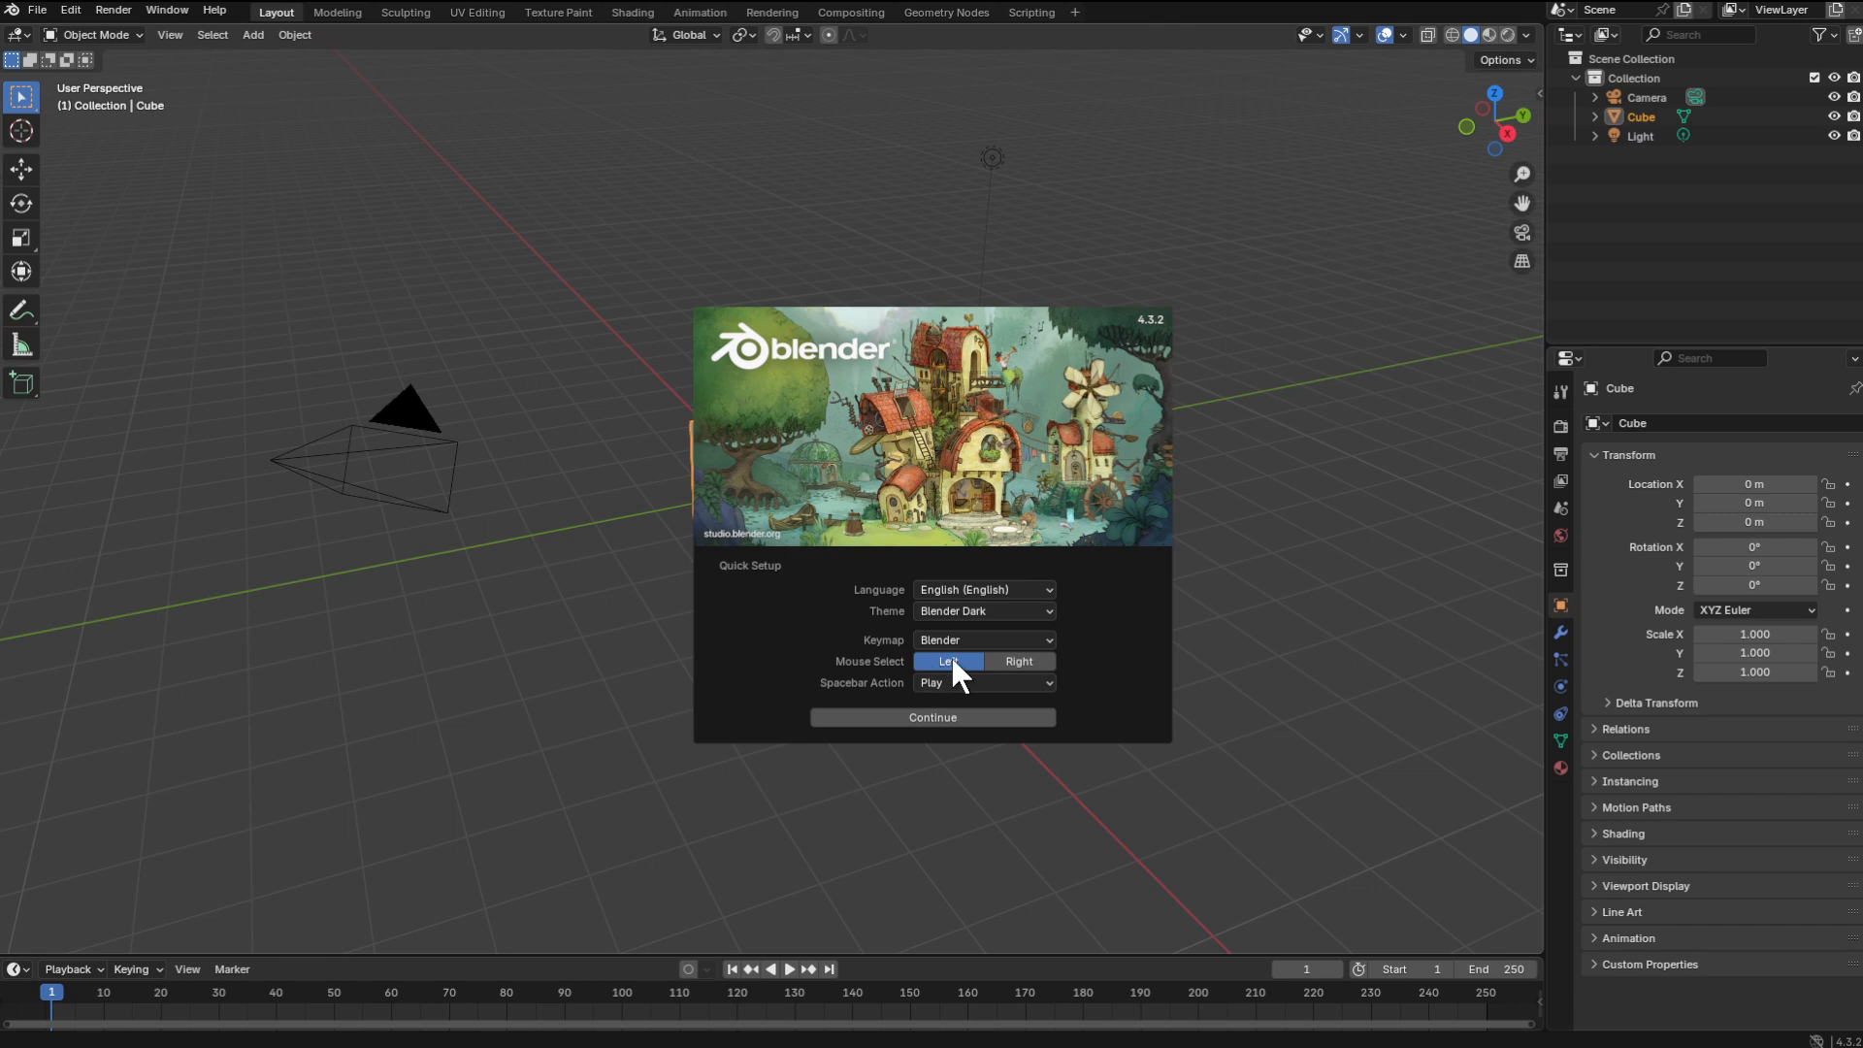
Accept Quick Setup with left-click select, then remove the camera and light
click(984, 681)
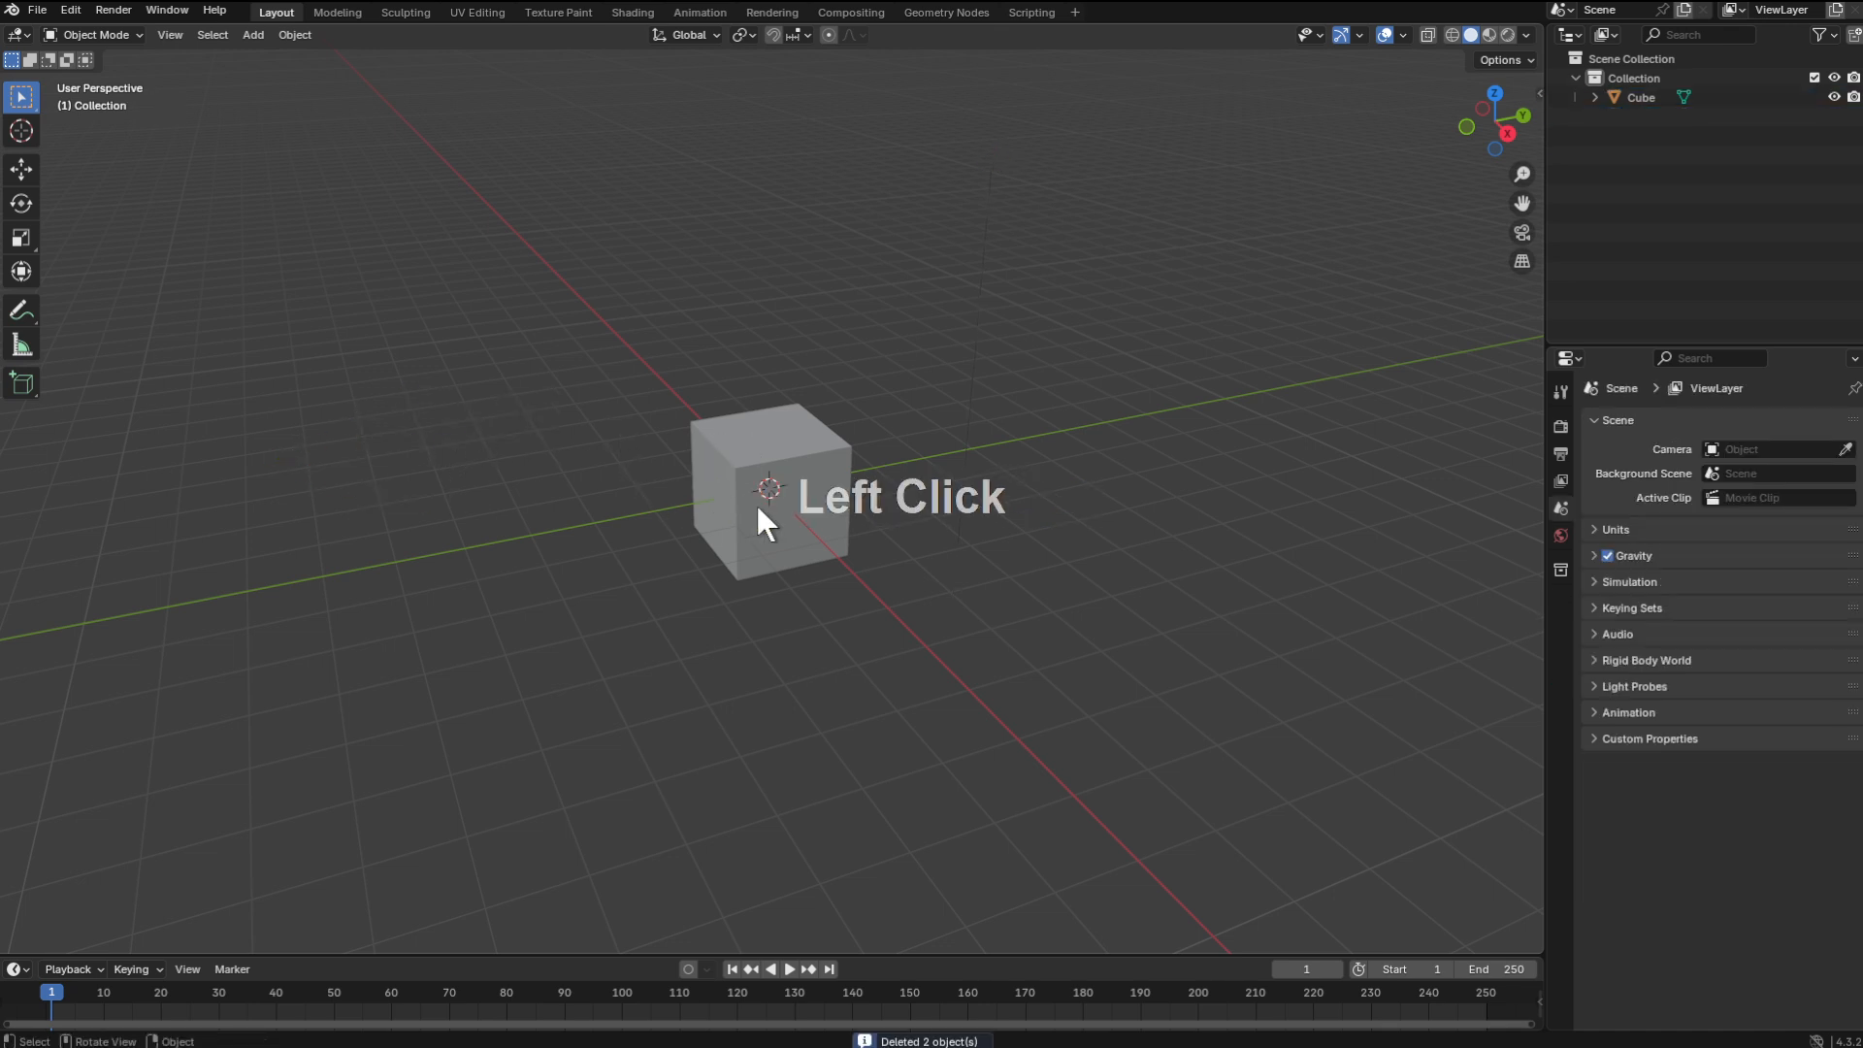
With the cube selected, install and enable HardOps, BoxCutter and nSolve from their zip files
click(770, 493)
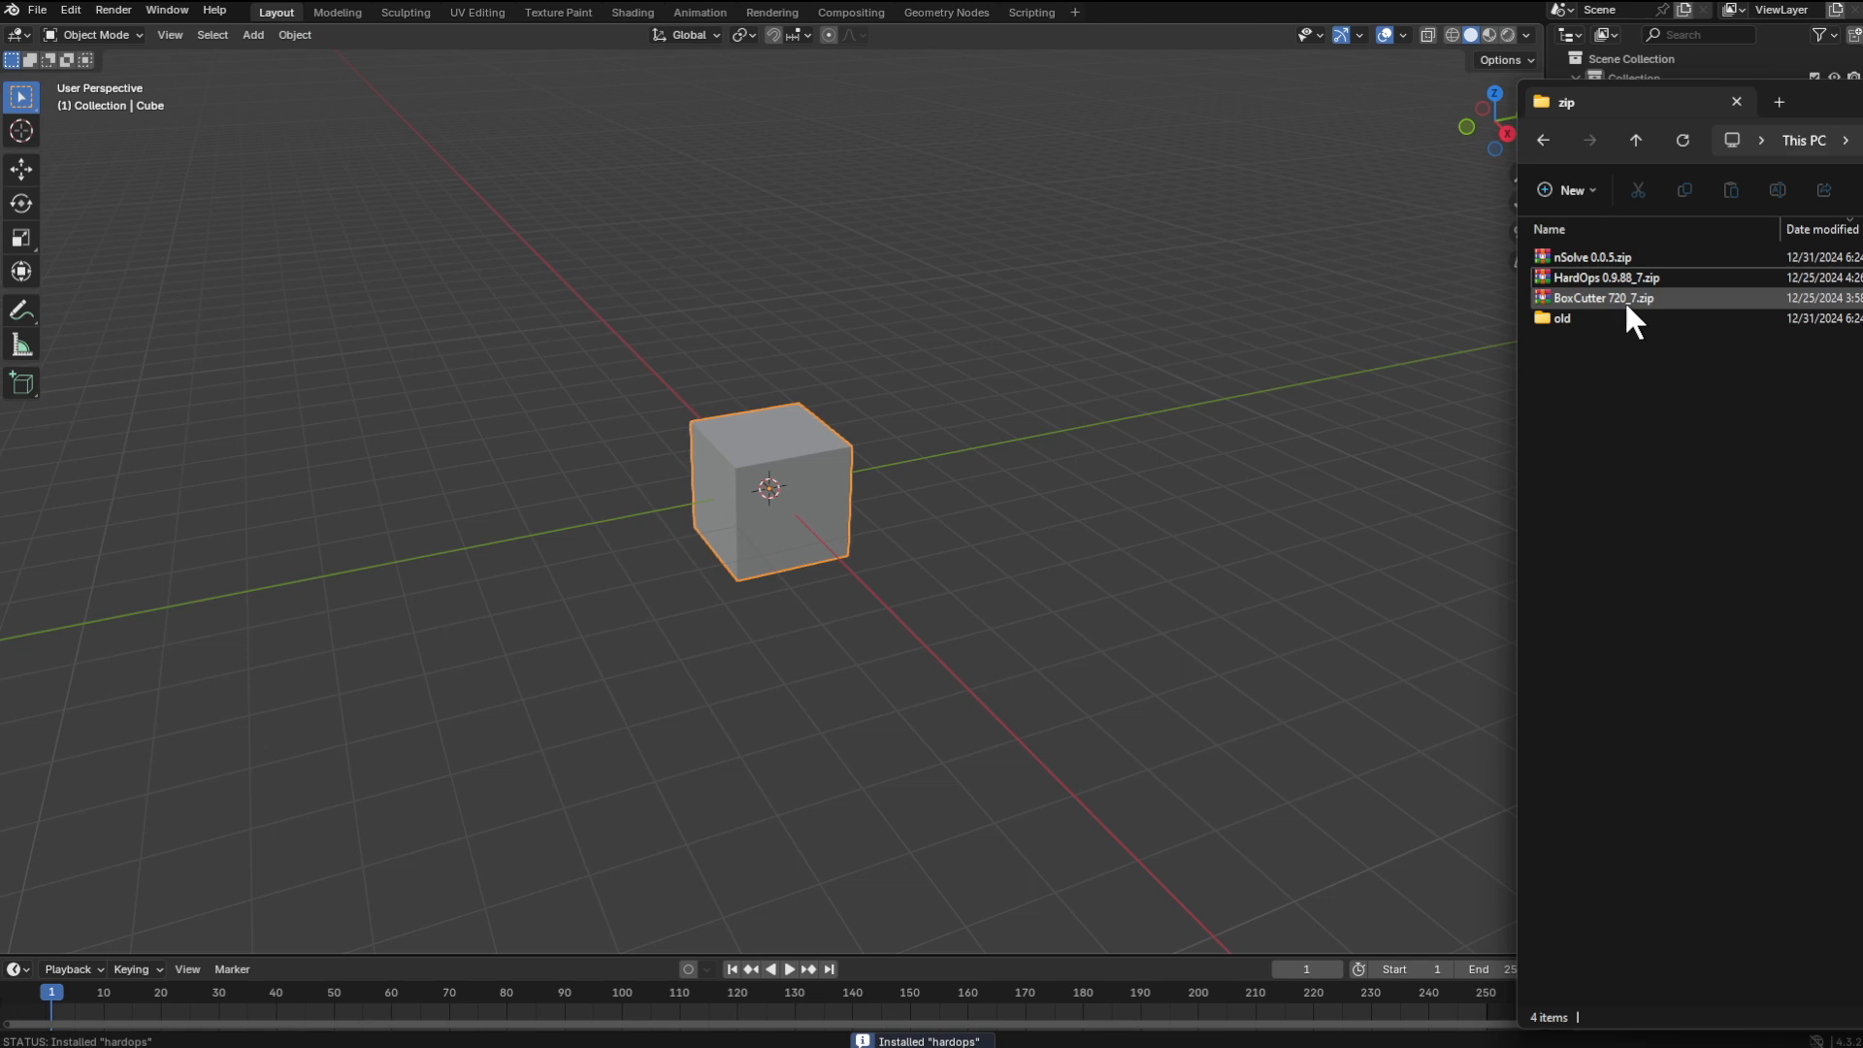
mouse_move(1634, 299)
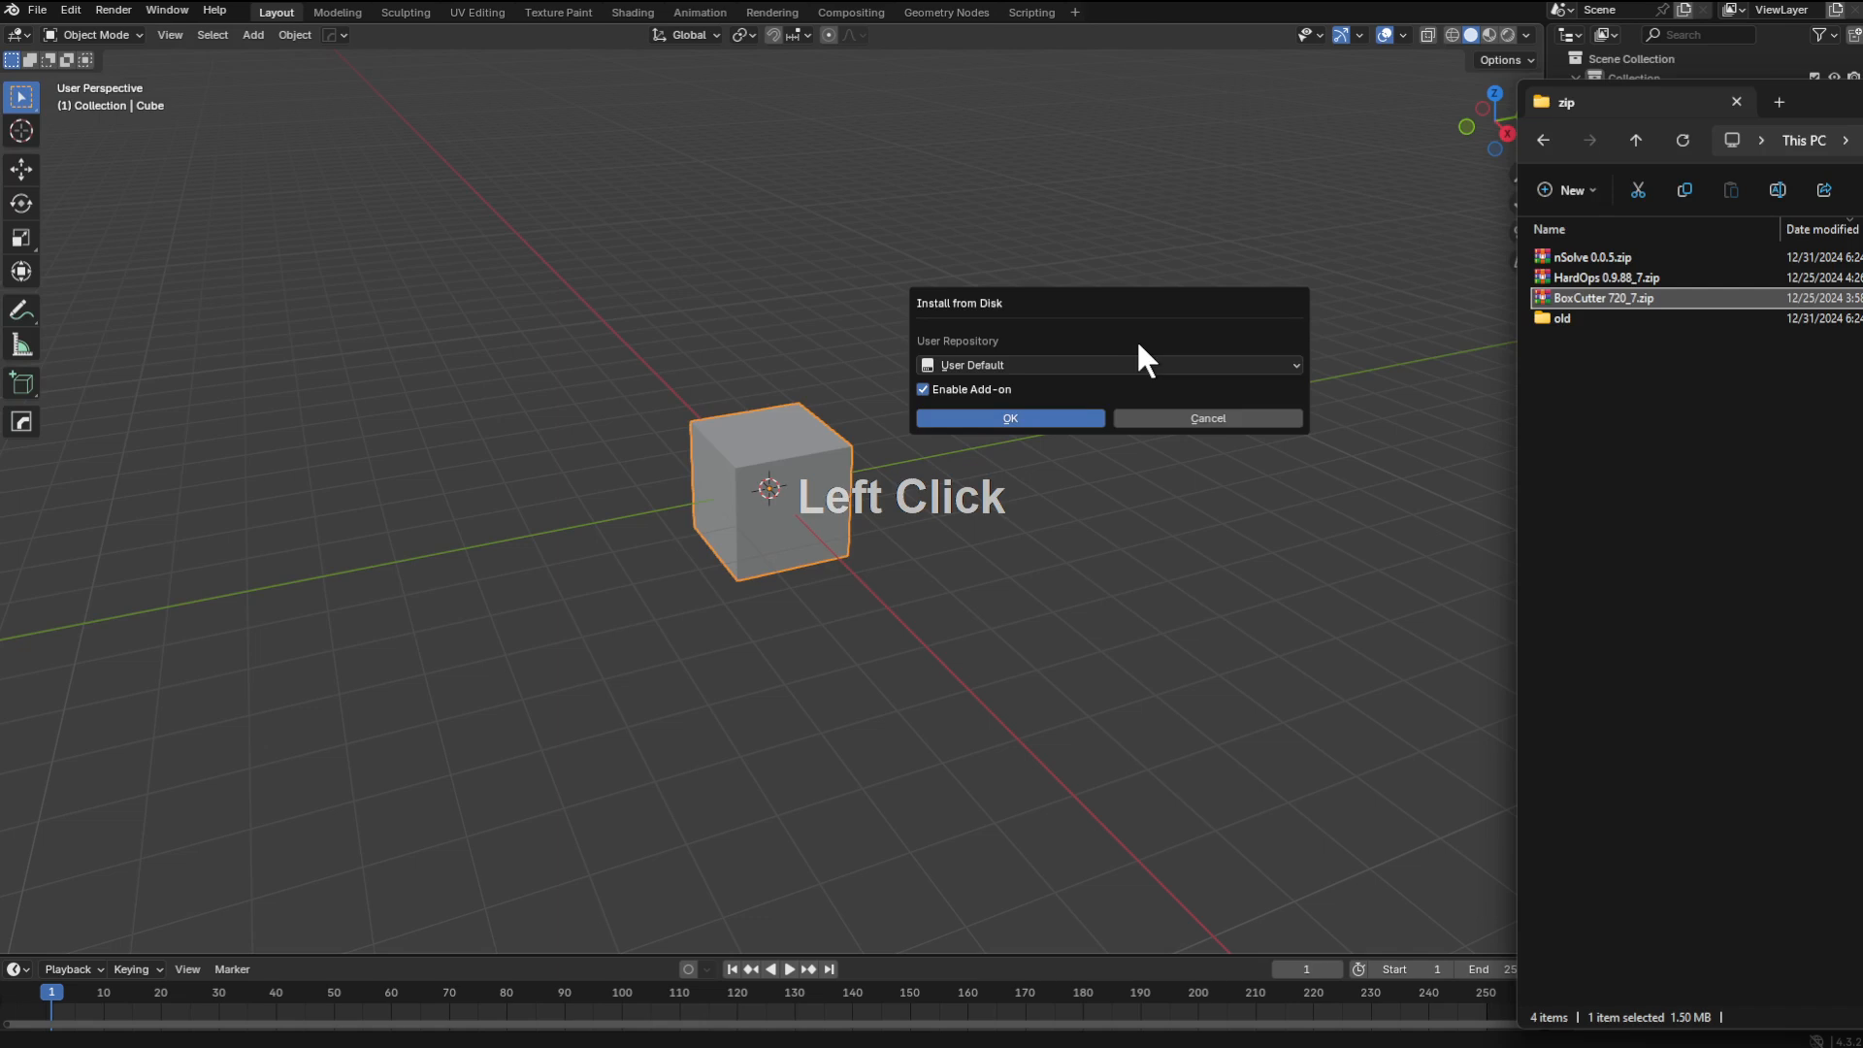
click(1009, 419)
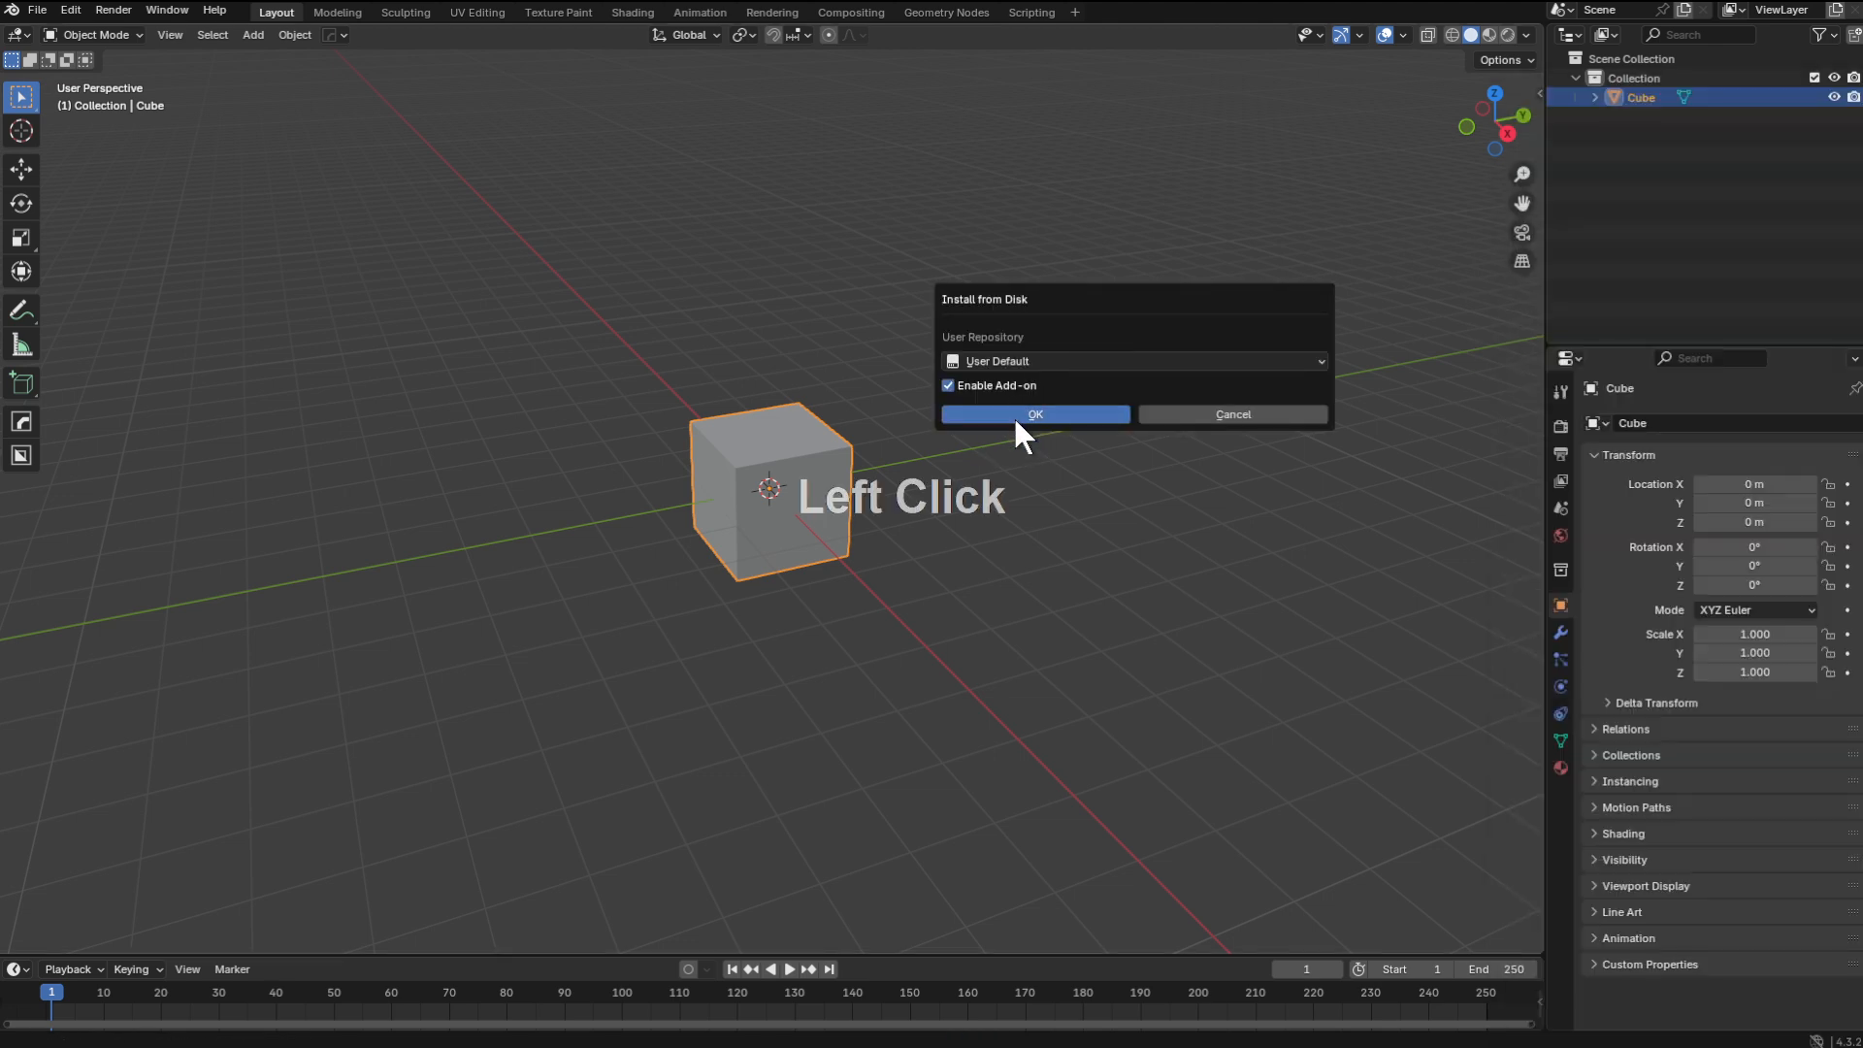
click(1032, 413)
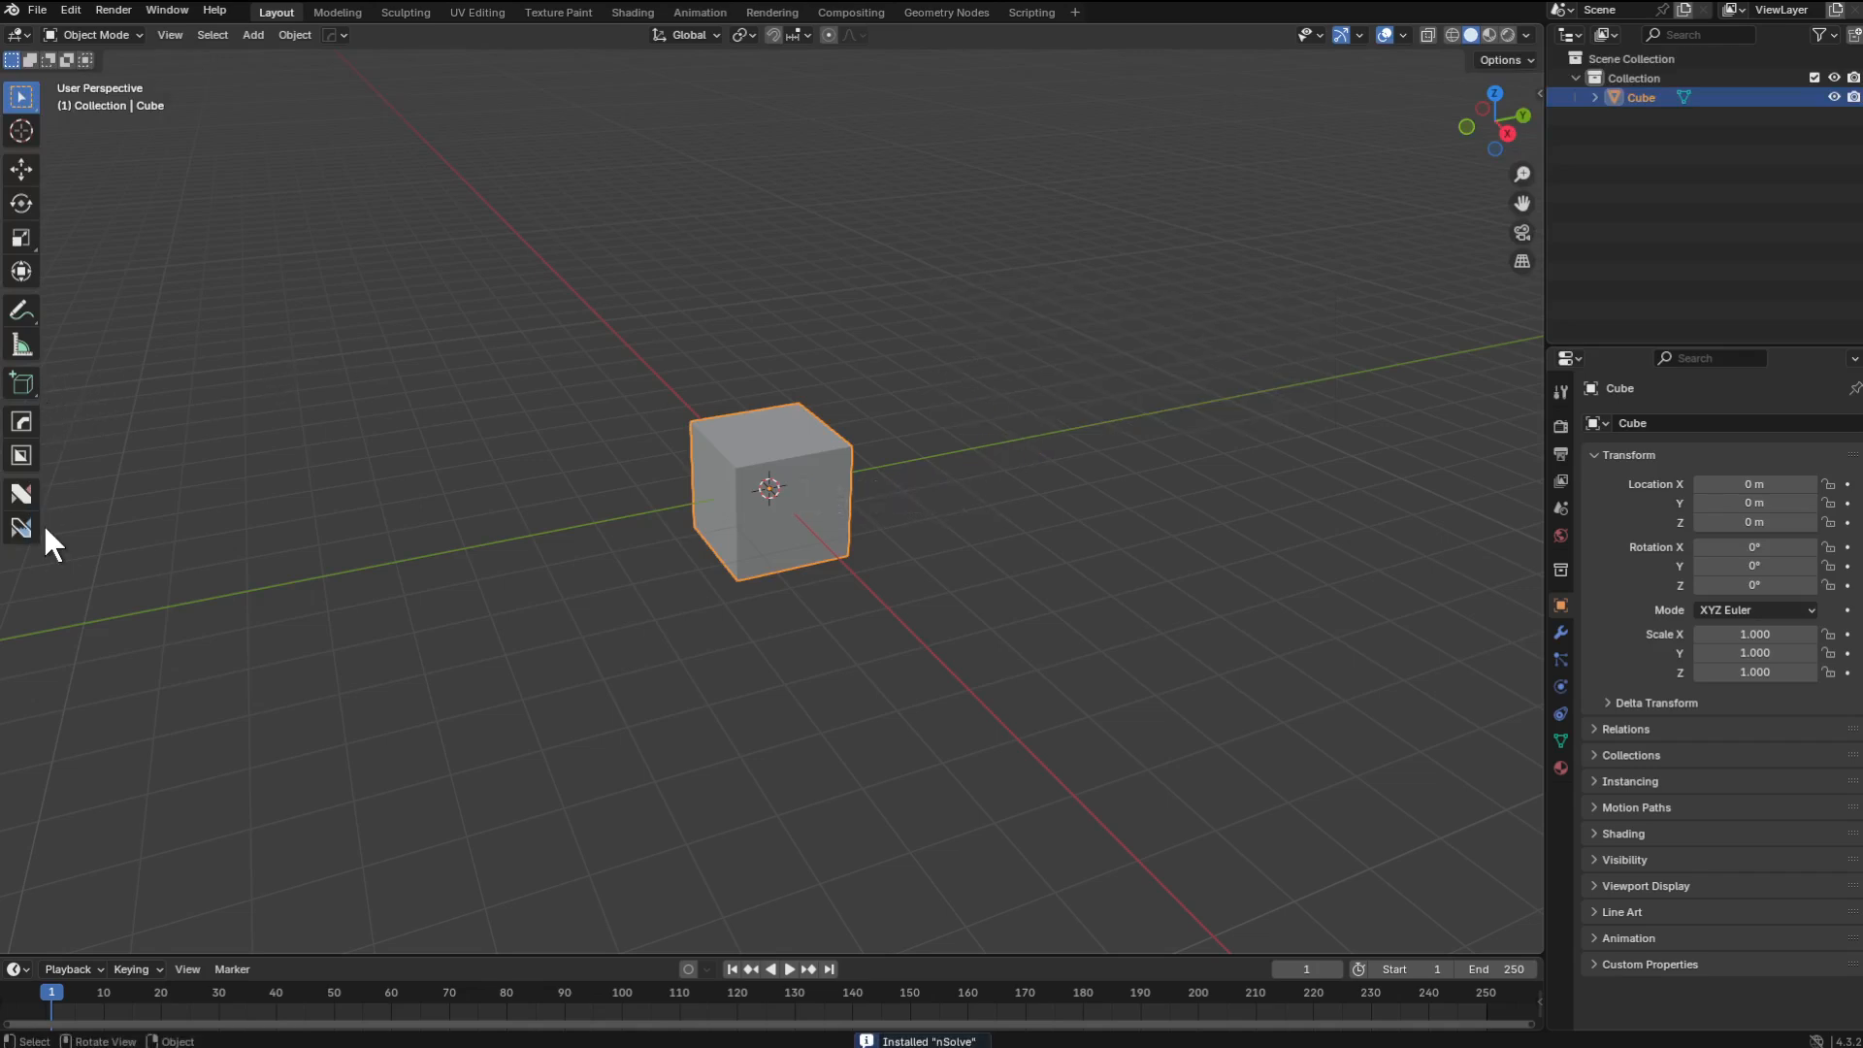
Save the startup file with BoxCutter active and set cutter snapping to Dots
scroll(up, 3)
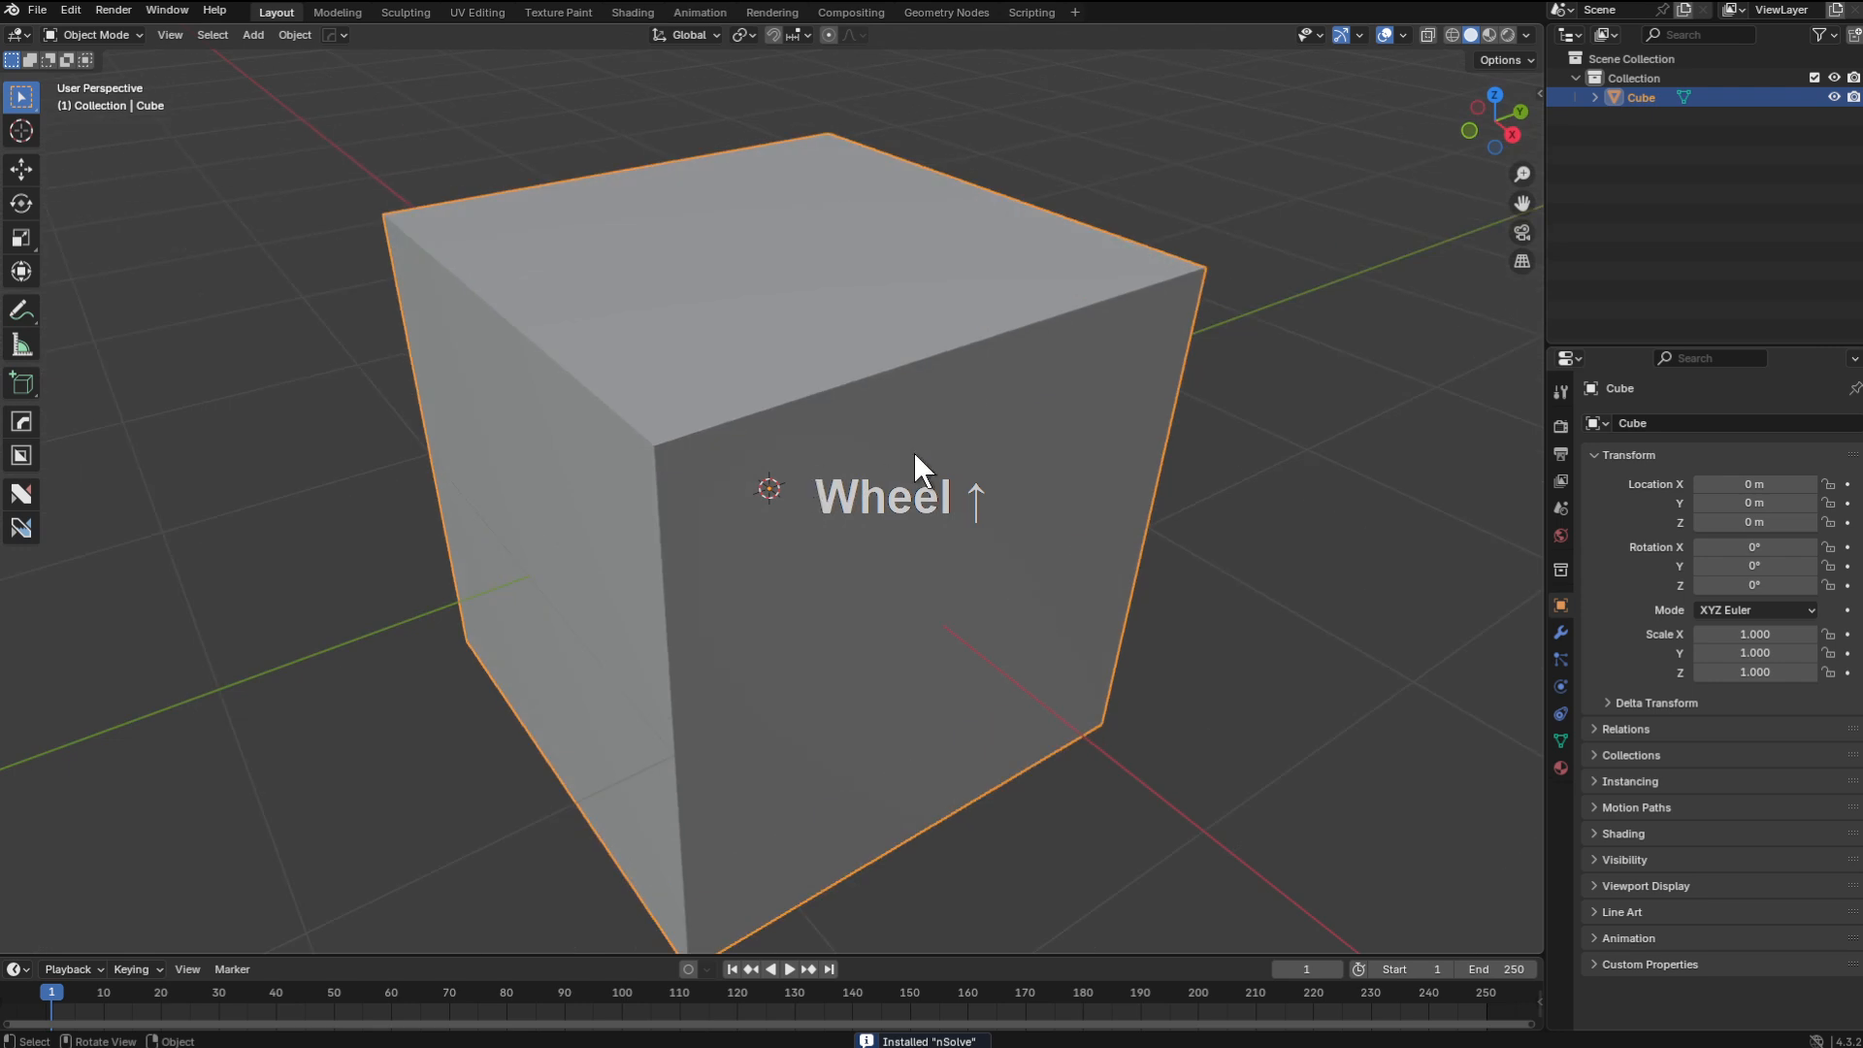
scroll(down, 3)
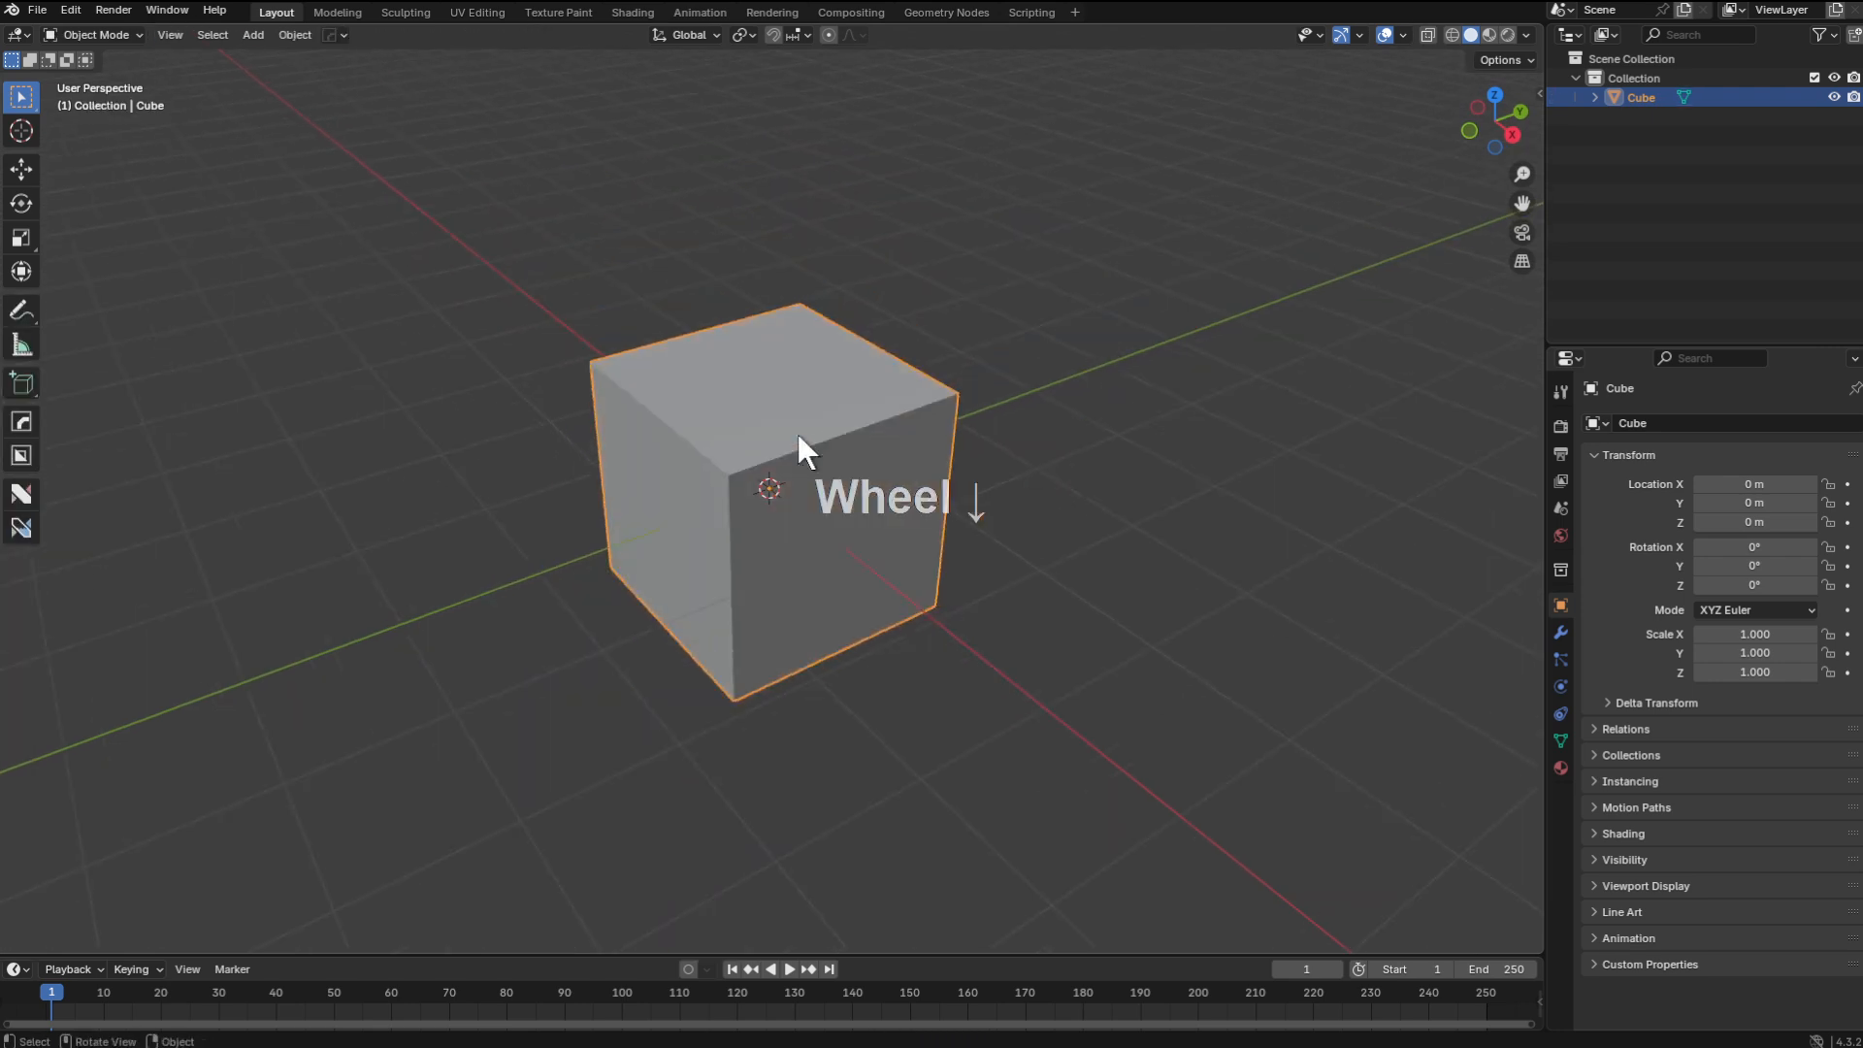
scroll(up, 3)
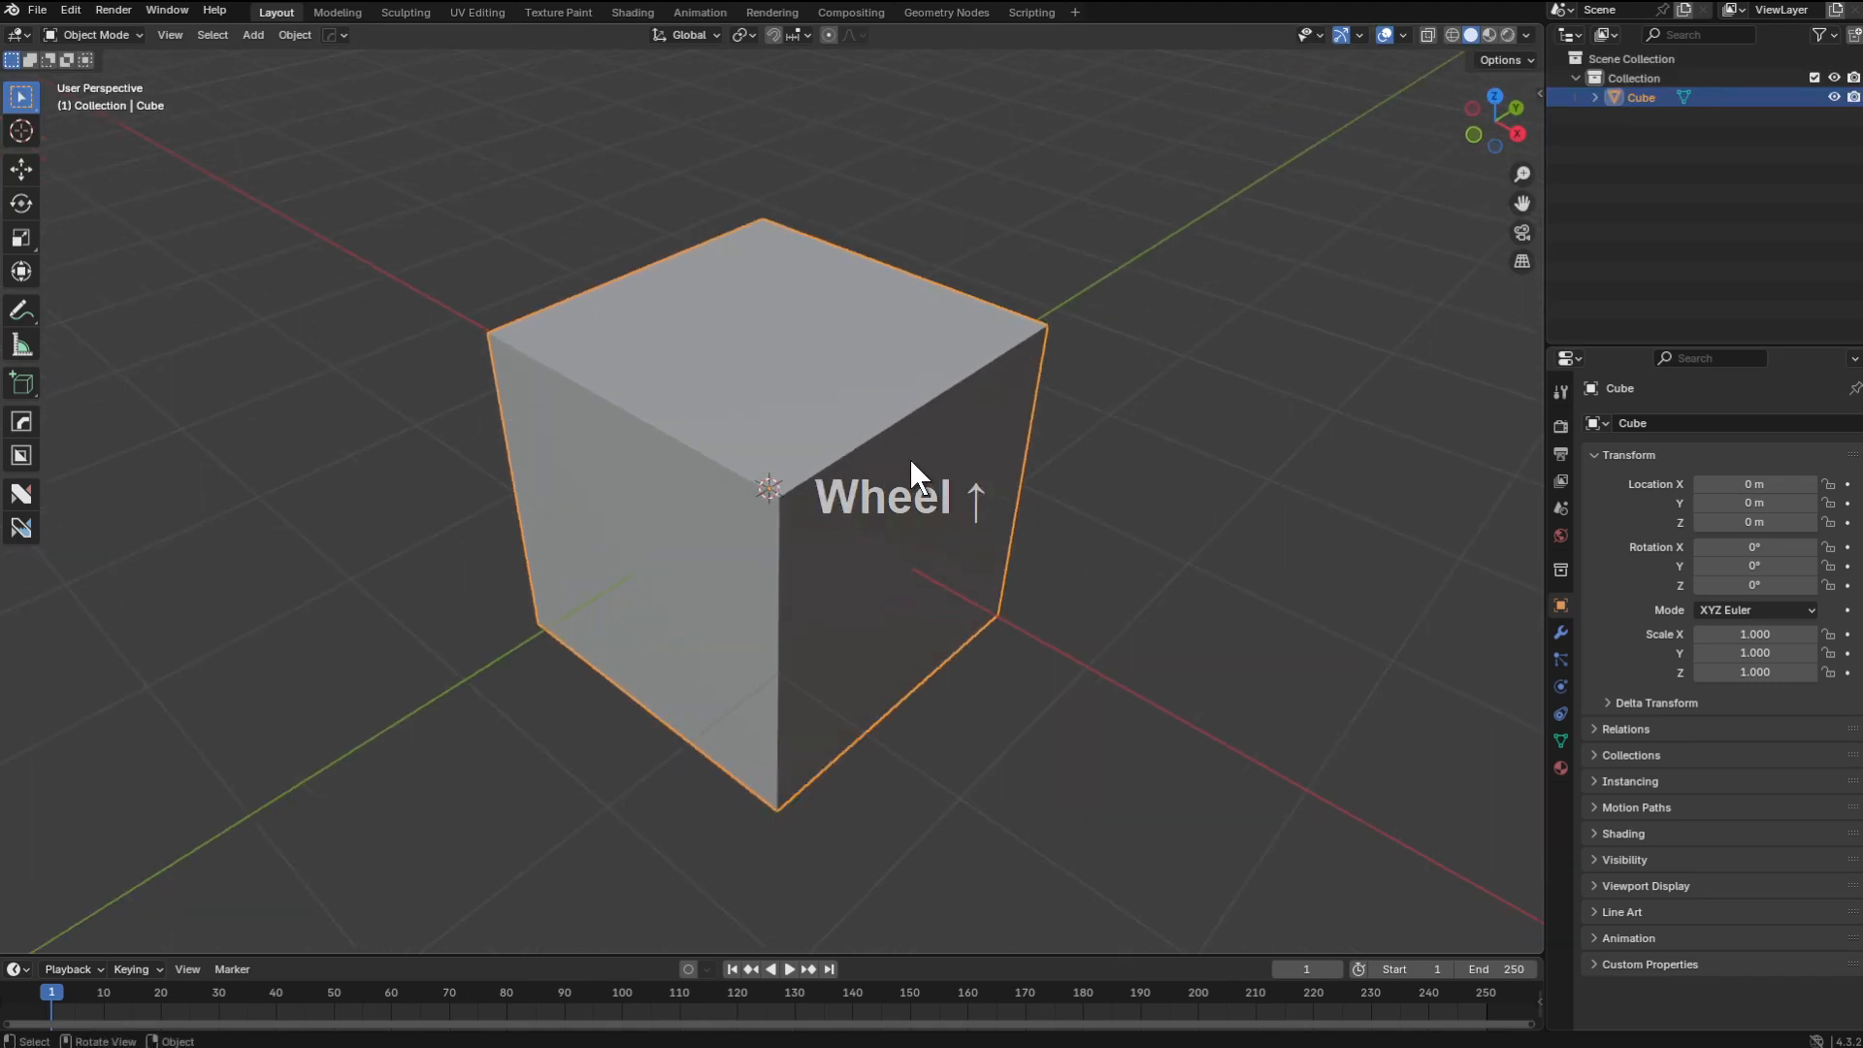
right_click(832, 358)
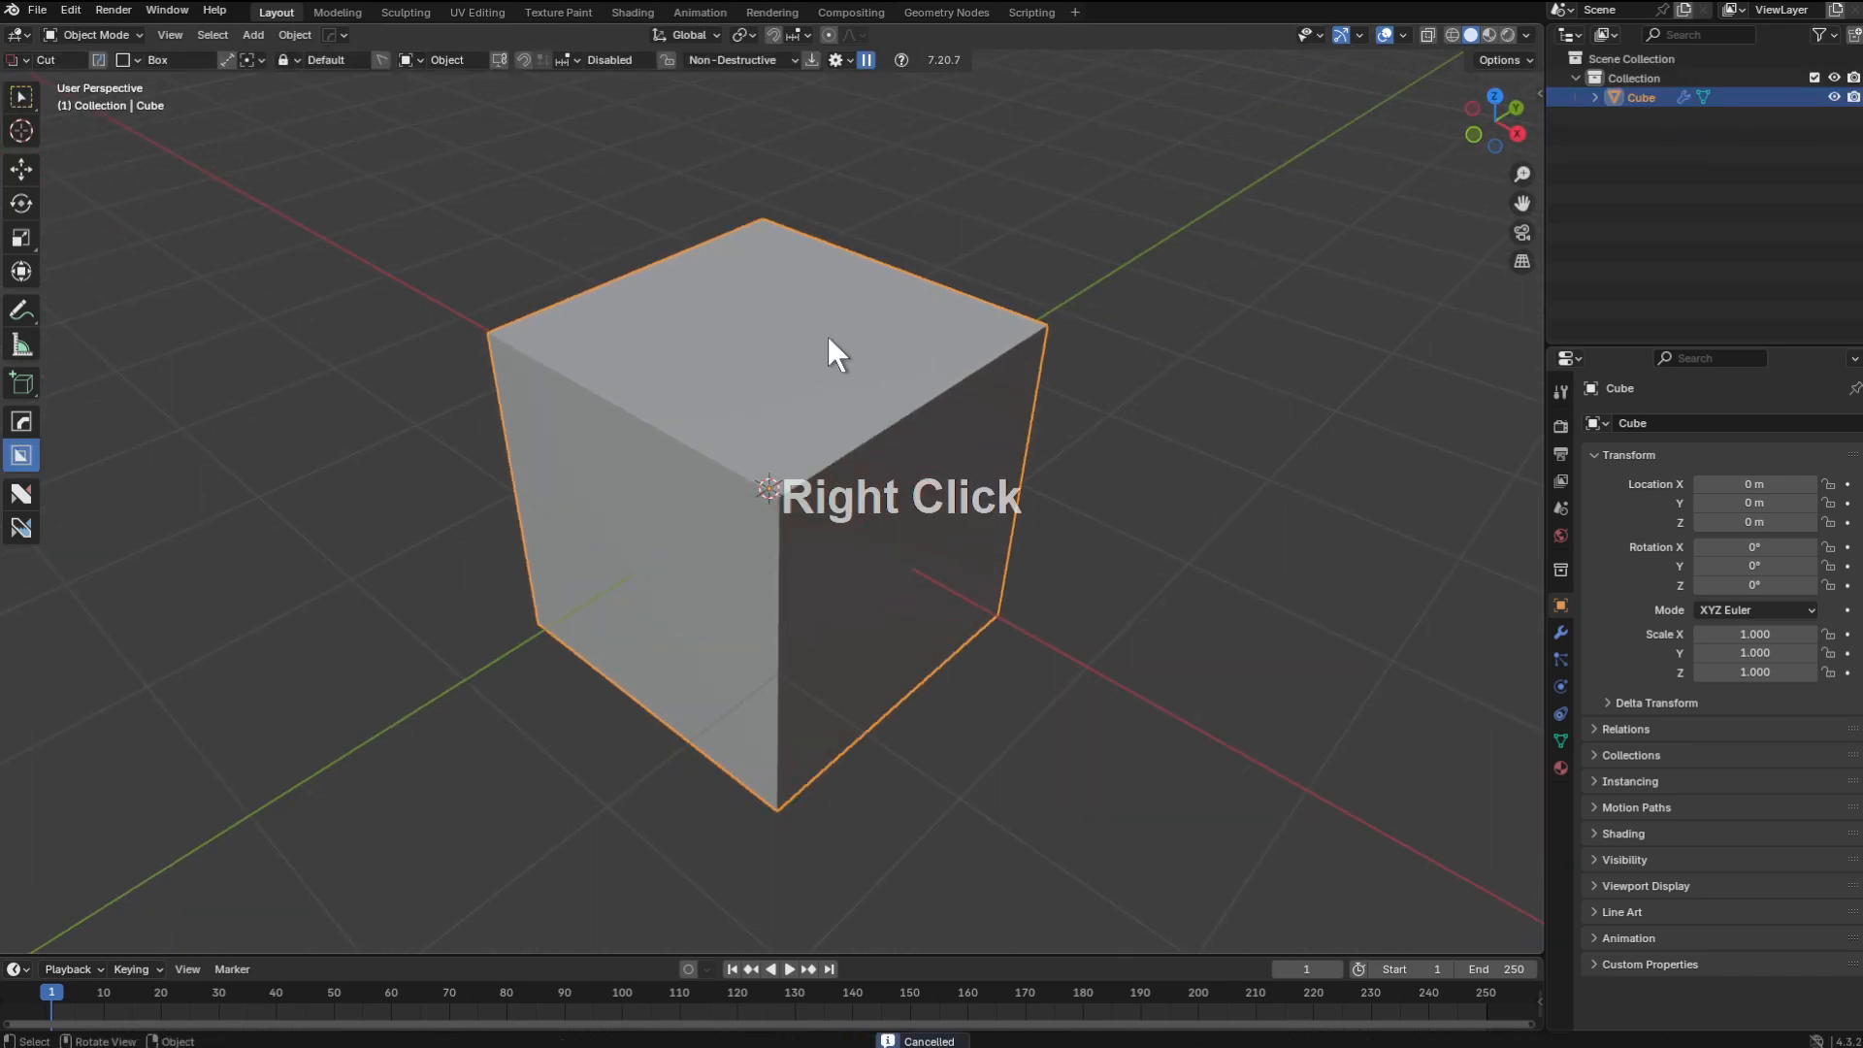
middle_click(832, 351)
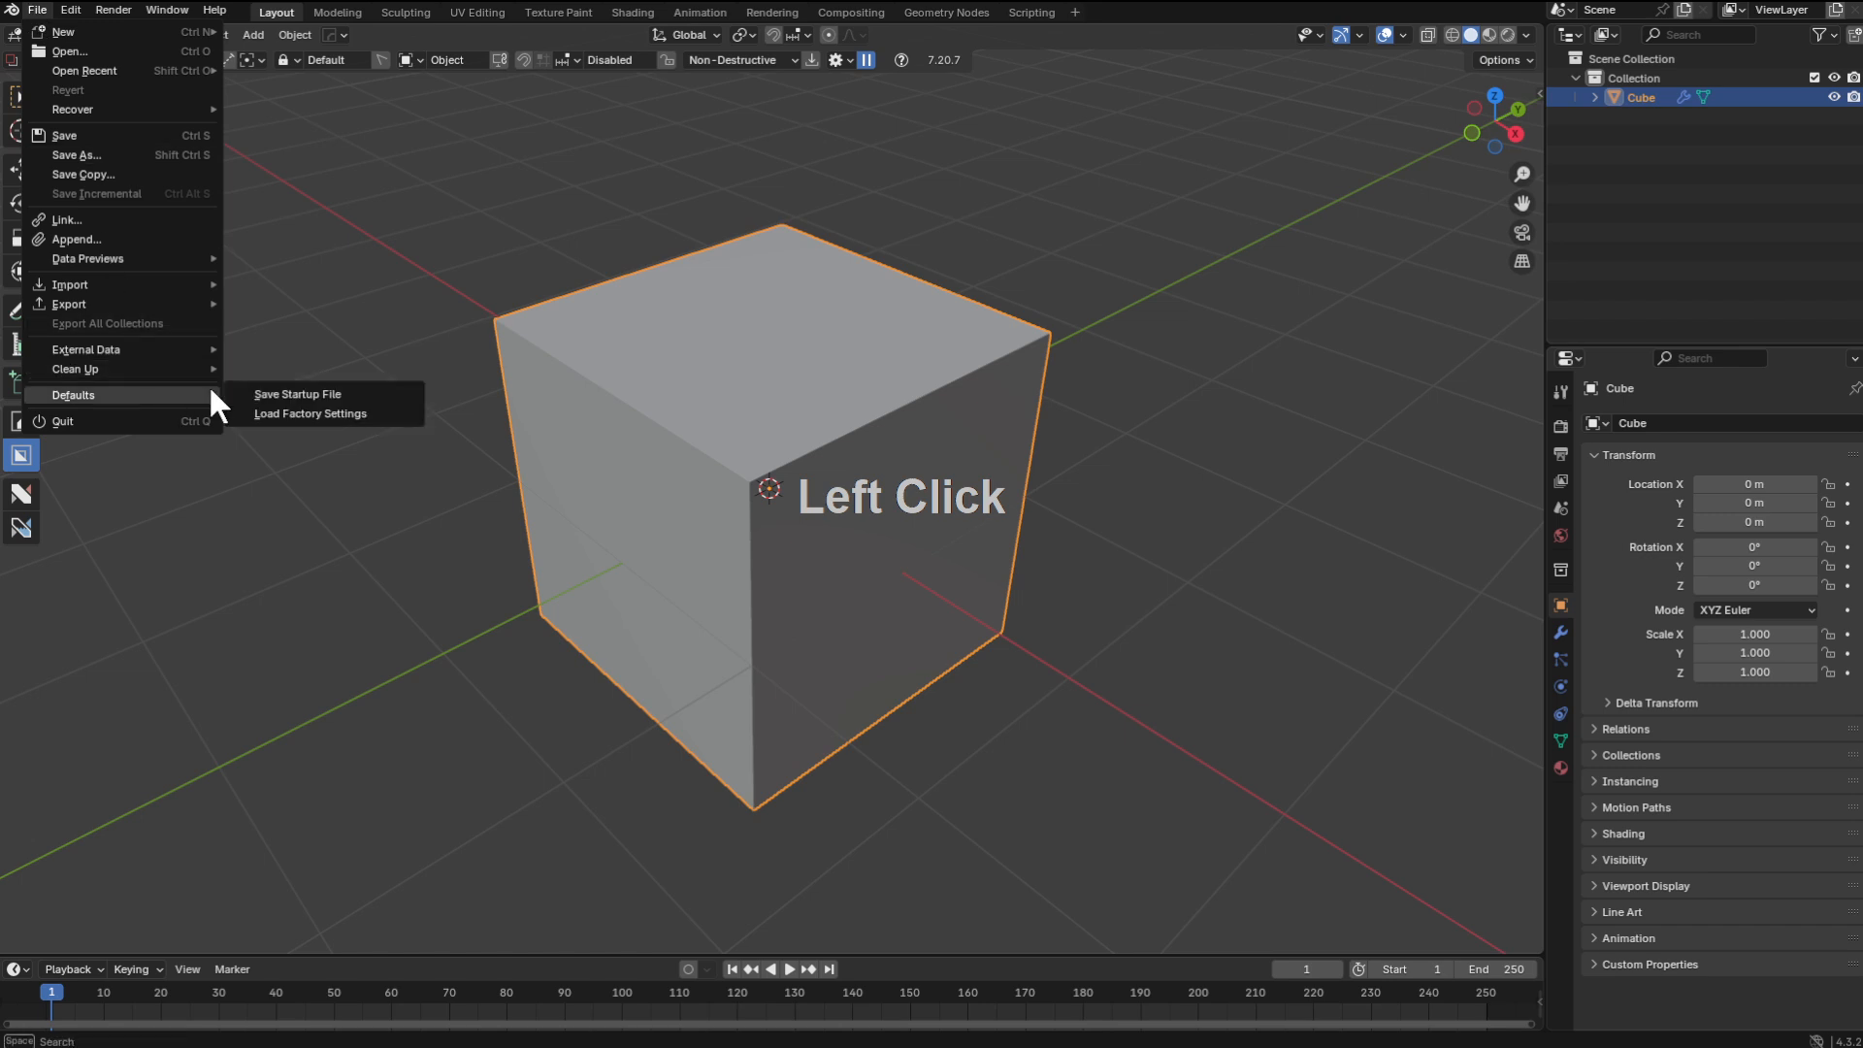
click(297, 394)
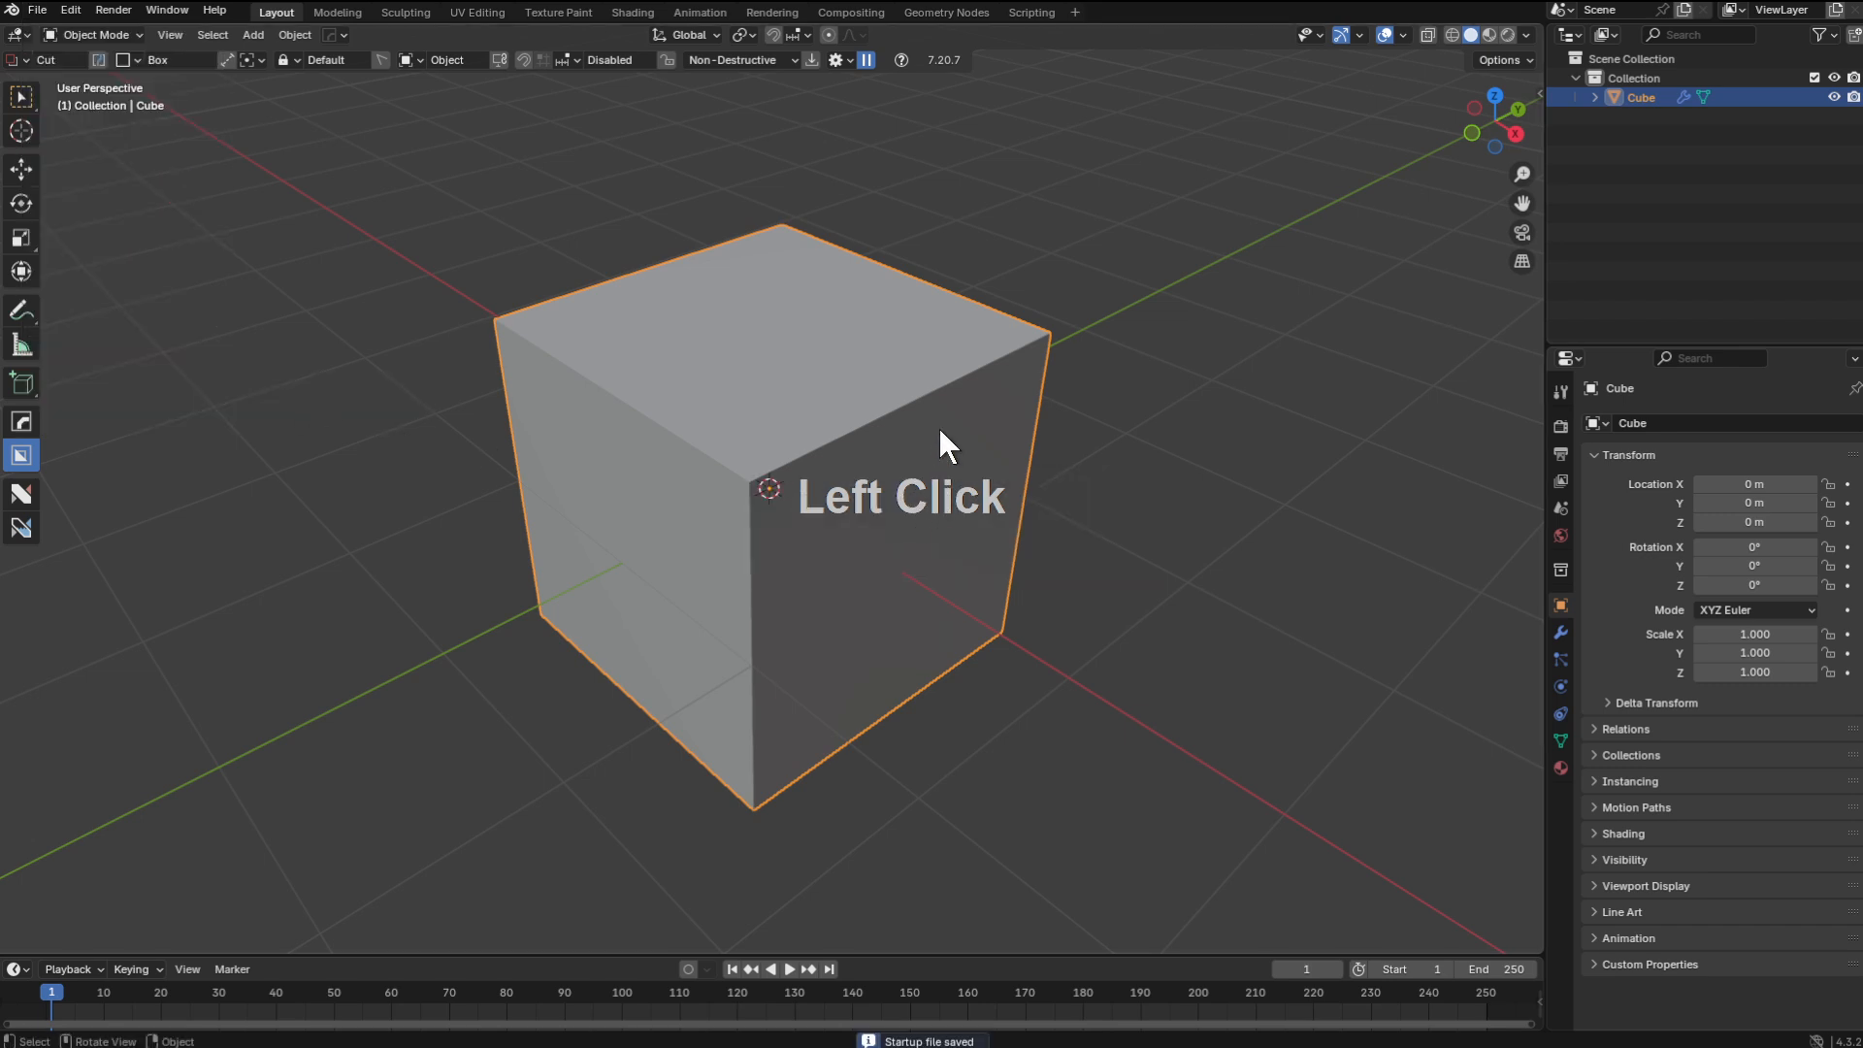
click(868, 466)
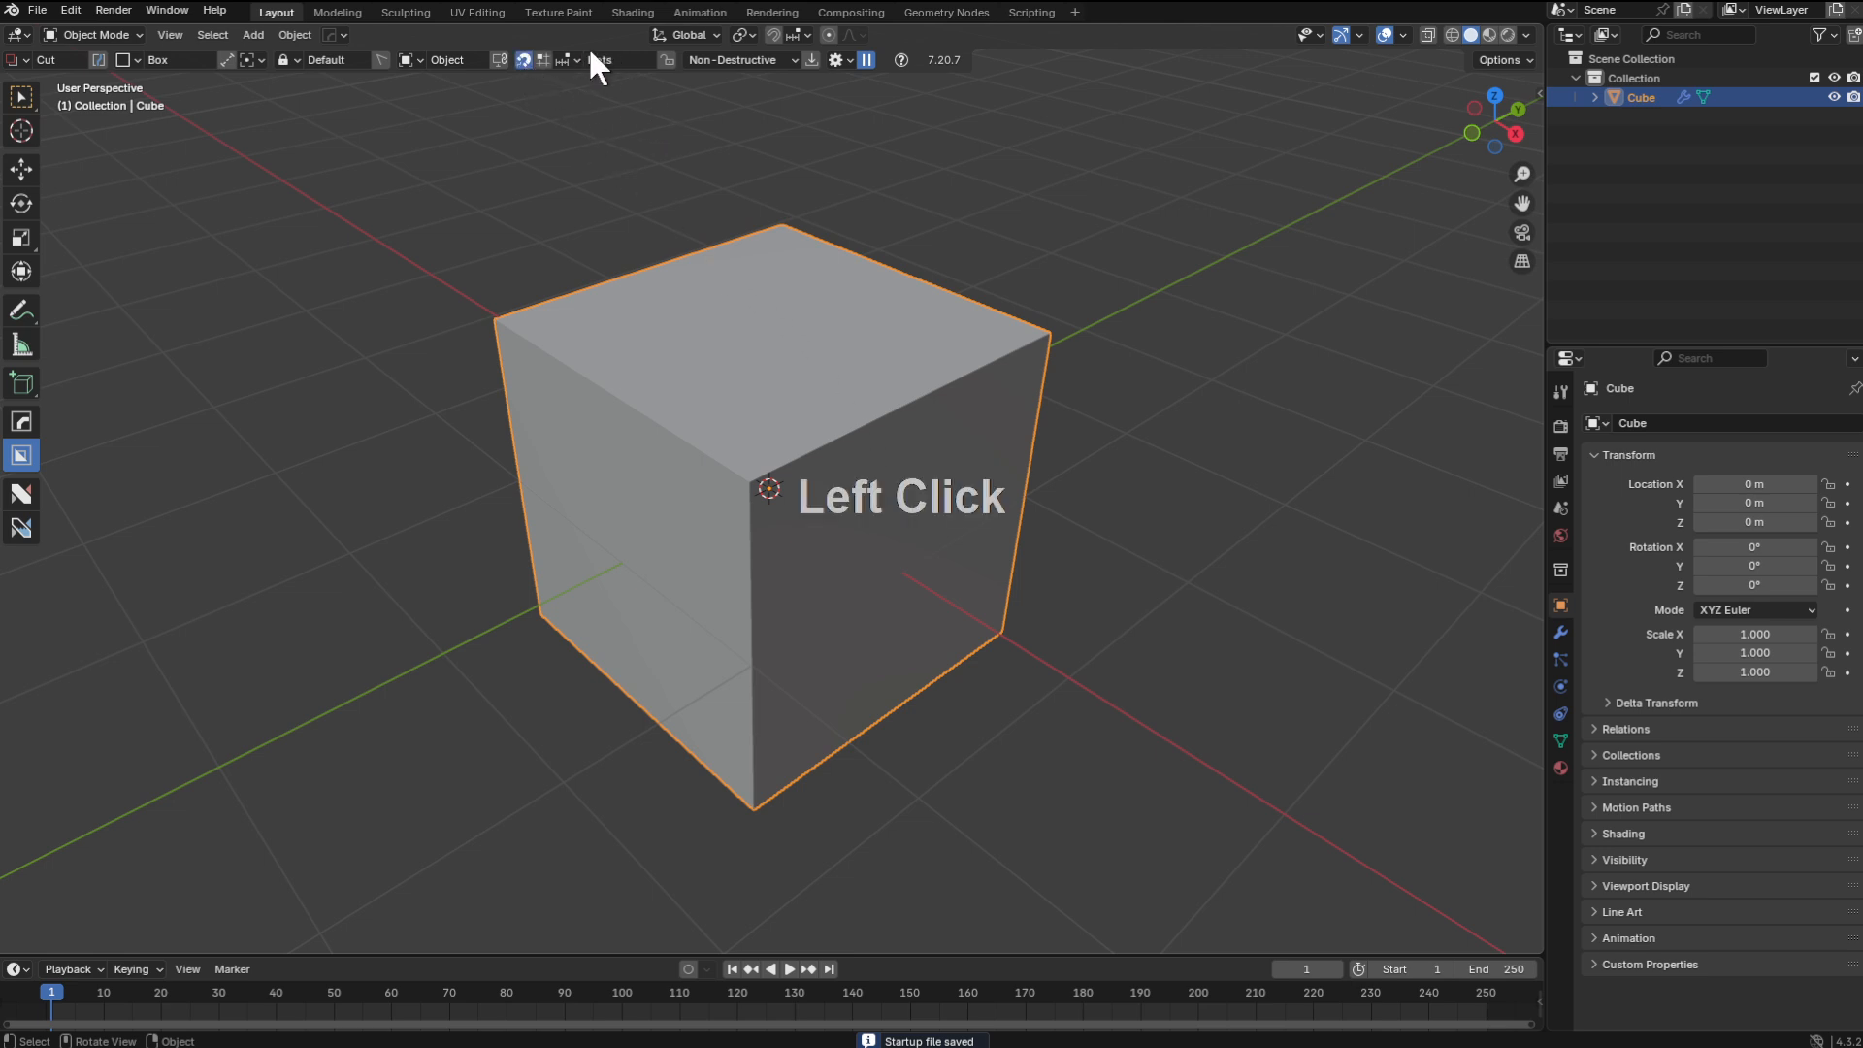
click(37, 10)
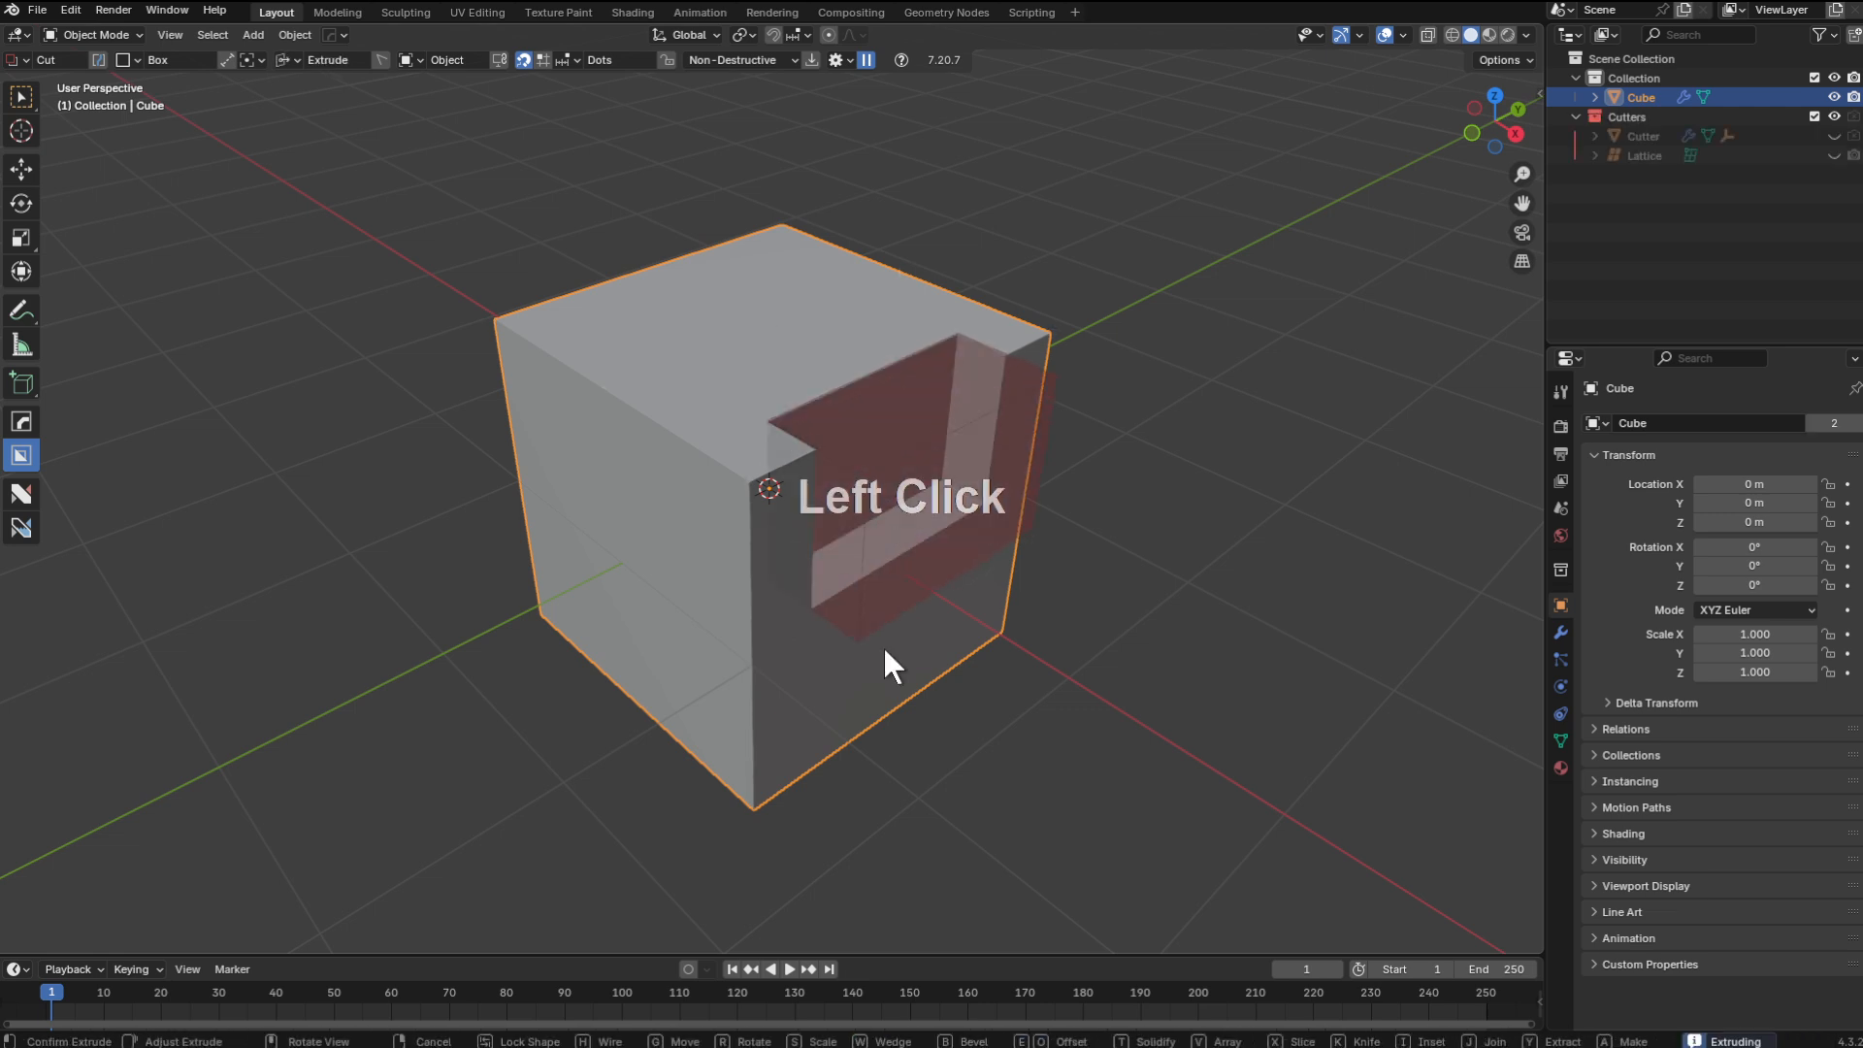
Extrude box cuts into the cube and mirror them across the X axis with HardOps
click(807, 643)
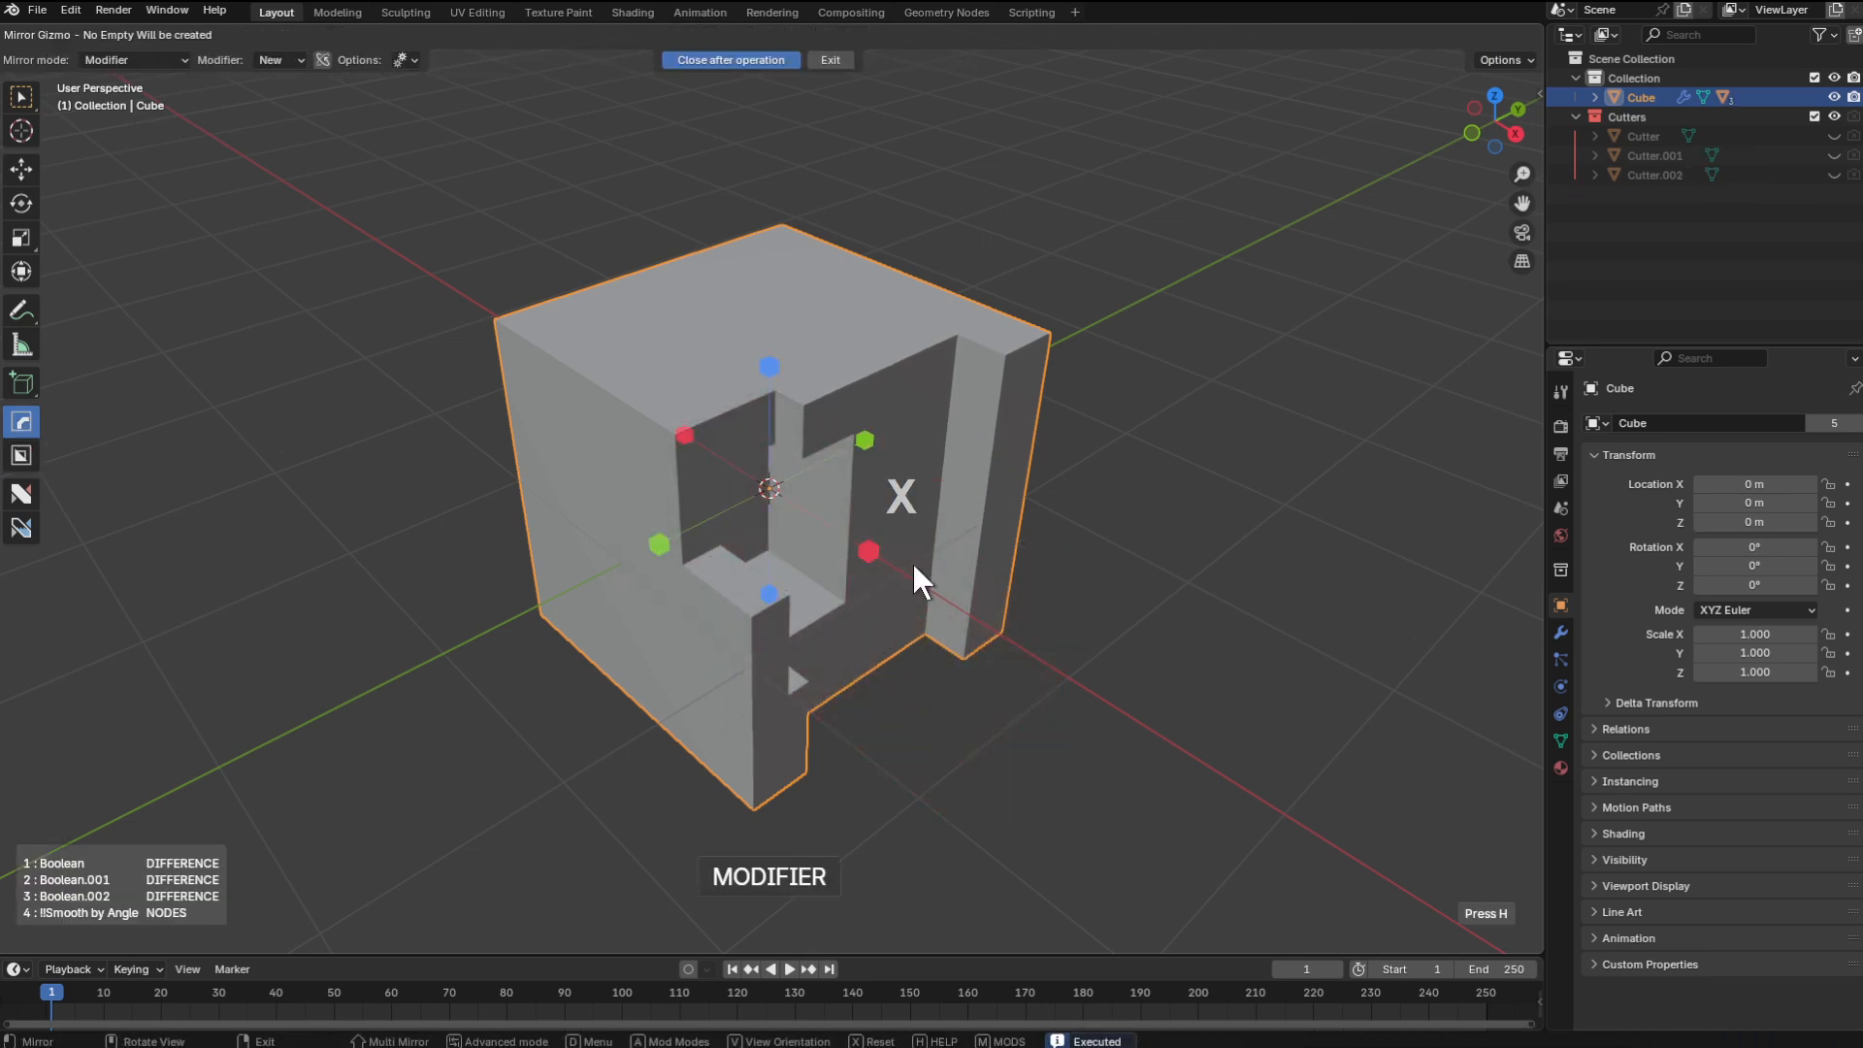
click(829, 60)
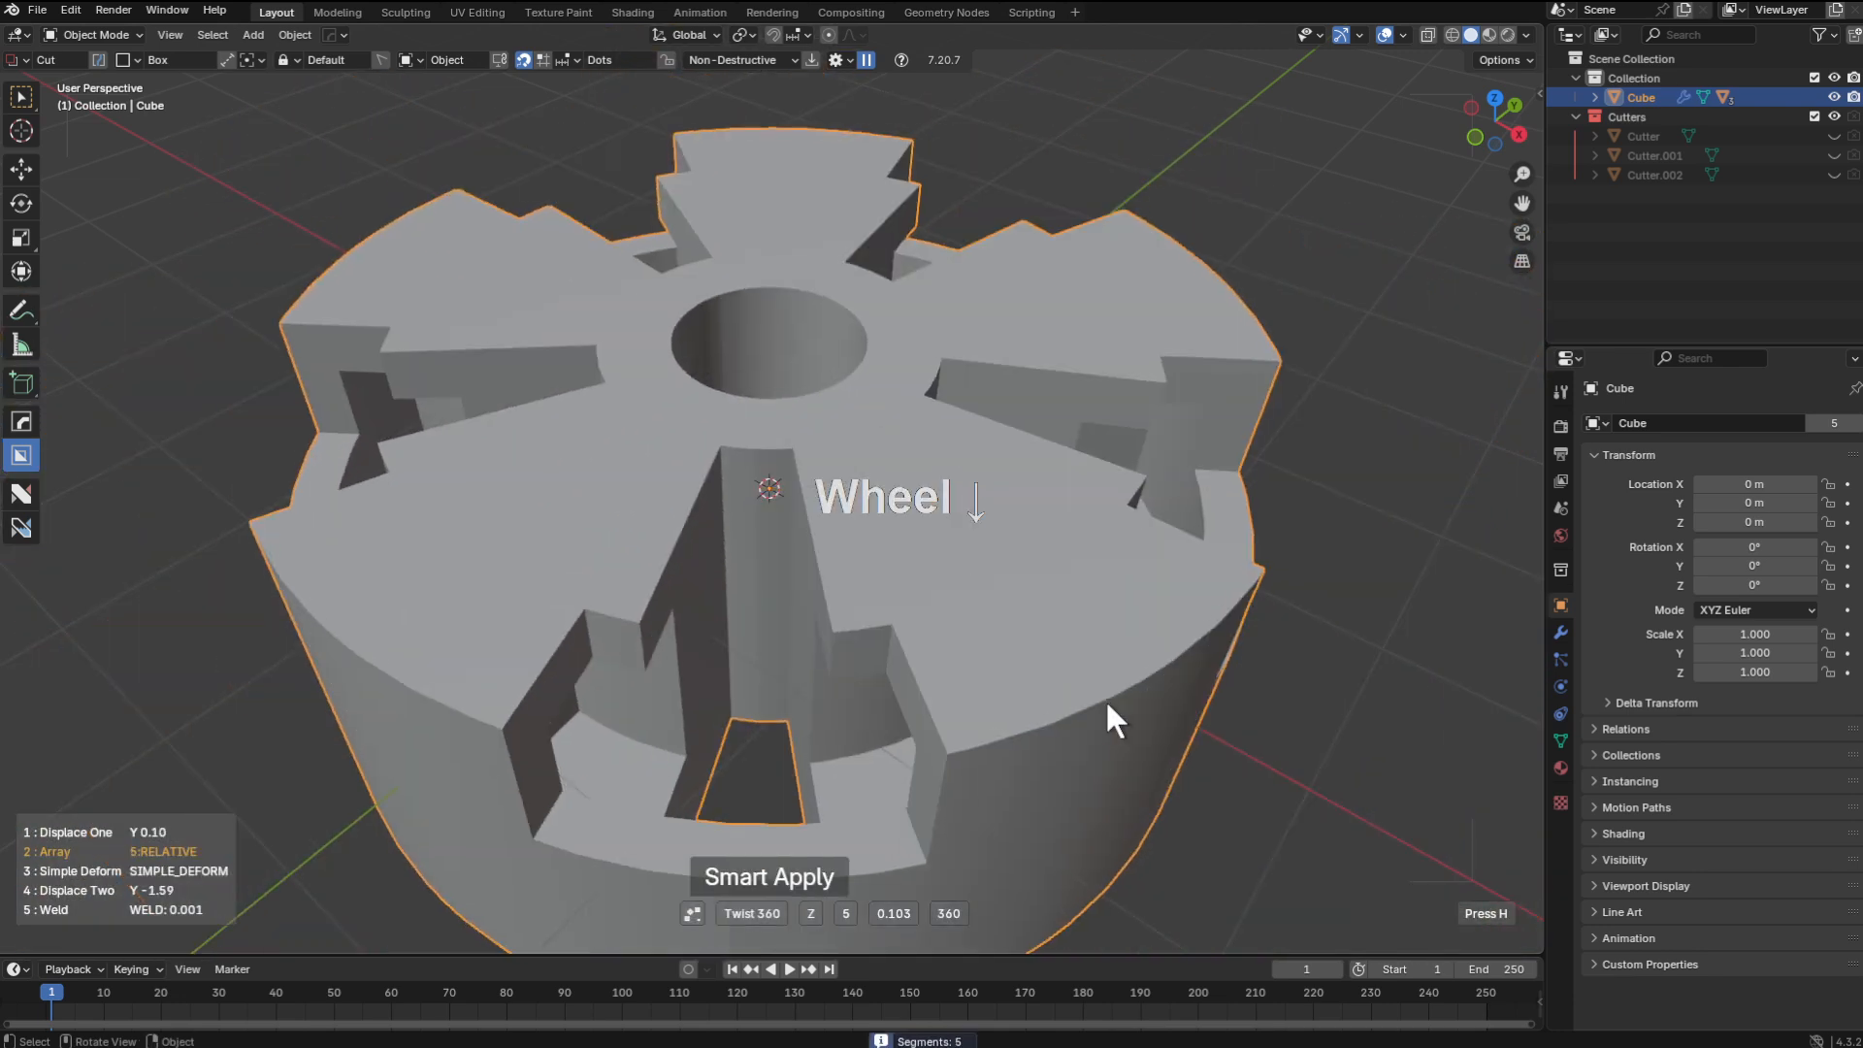
Confirm the Array Twist 360 operation, producing a flat notched ring with a central hole
click(769, 877)
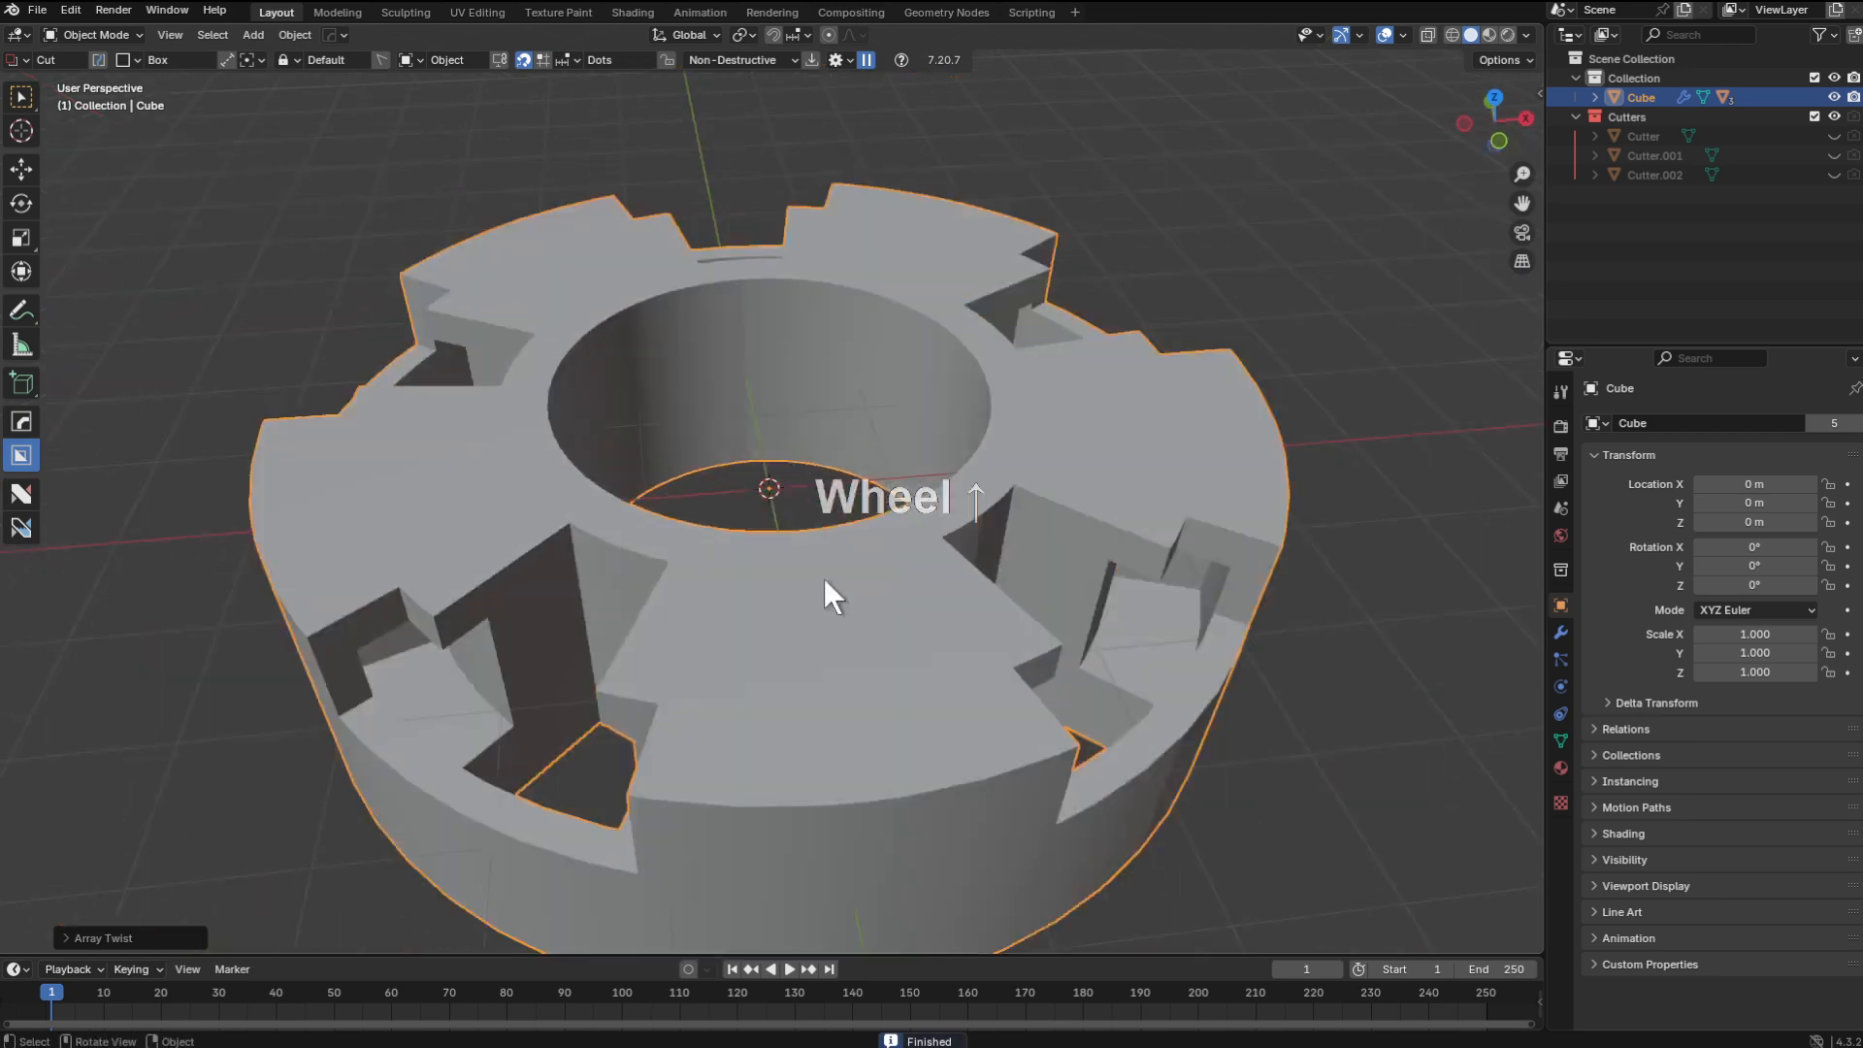
key(Tab)
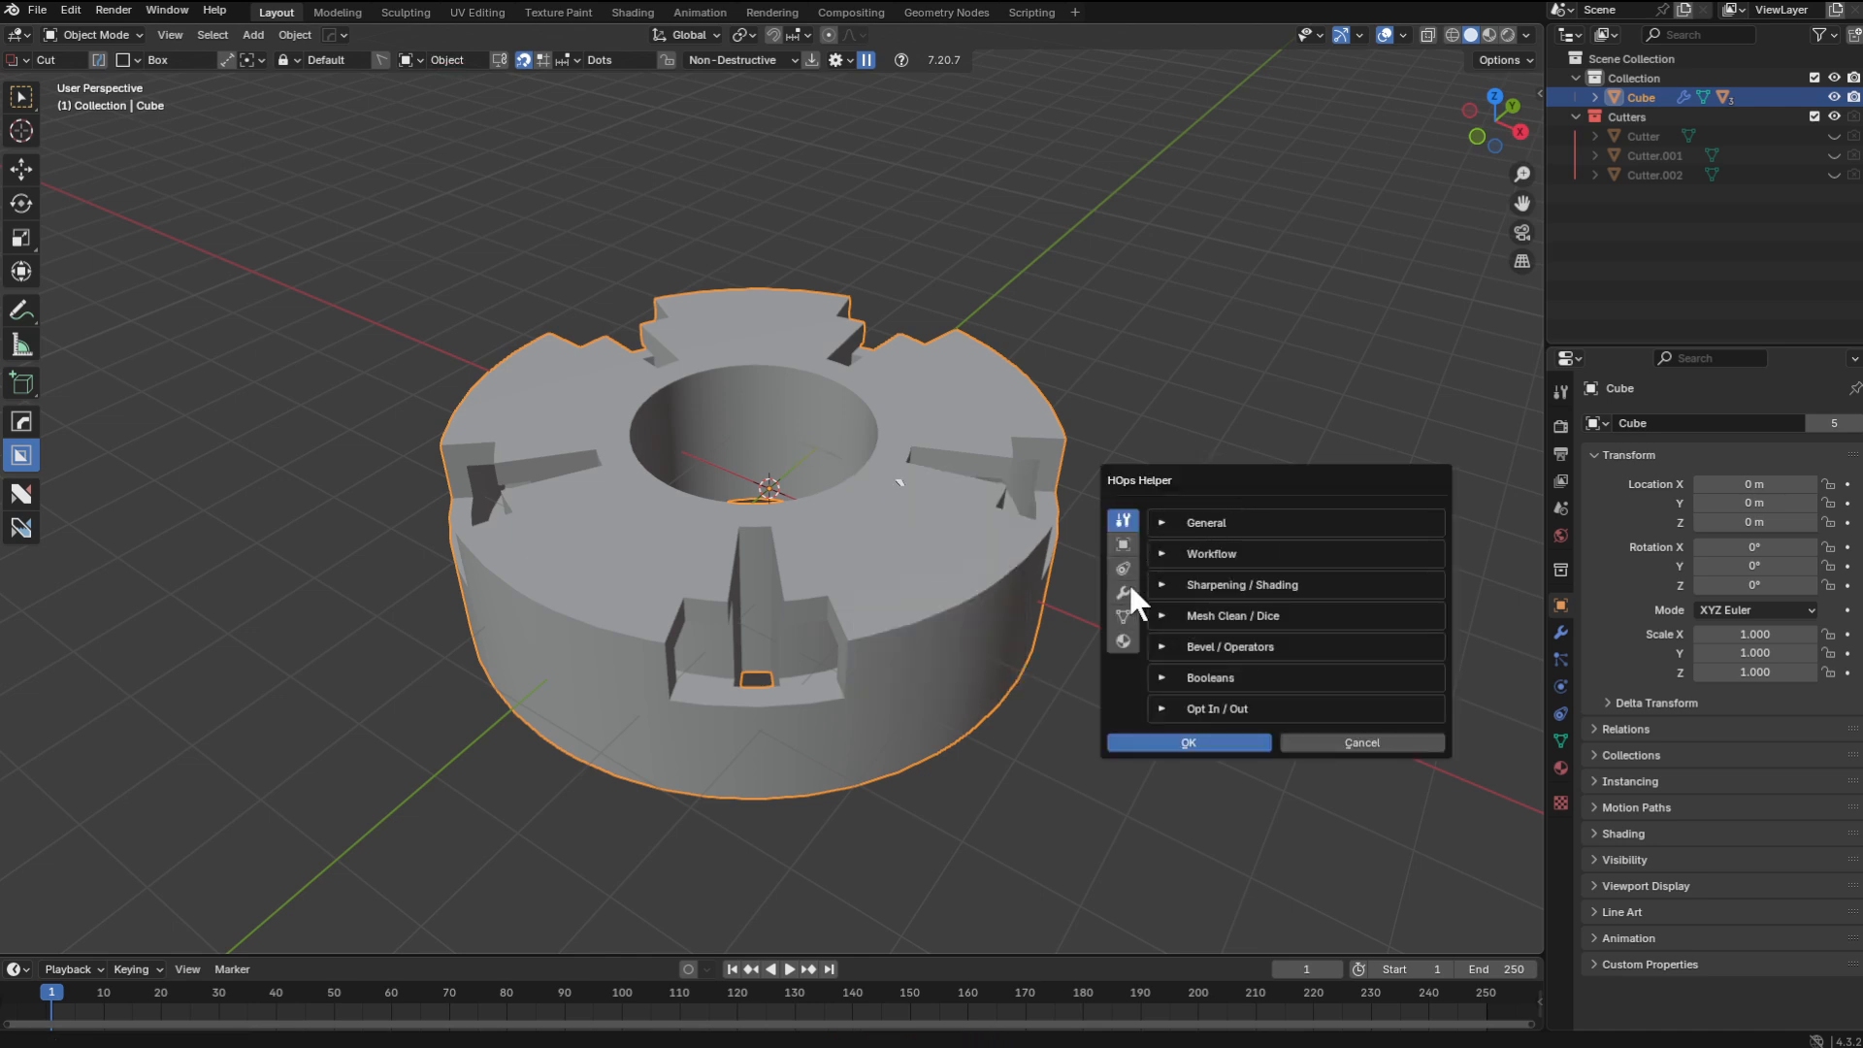
Inspect the wheel's displace, array, deform and weld modifiers in the HOps Helper
click(1121, 594)
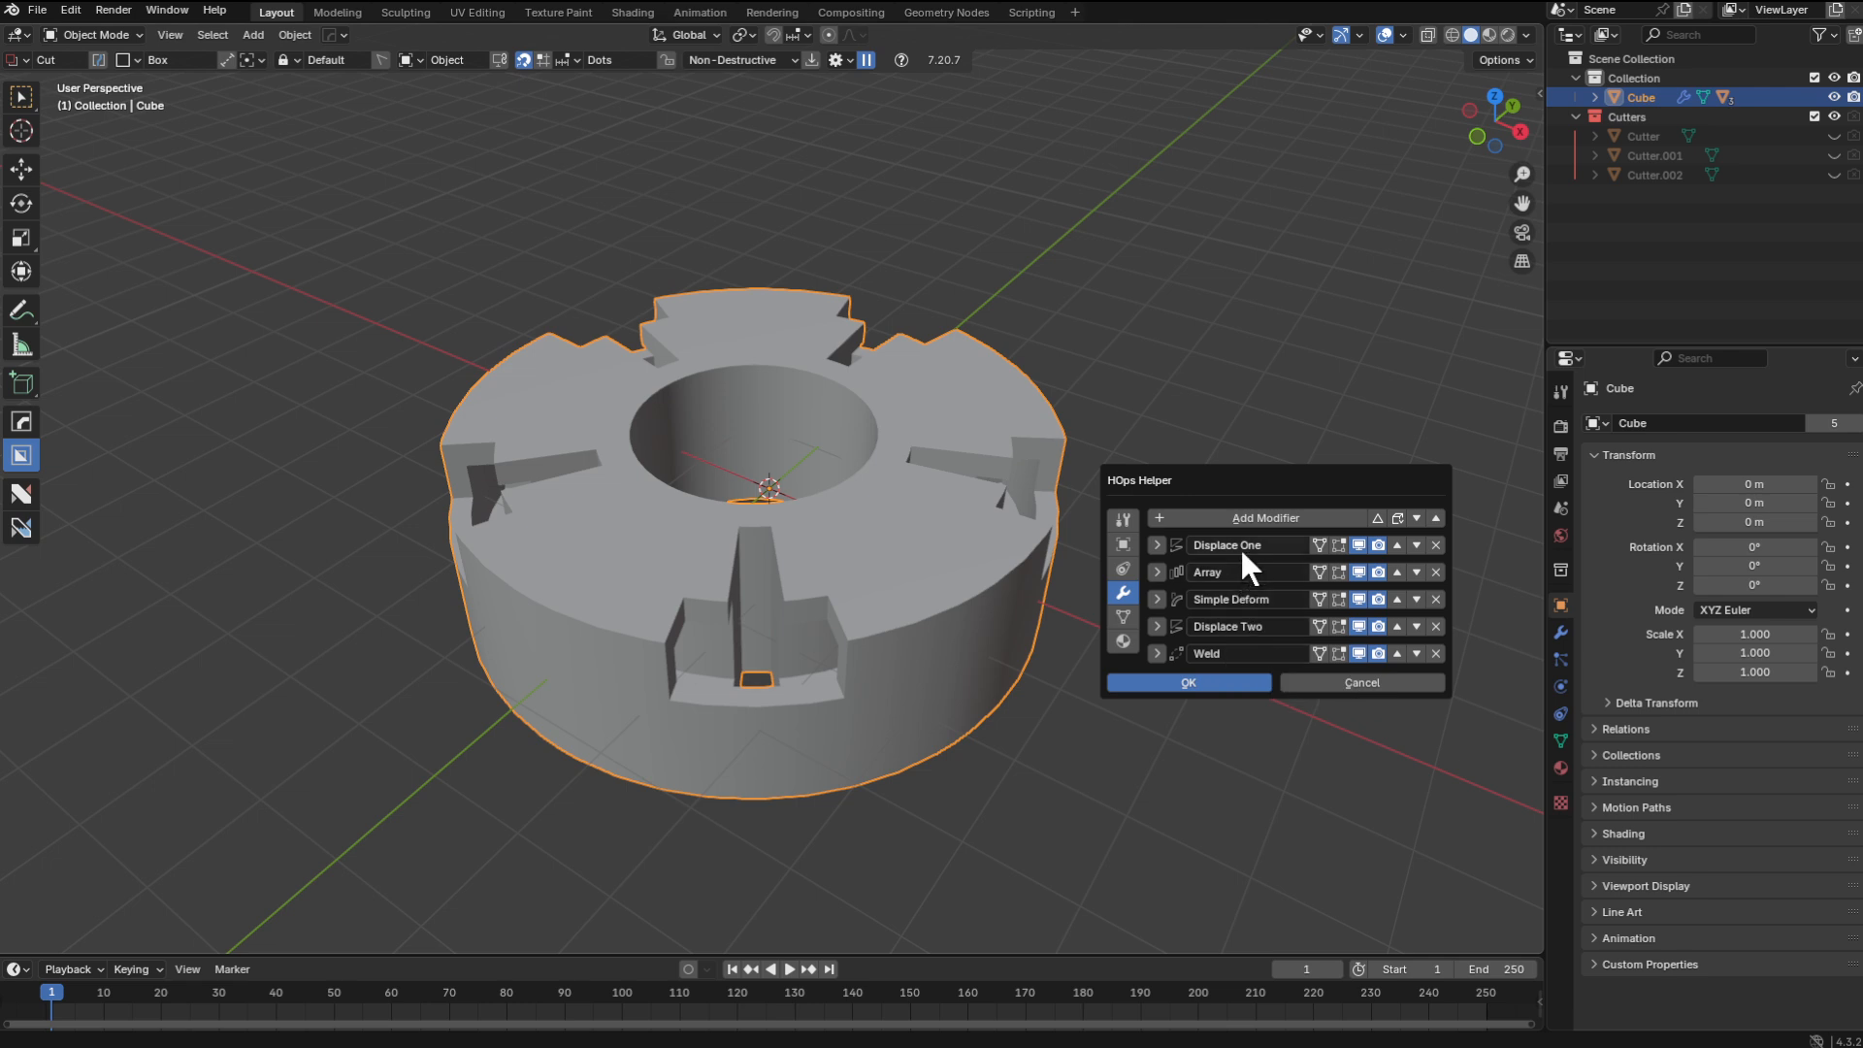
mouse_move(1263, 637)
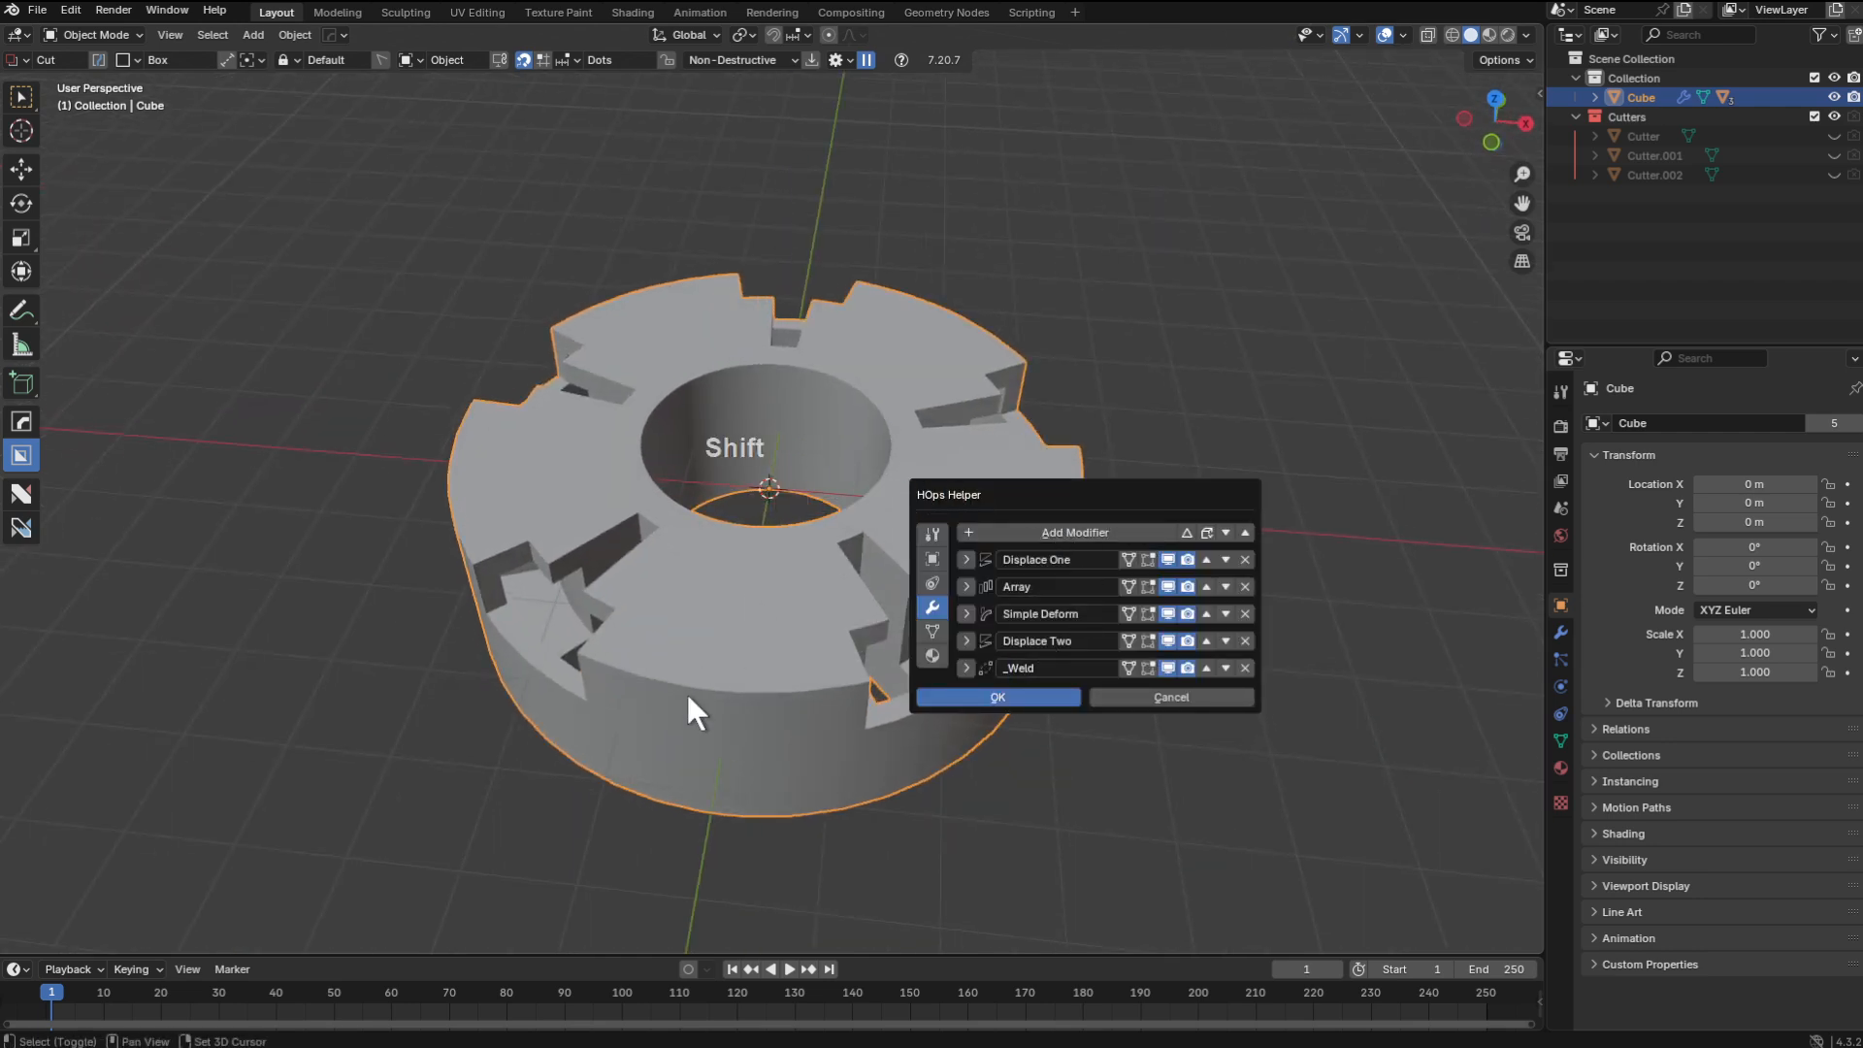
middle_click(695, 527)
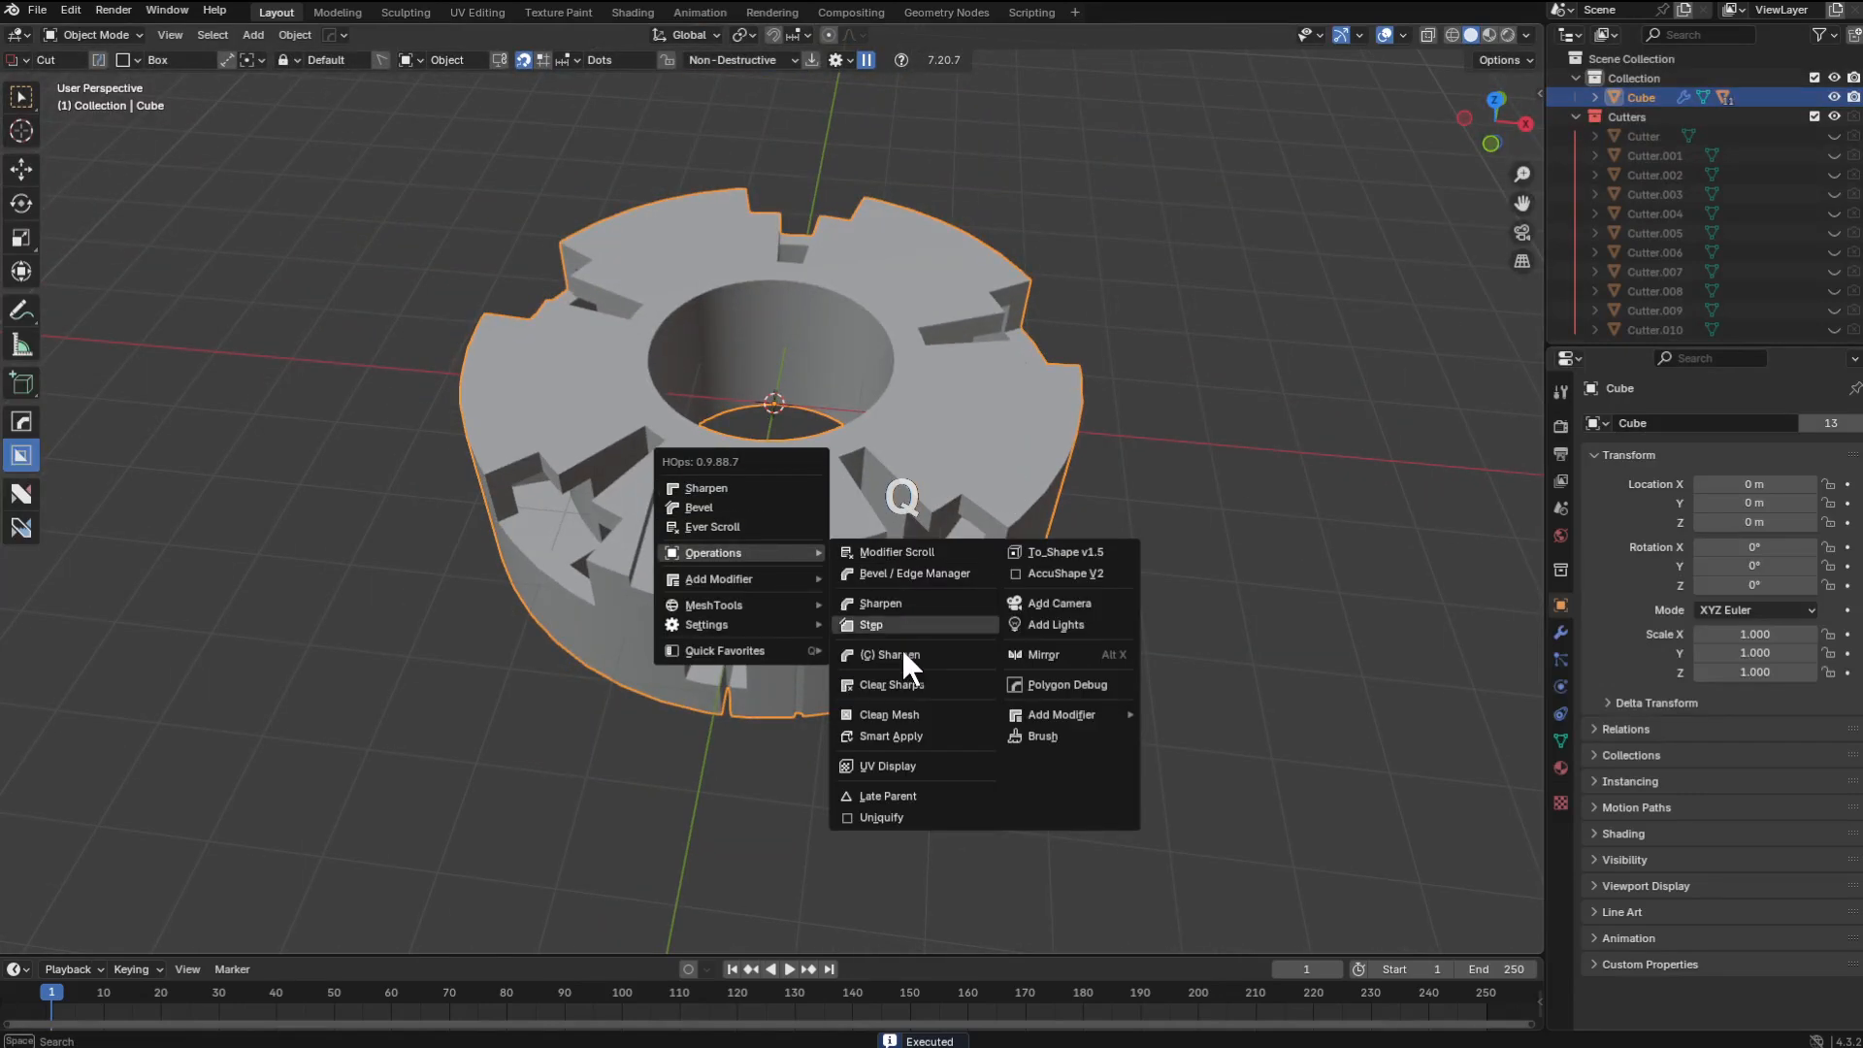
Use Operations > Step to make applied copy Cube.001 and enter Edit Mode on it
click(890, 736)
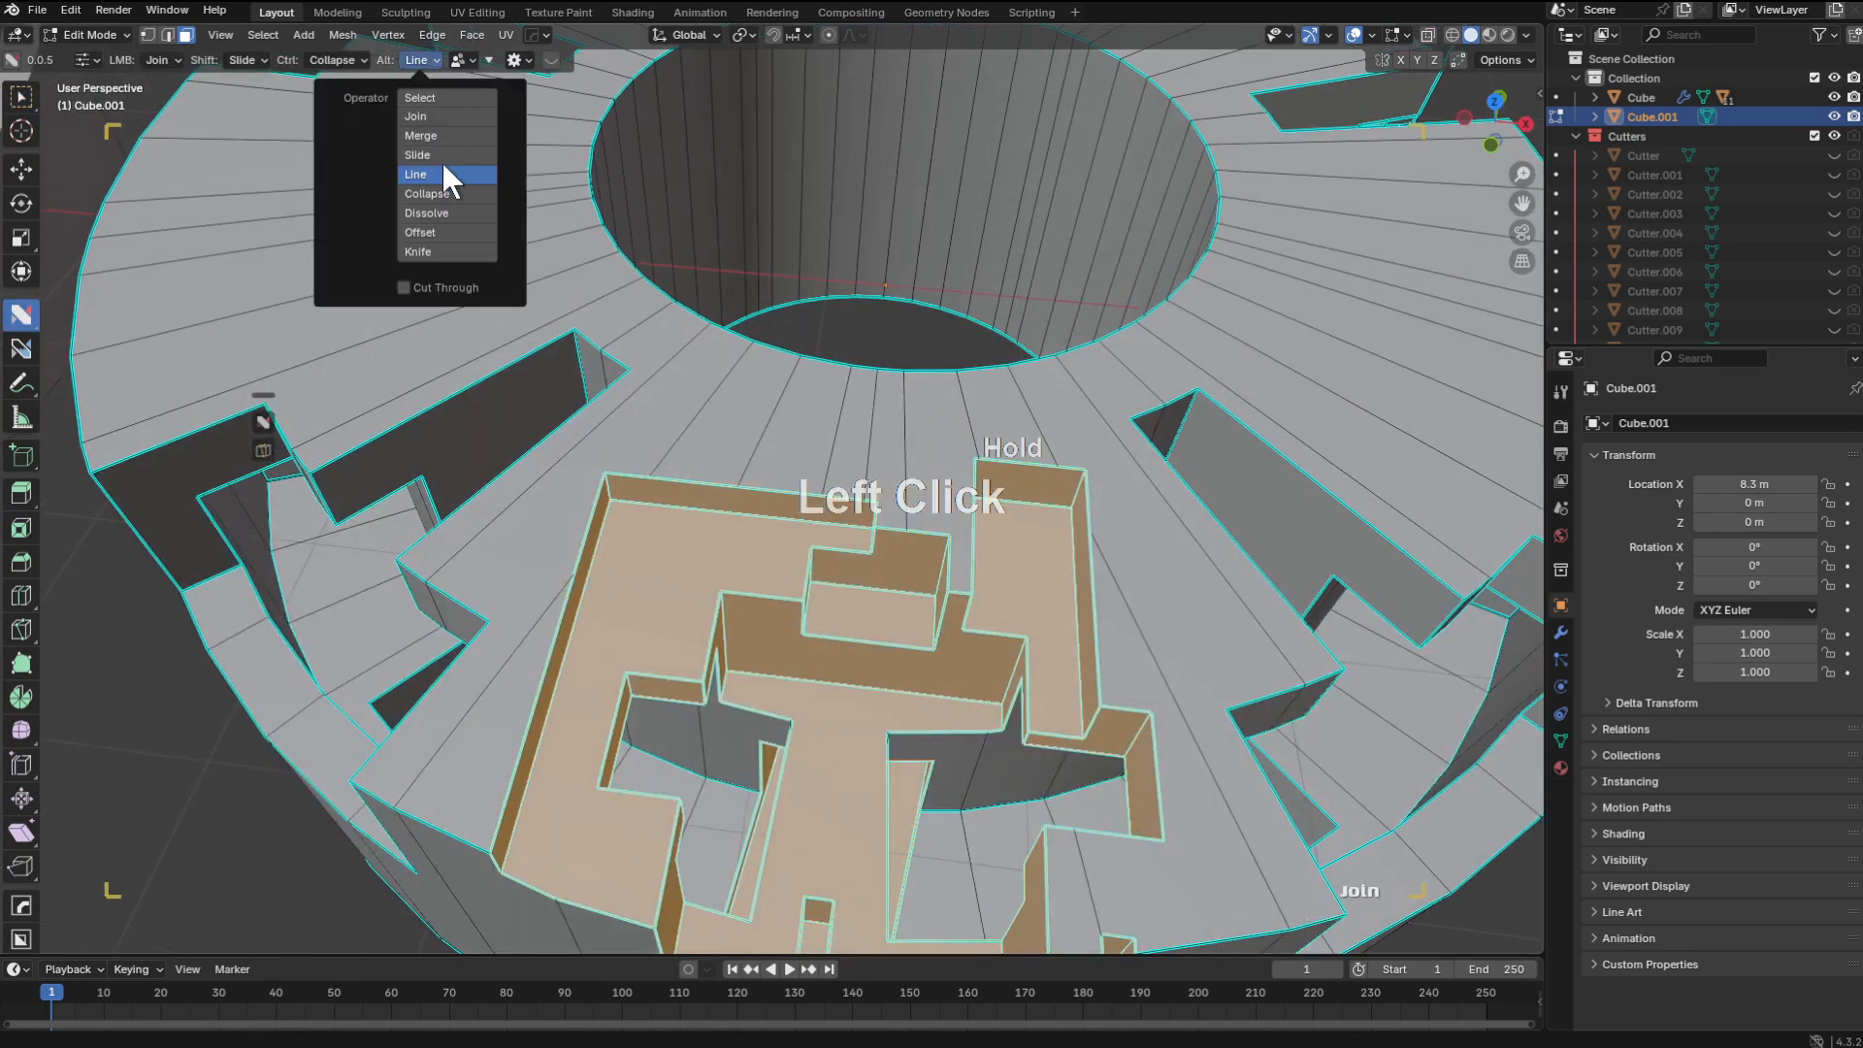
With nSolve set to Line/Join, connect vertex pairs across Cube.001's inner wall faces
click(427, 214)
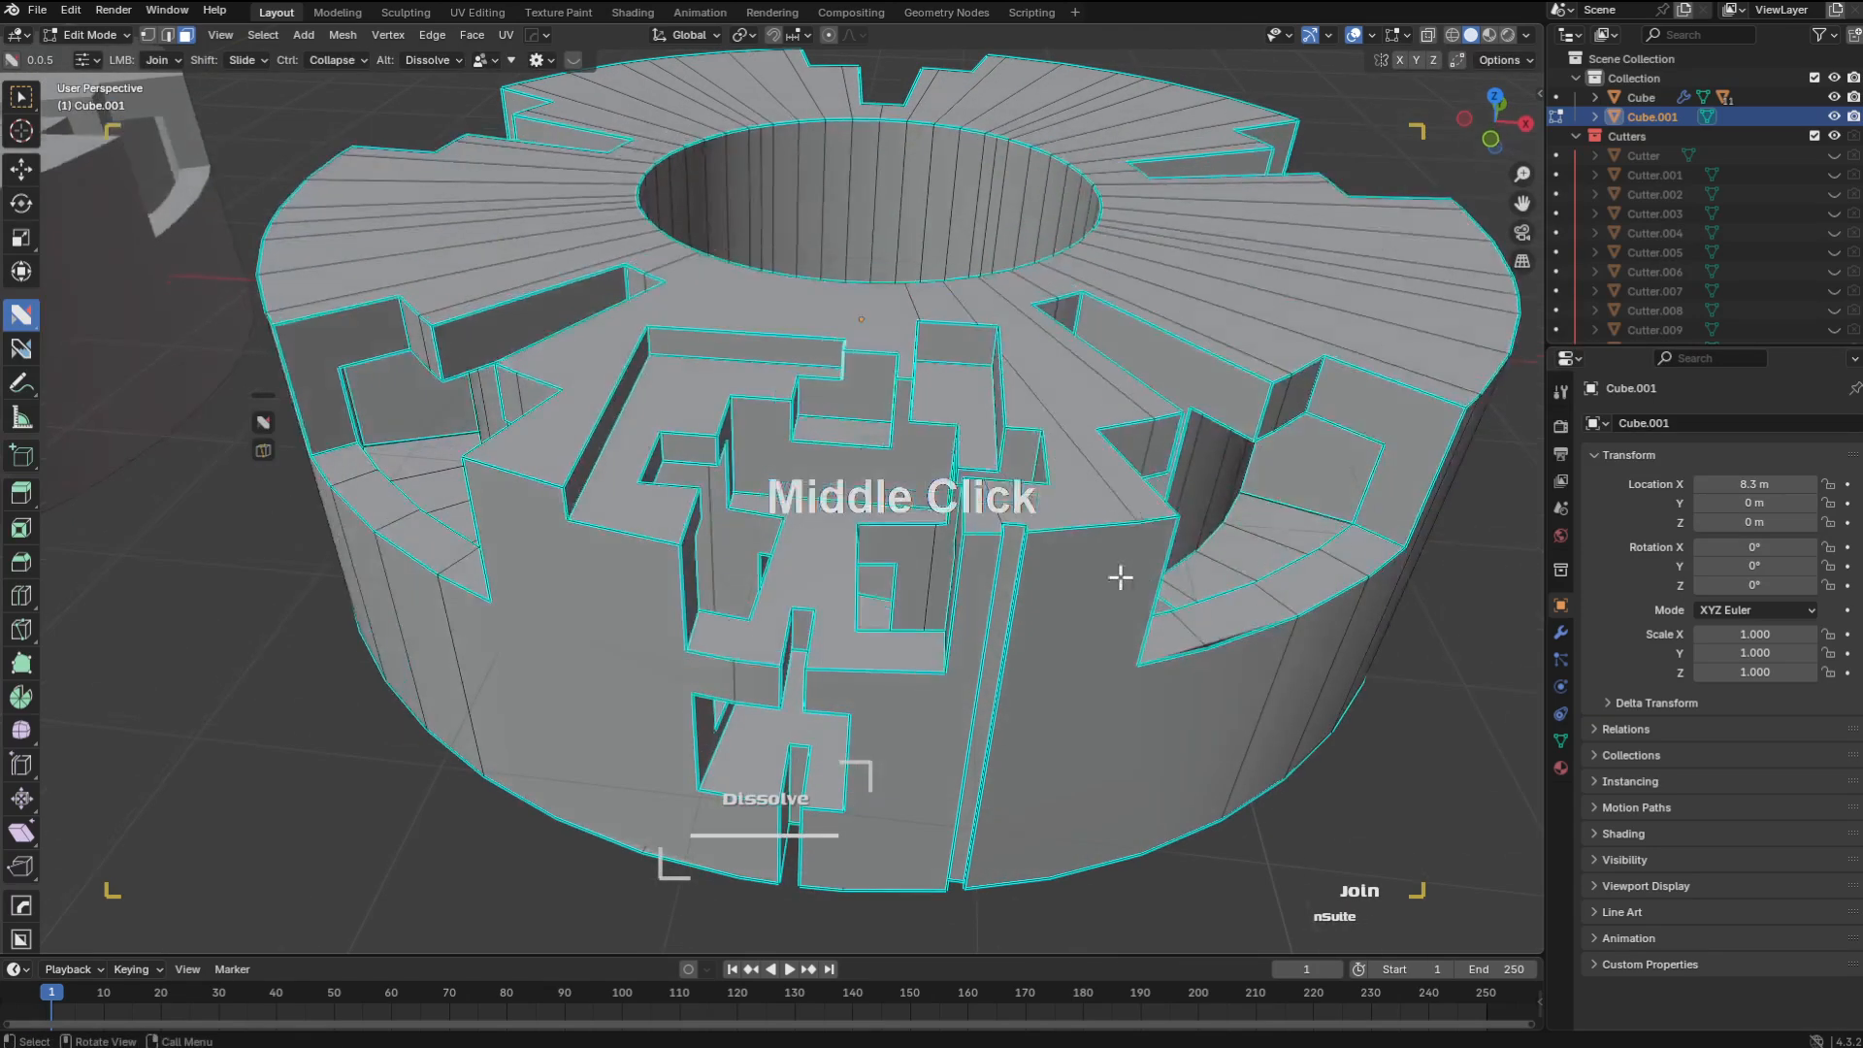
middle_click(885, 326)
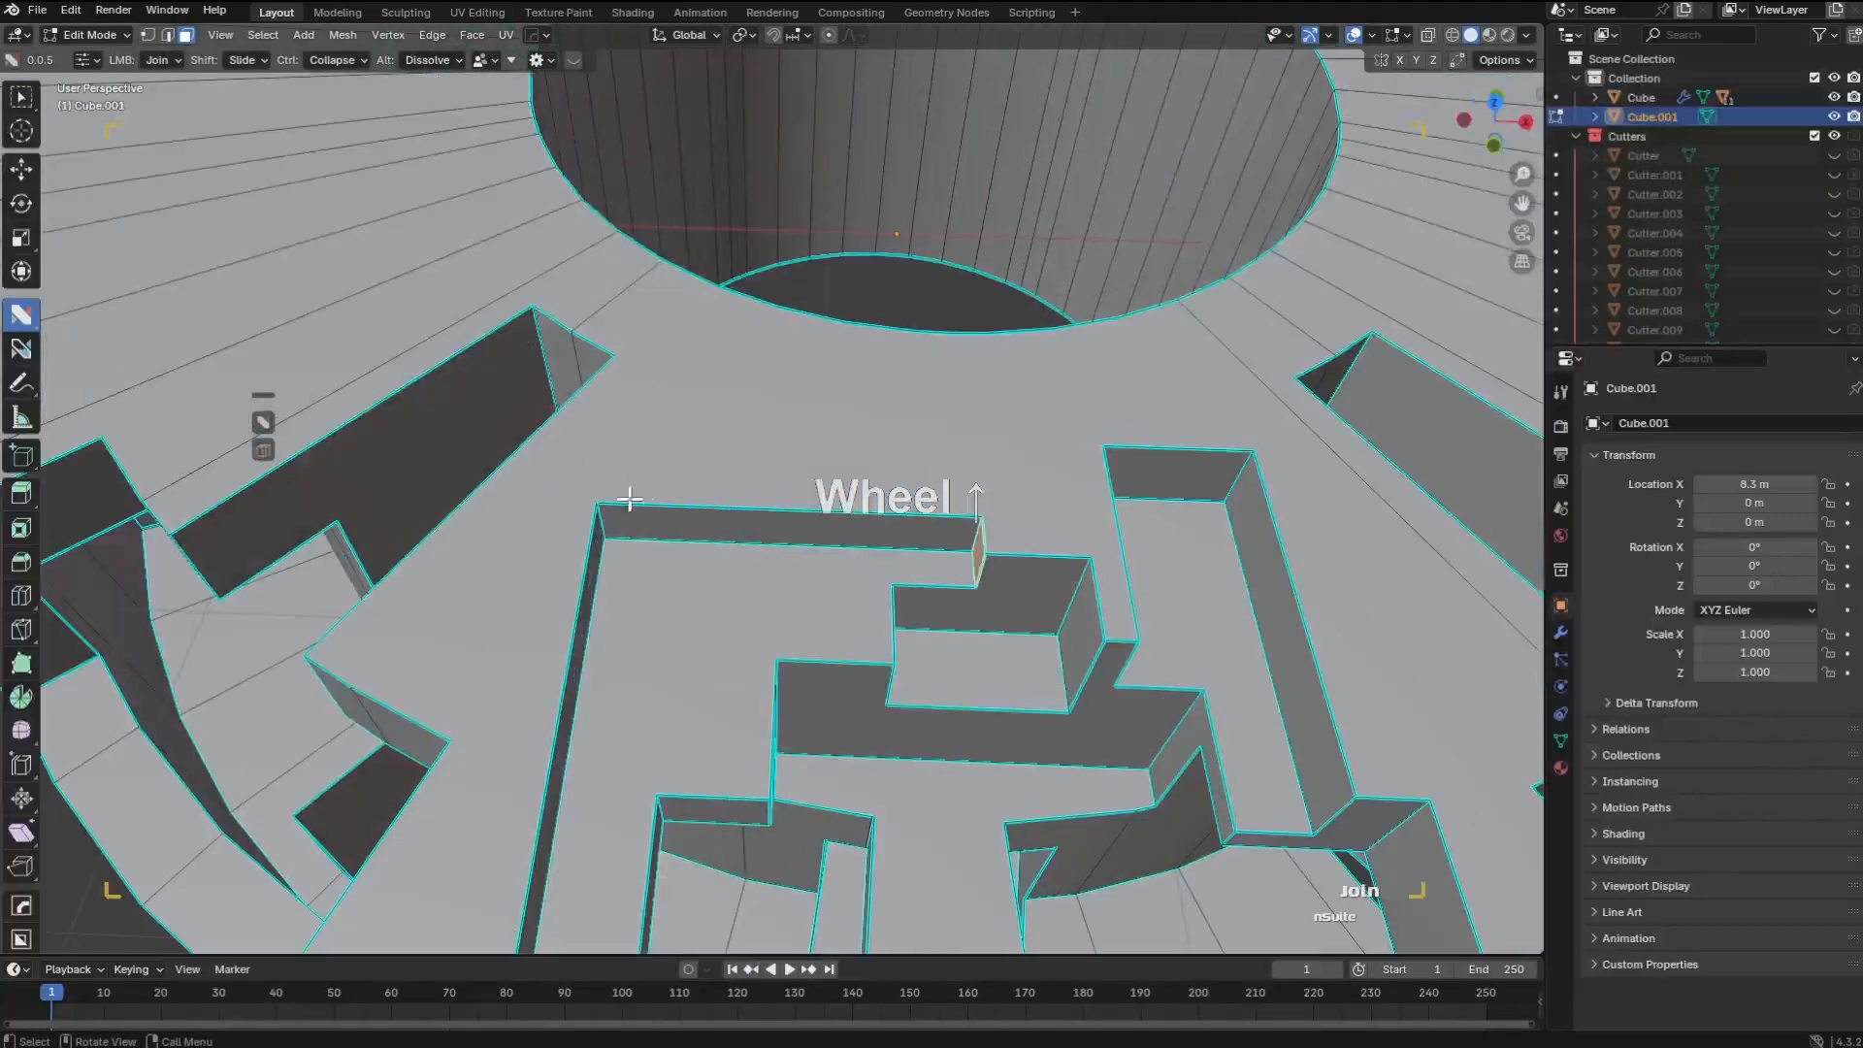
click(346, 672)
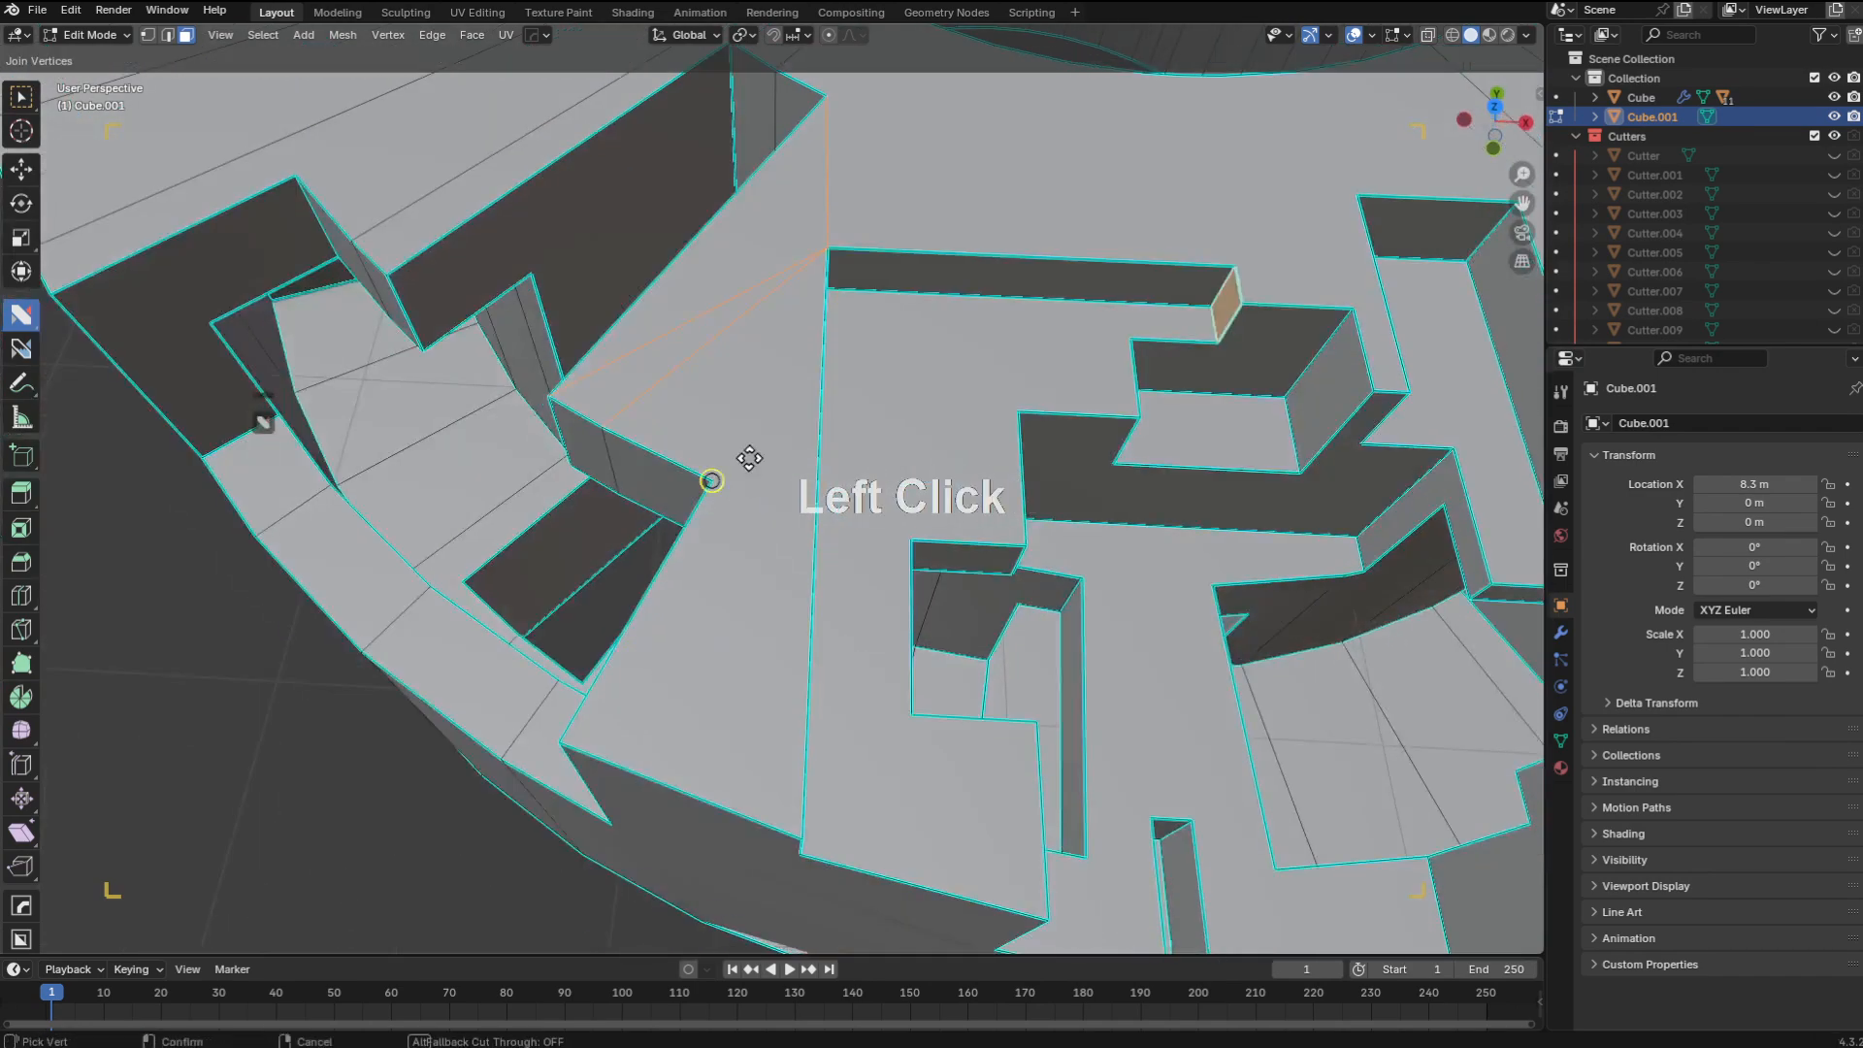
click(712, 482)
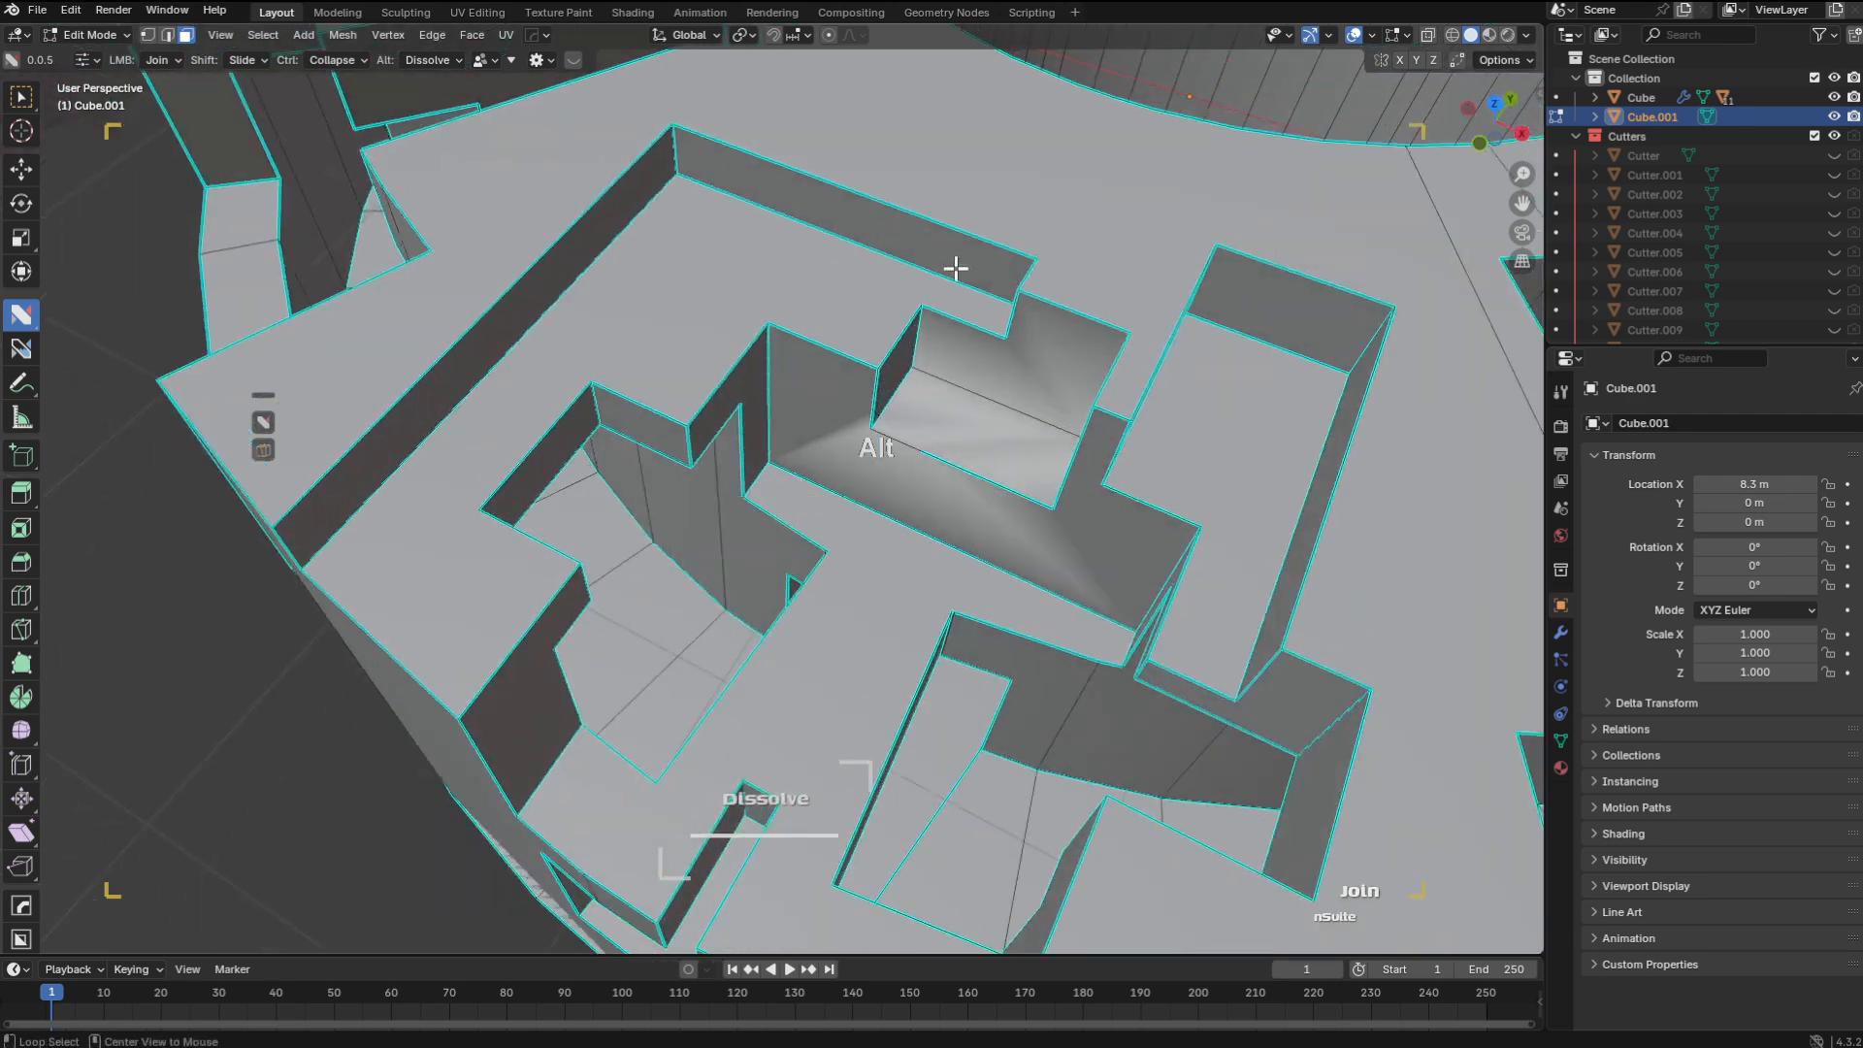
Mark the loop-selected joined edges of Cube.001 as sharp with HardOps (s) Mark
click(957, 446)
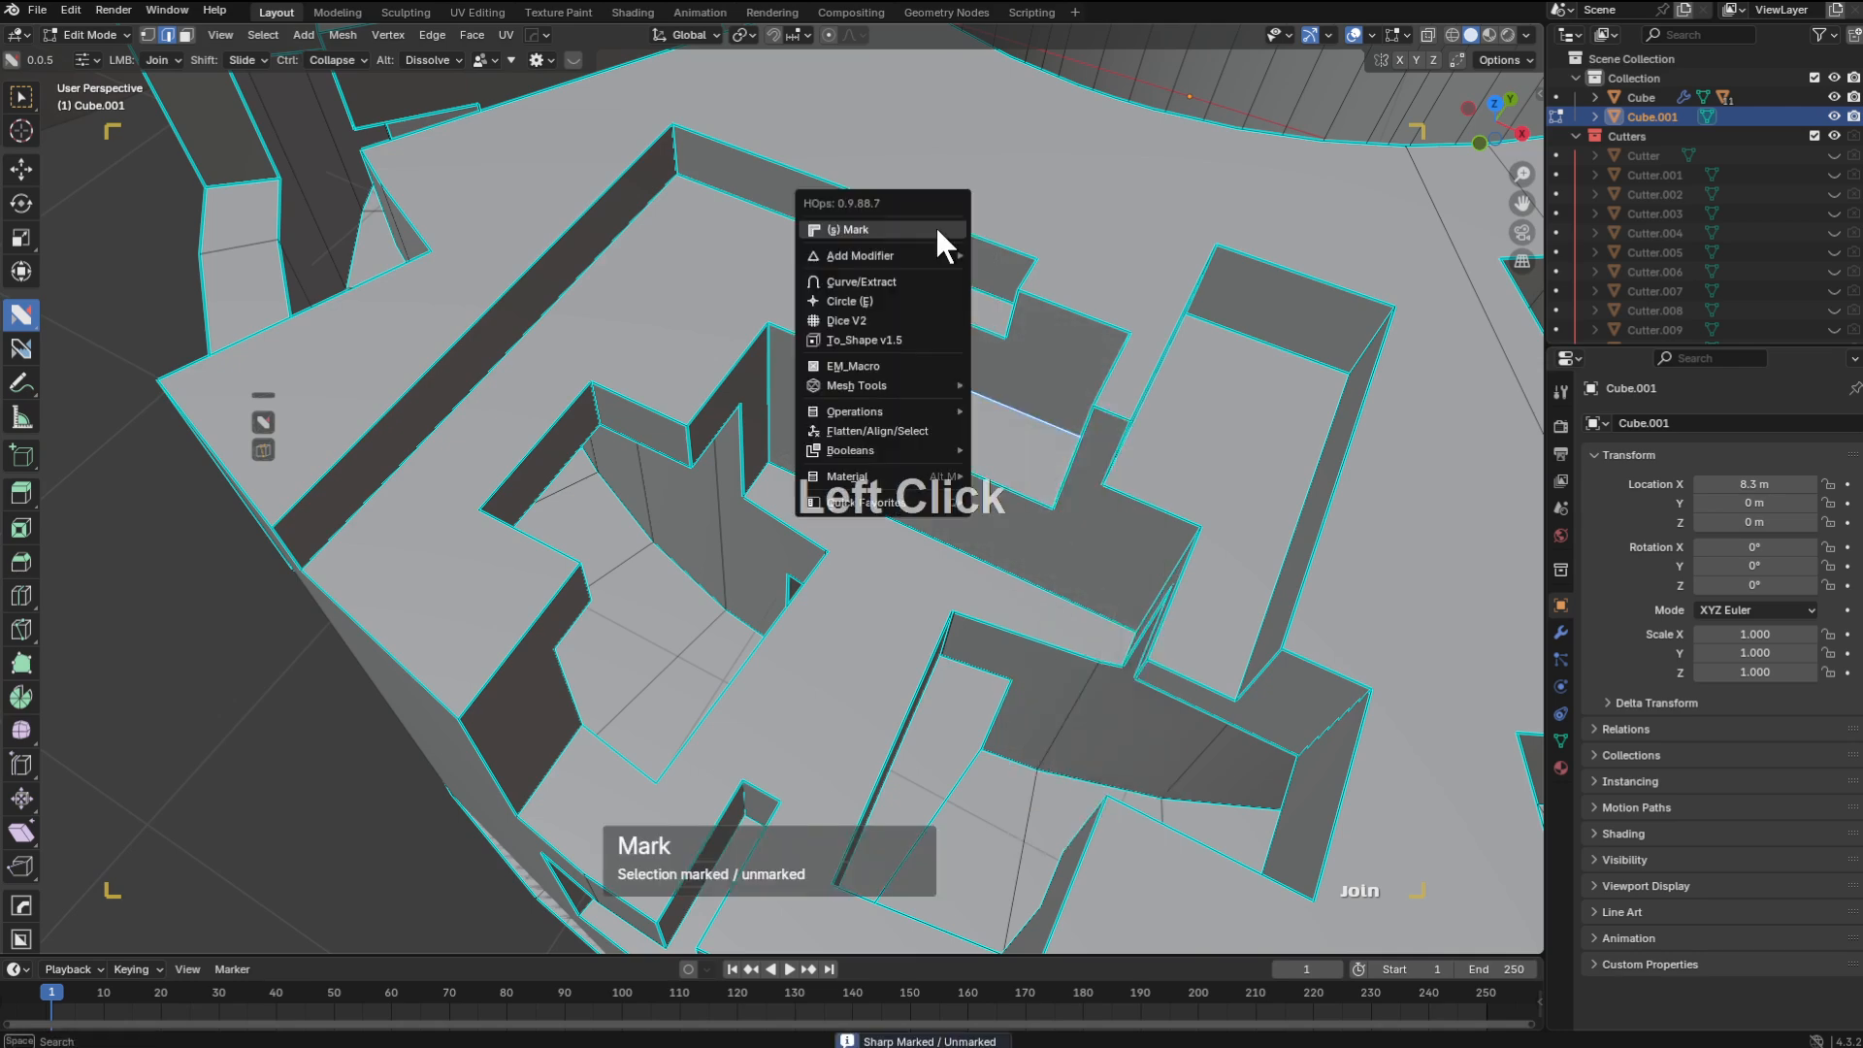
middle_click(951, 465)
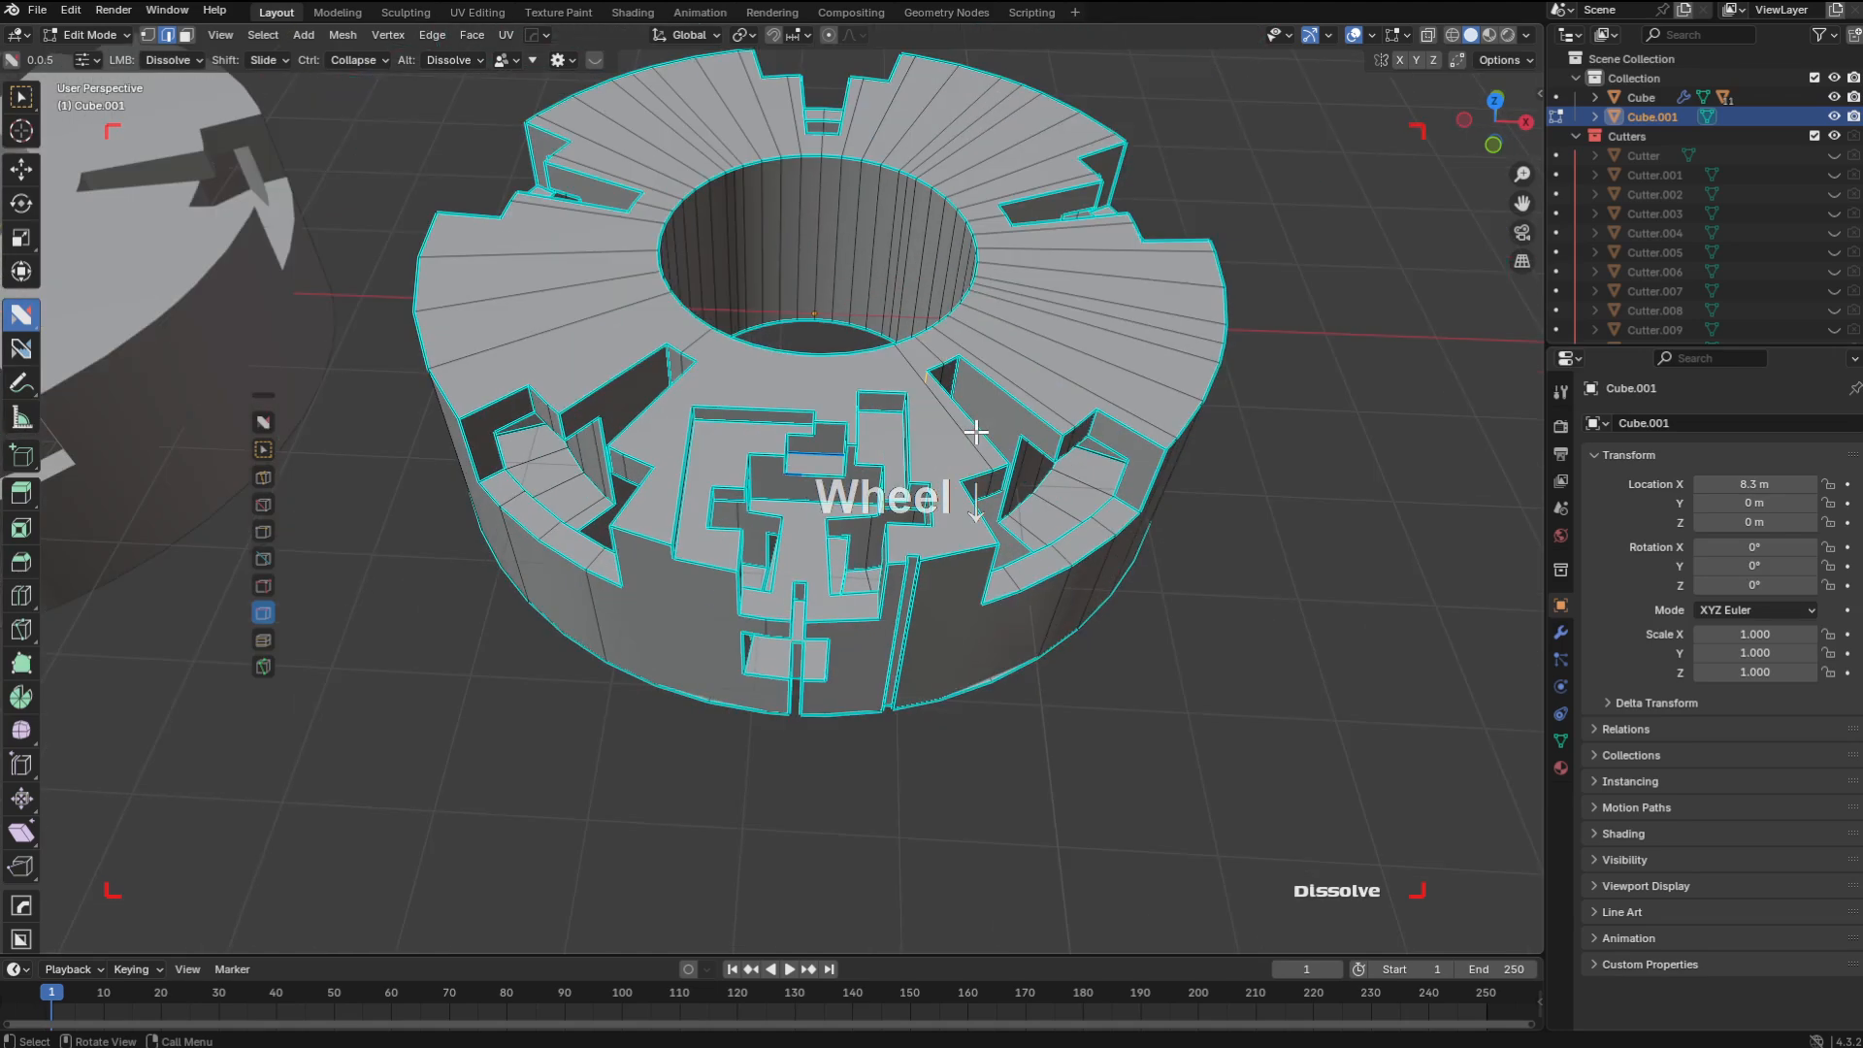
Orbit the view to inspect the whole cleaned wheel
middle_click(934, 432)
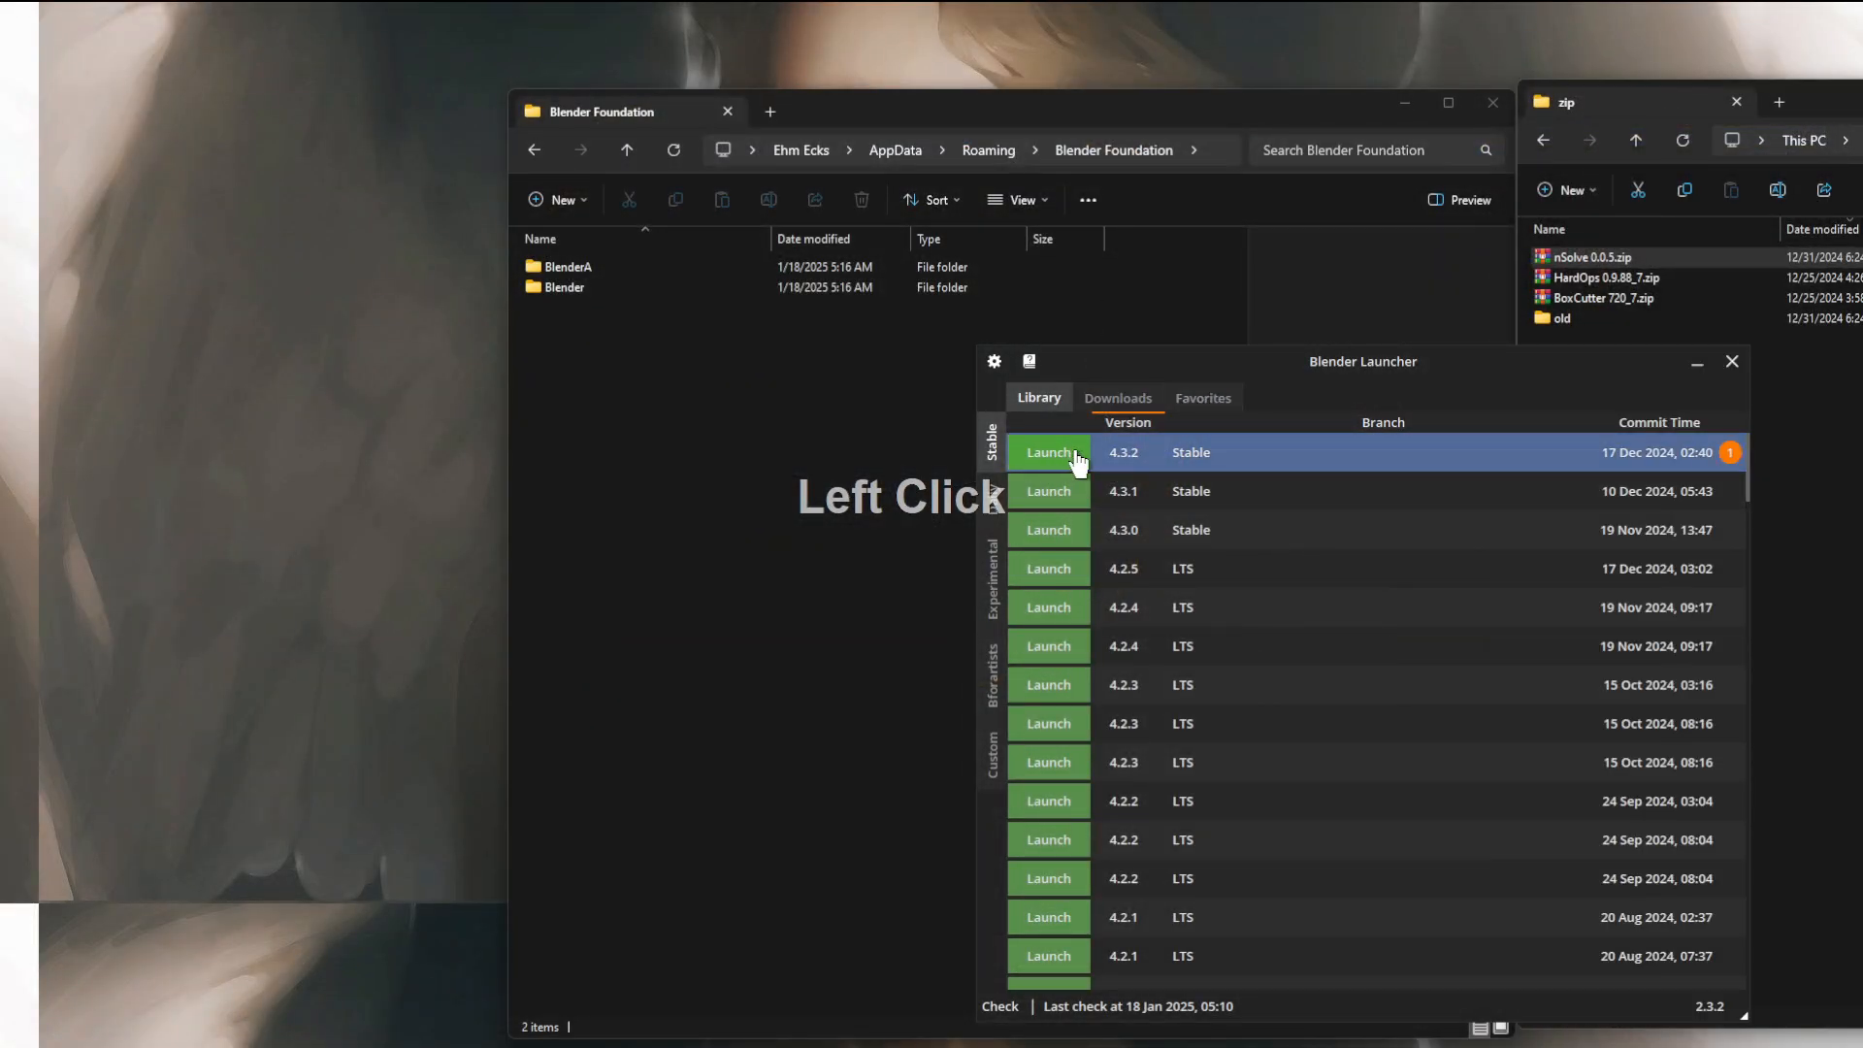
Launch the stable Blender 4.3.2 build from the Library list
click(1049, 452)
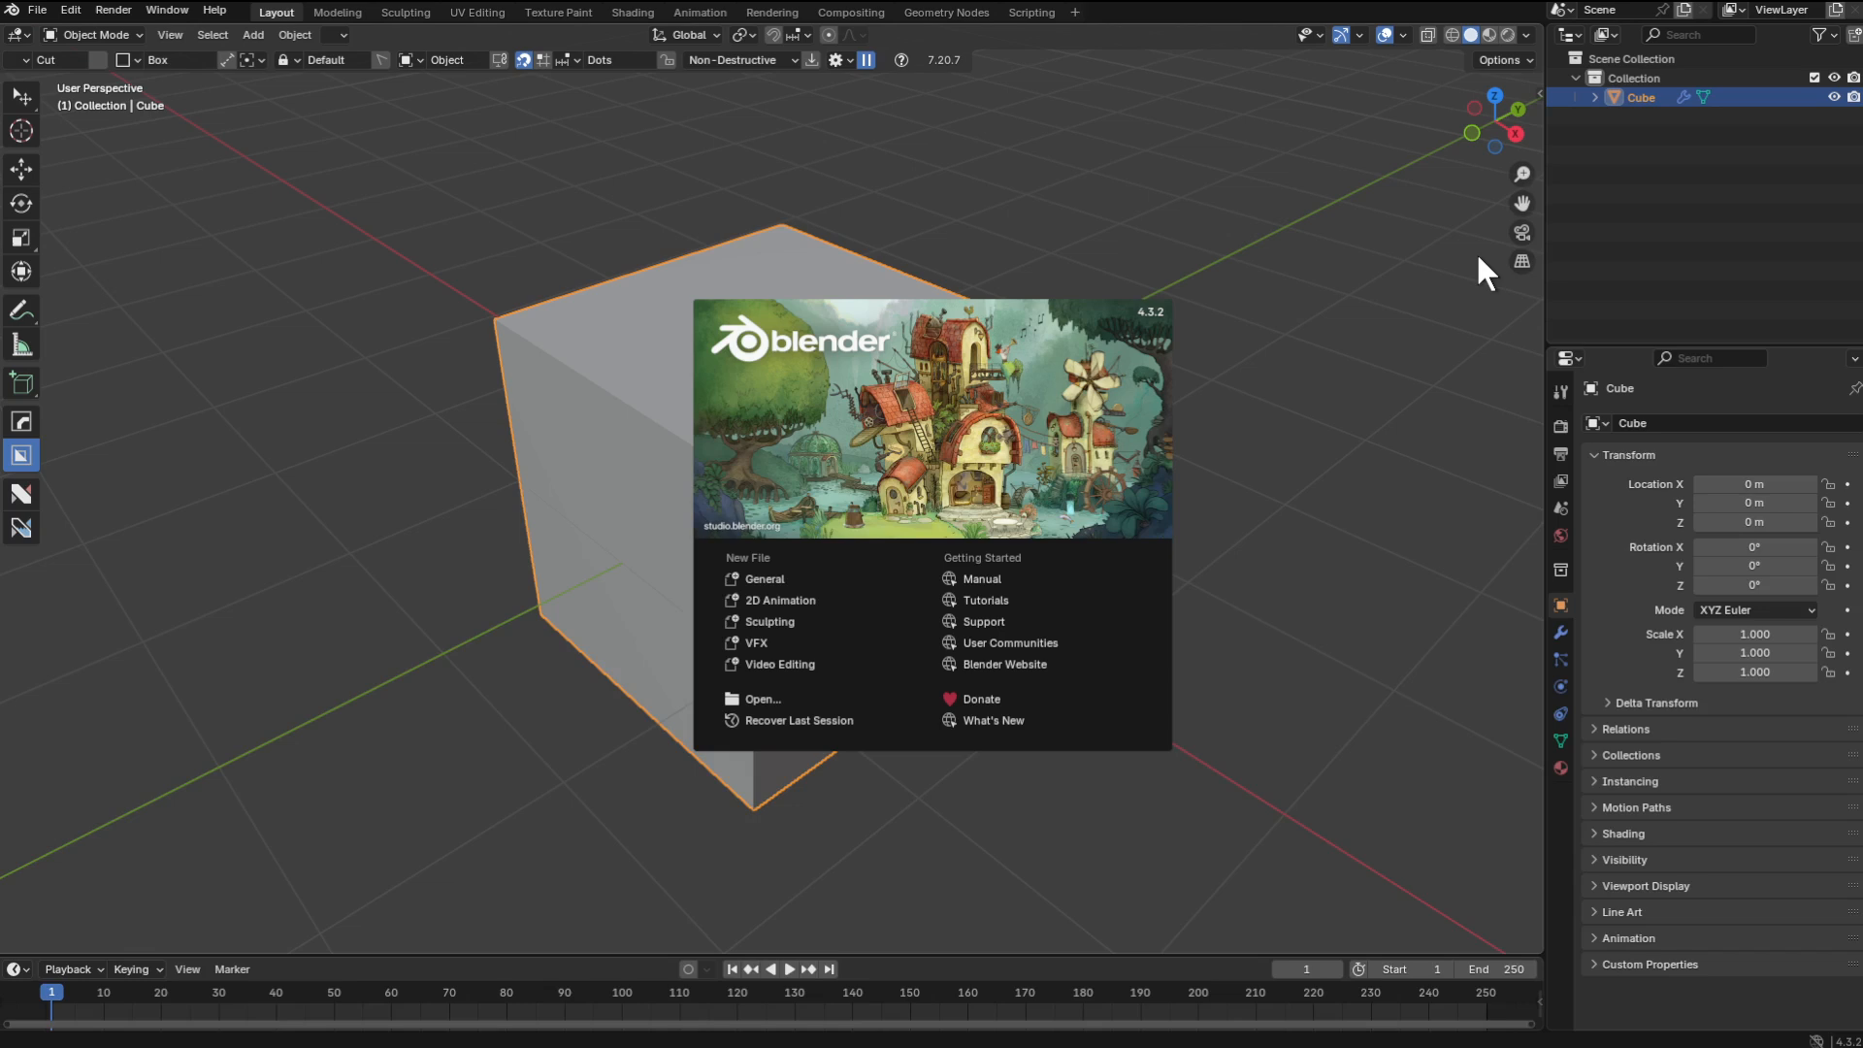
Dismiss the splash, box-cut the default cube with BoxCutter, then switch the cutter to Circle
click(1040, 264)
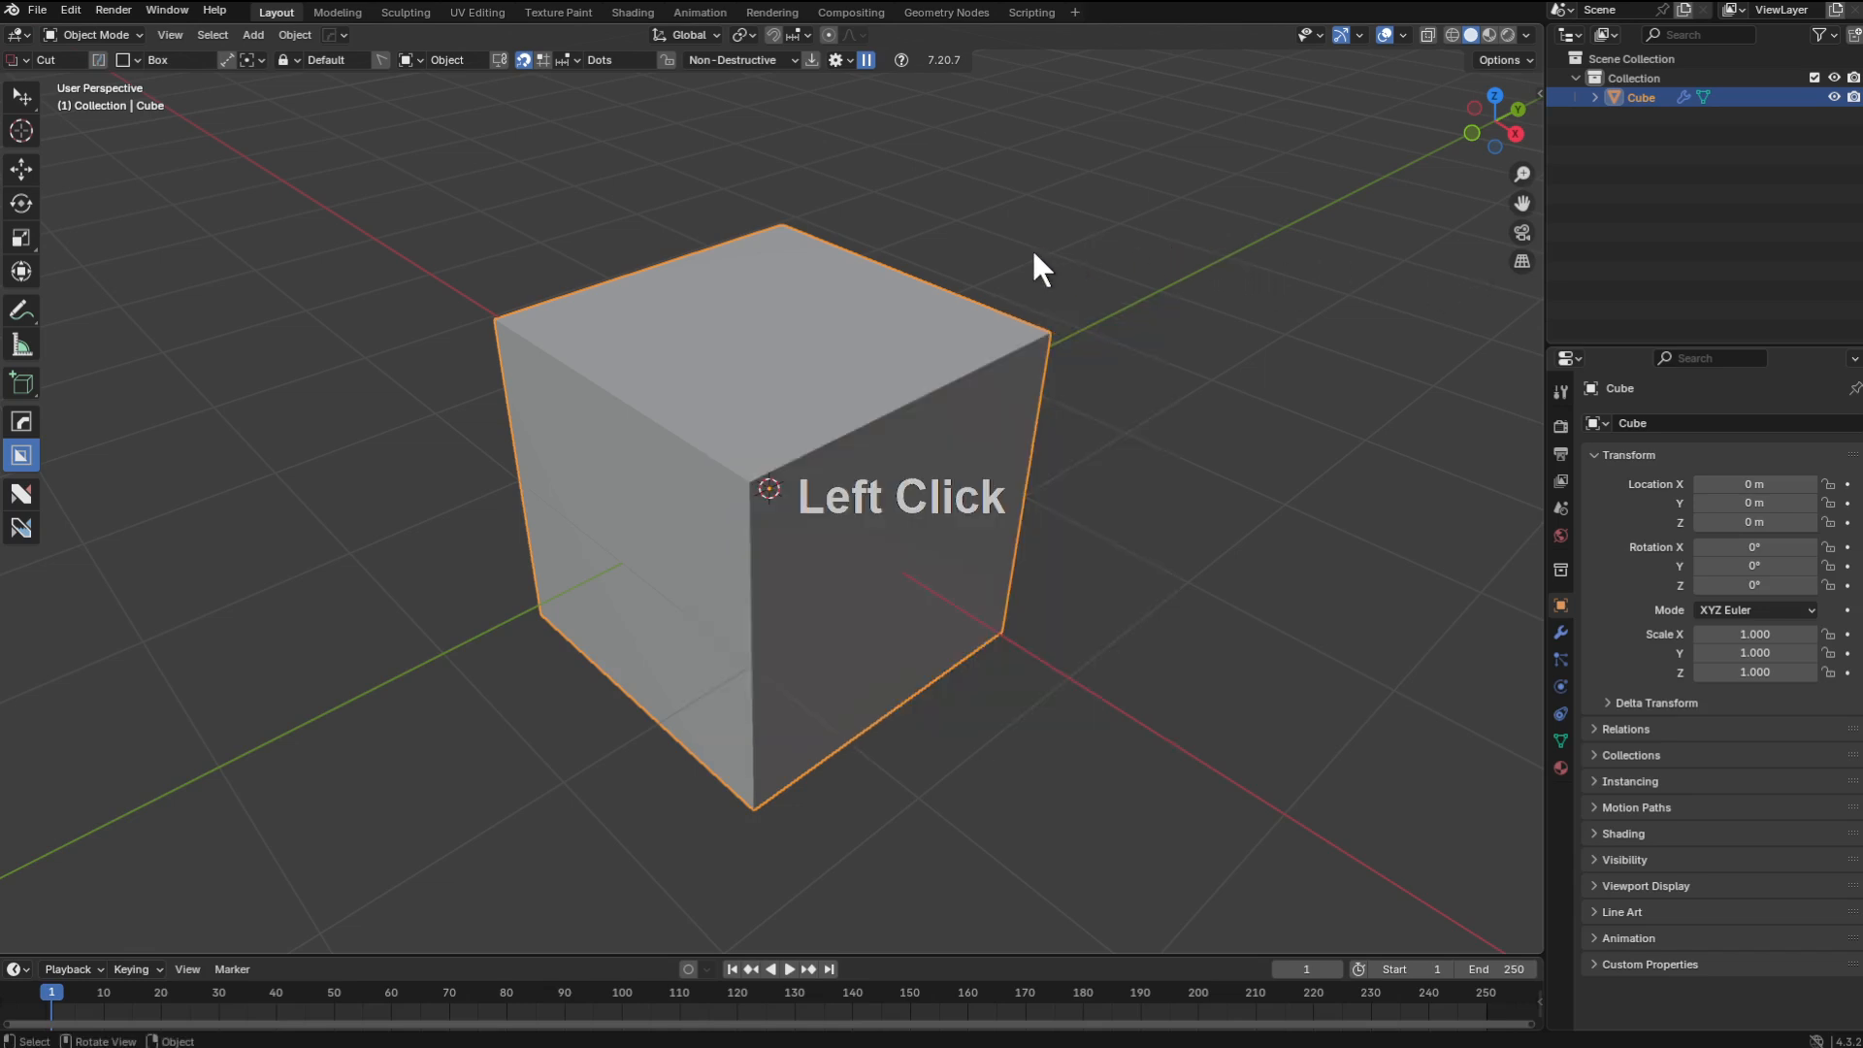
click(761, 665)
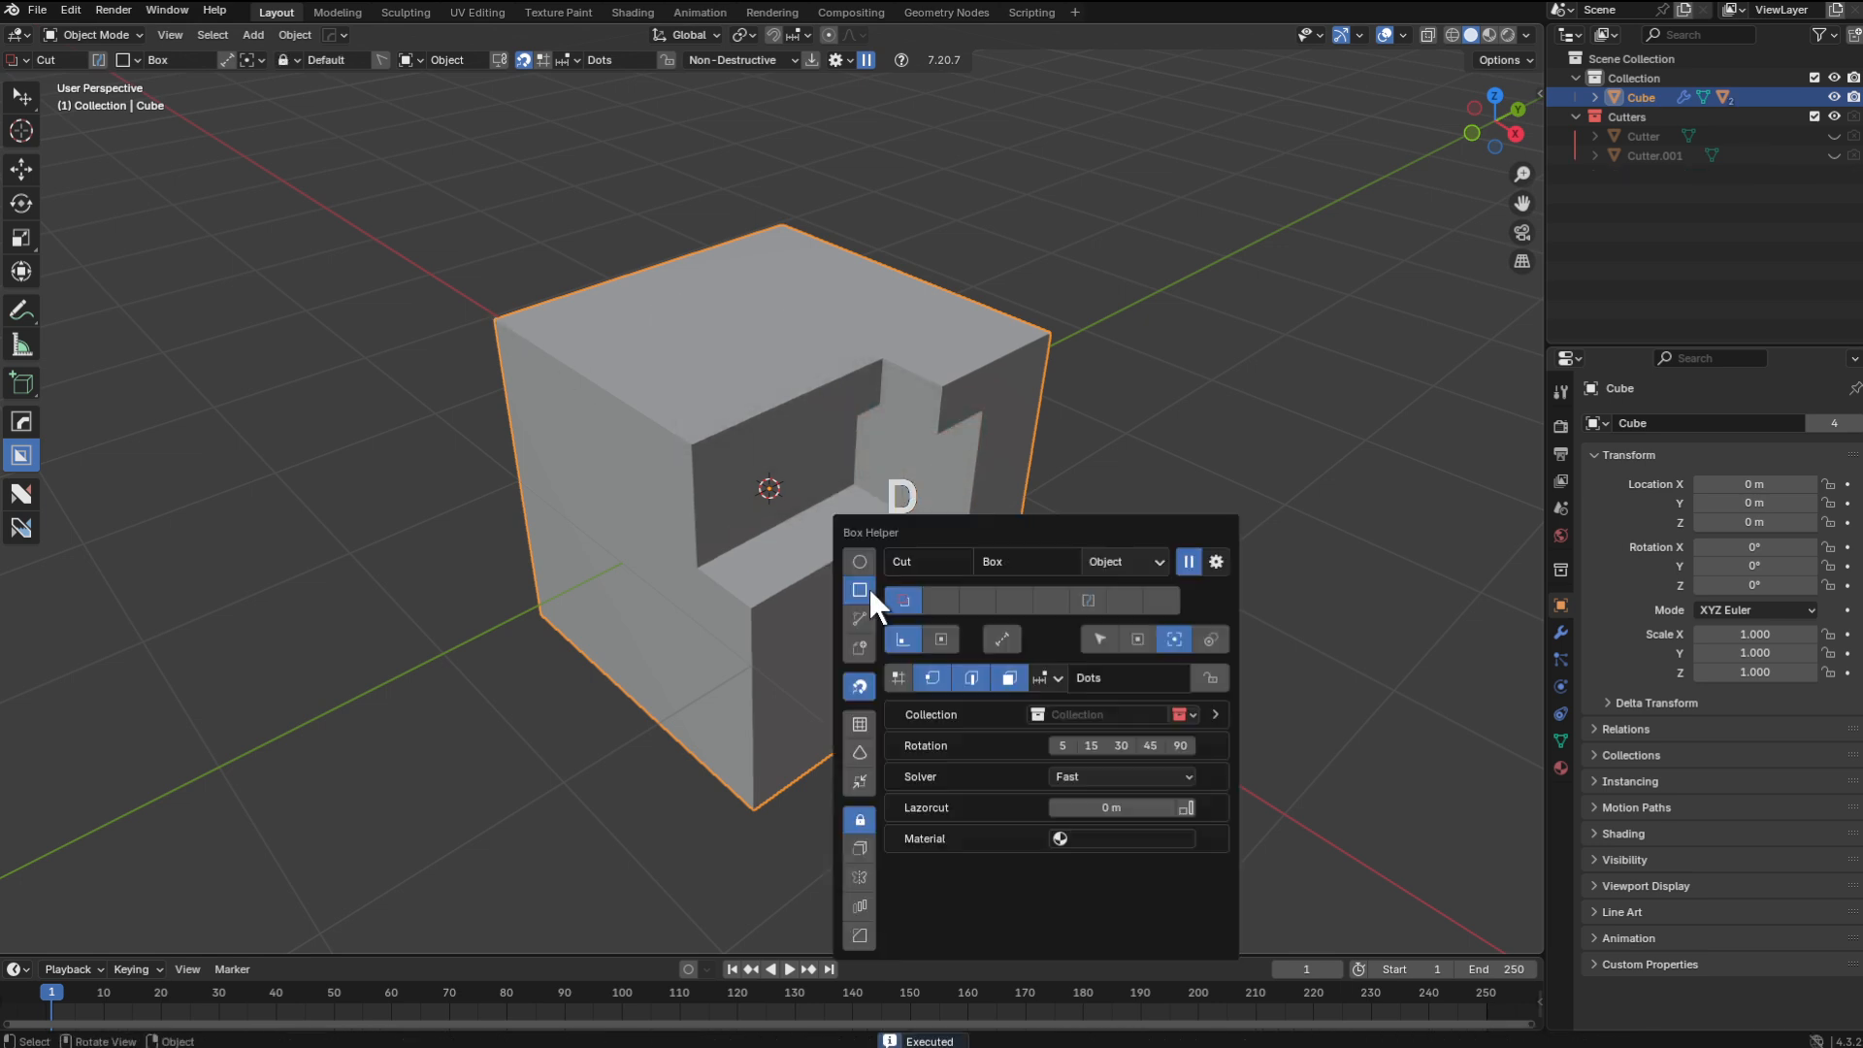
click(860, 560)
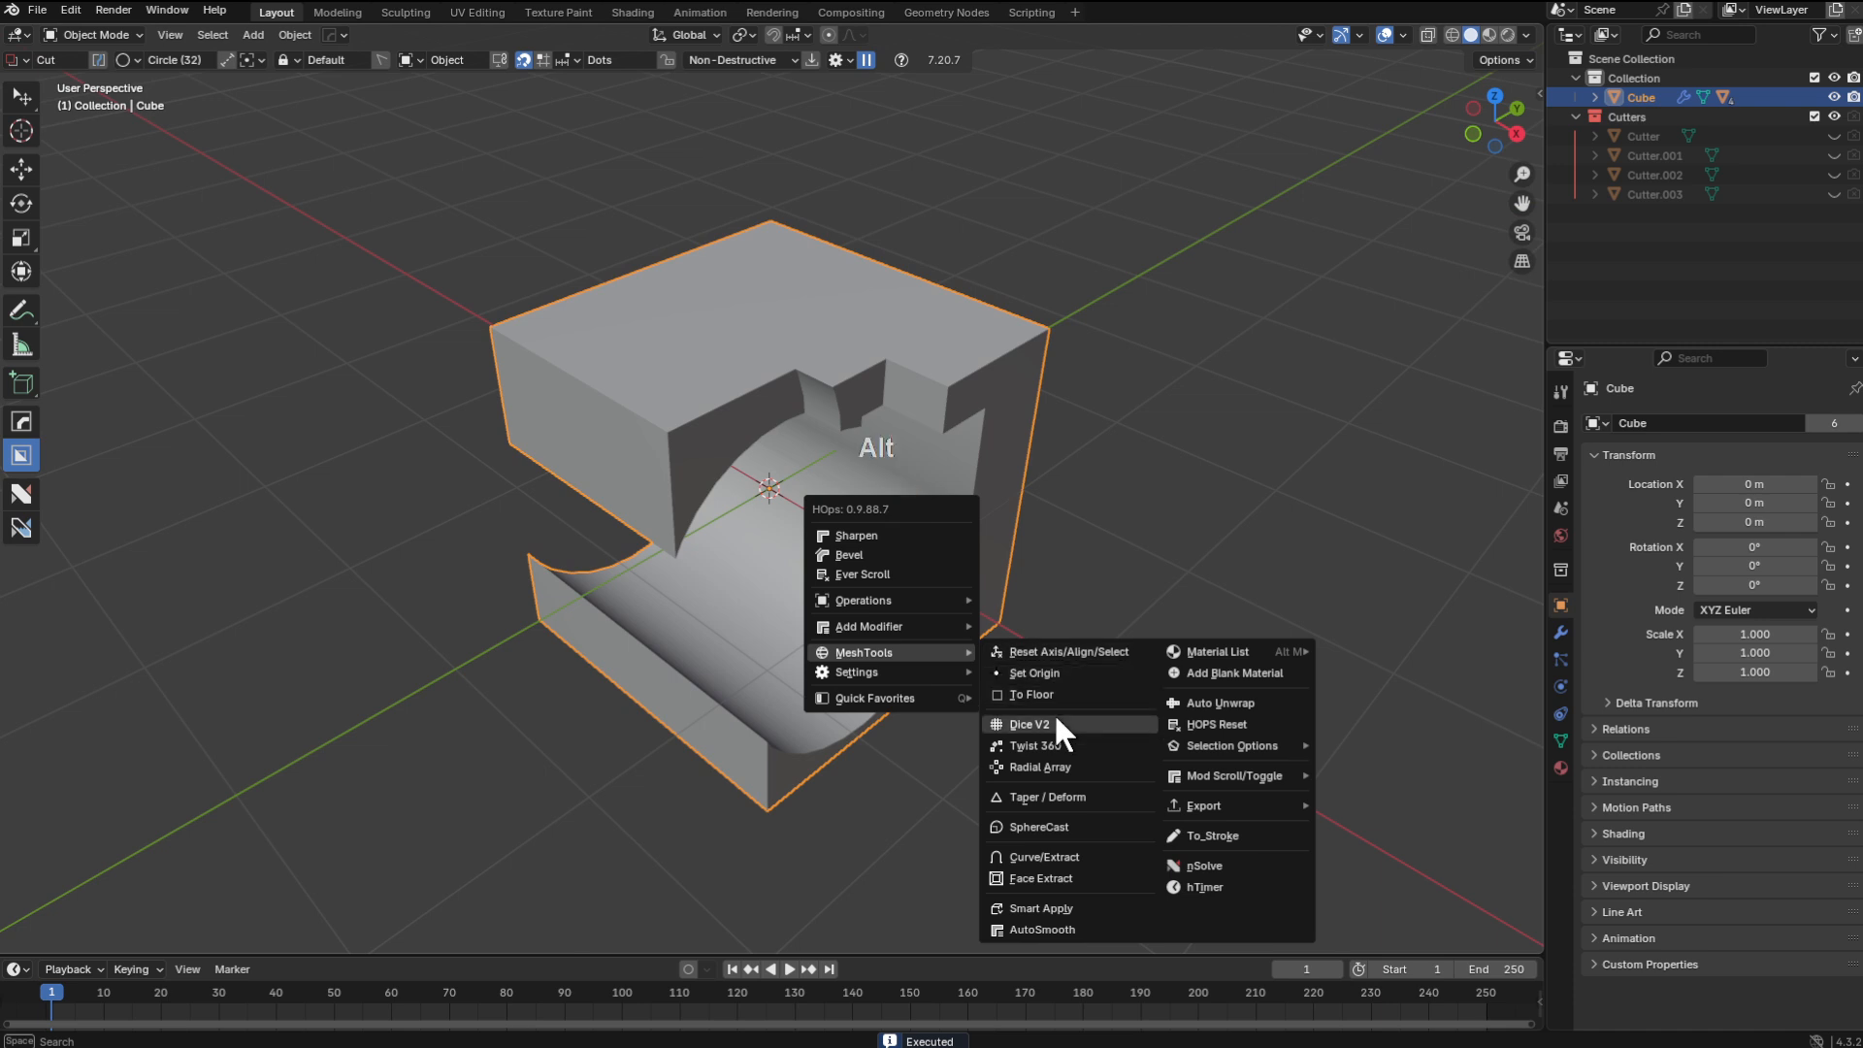
Apply MeshTools Twist 360 to the cut cube and adjust the twist into a notched wheel
click(1029, 724)
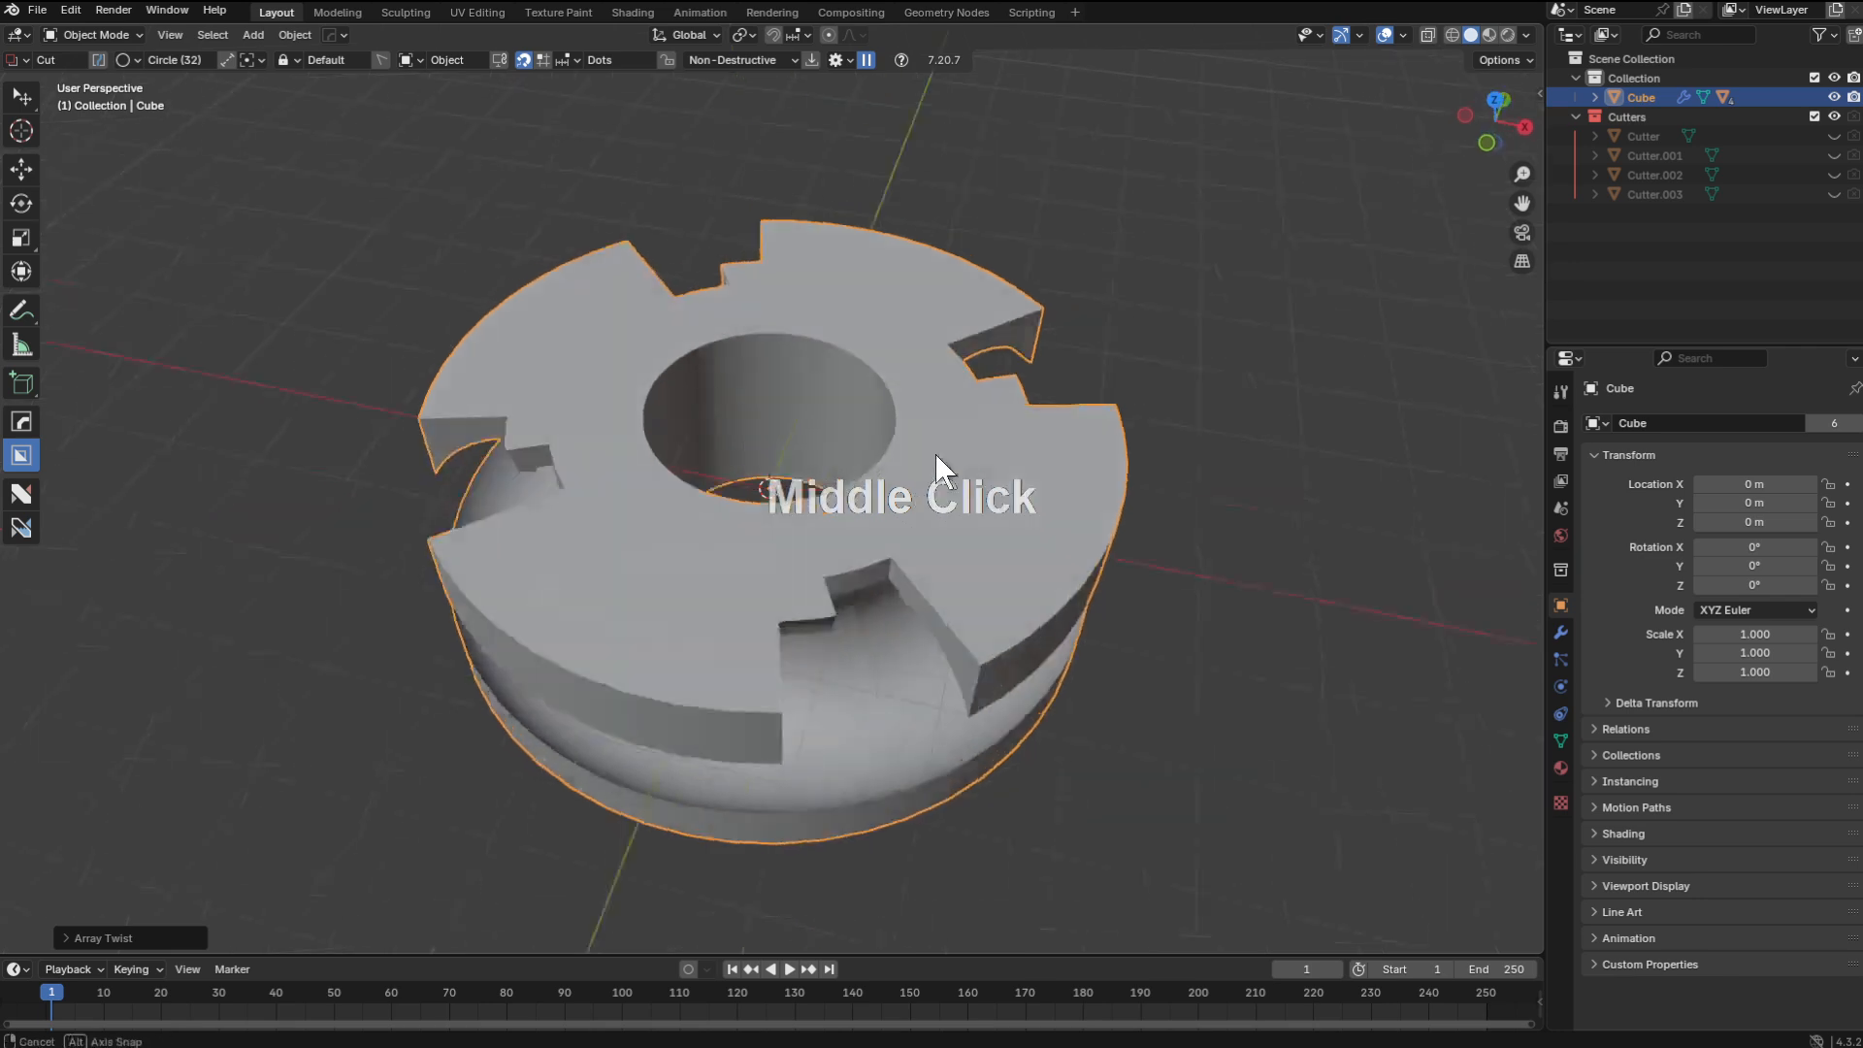
scroll(up, 3)
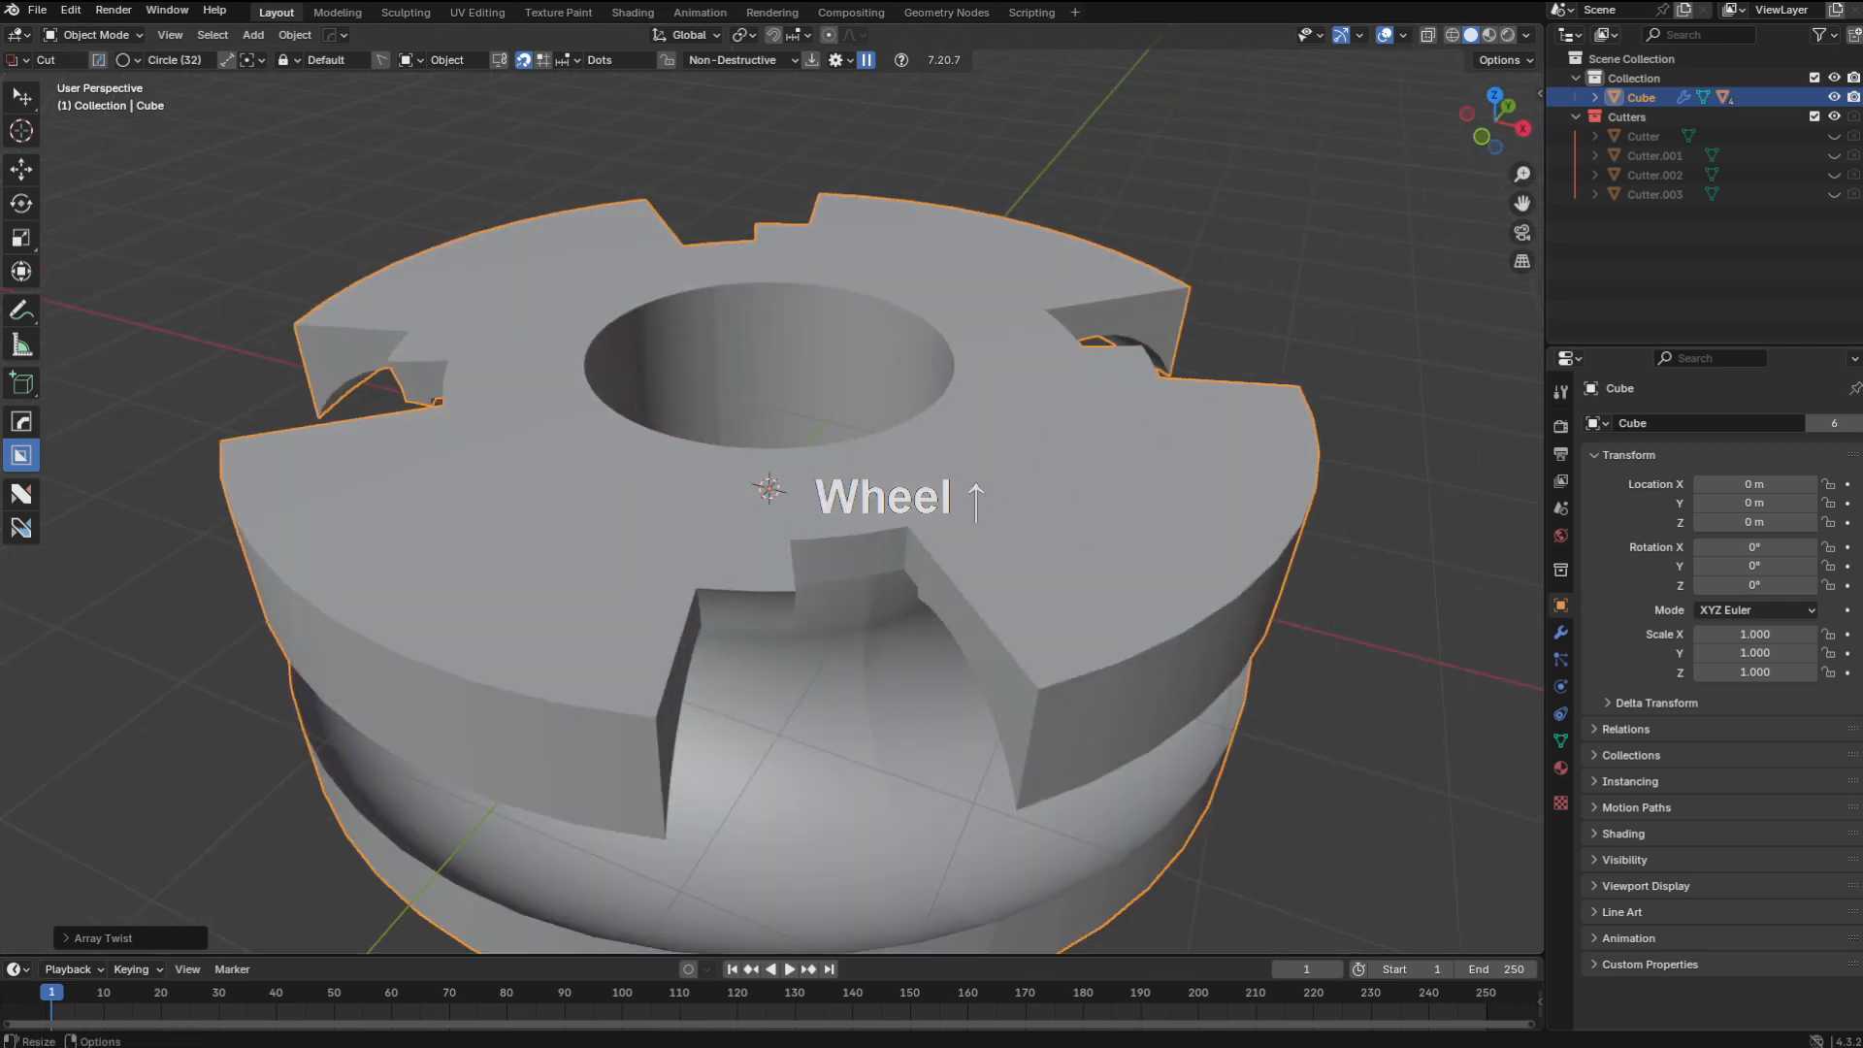